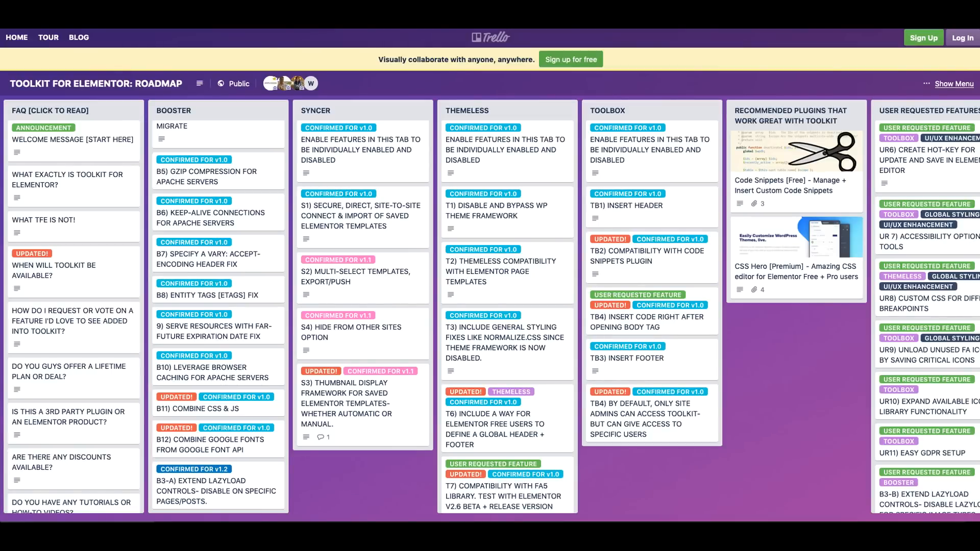
pyautogui.moveTo(76, 153)
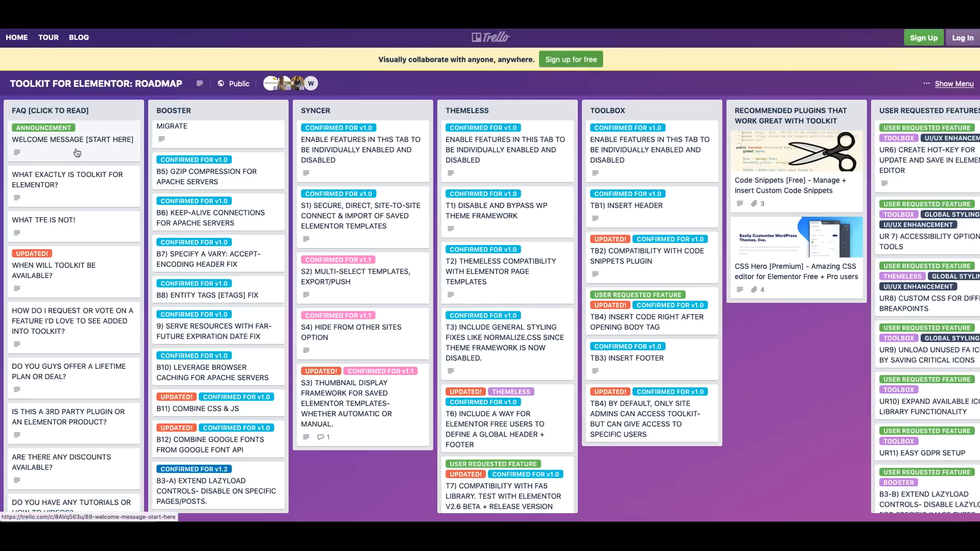
# Scroll through the Booster page and run the GTmetrix scan
pyautogui.scroll(3)
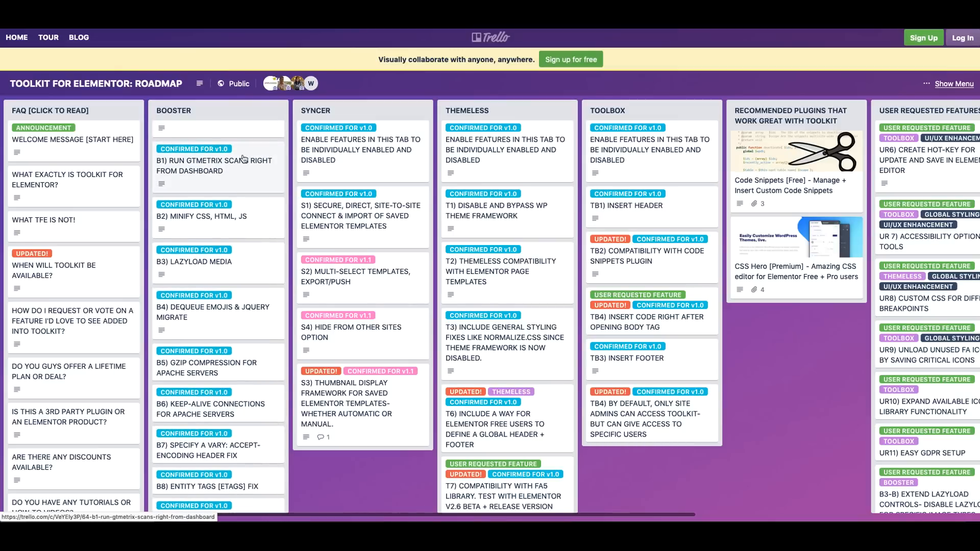
pyautogui.moveTo(376, 276)
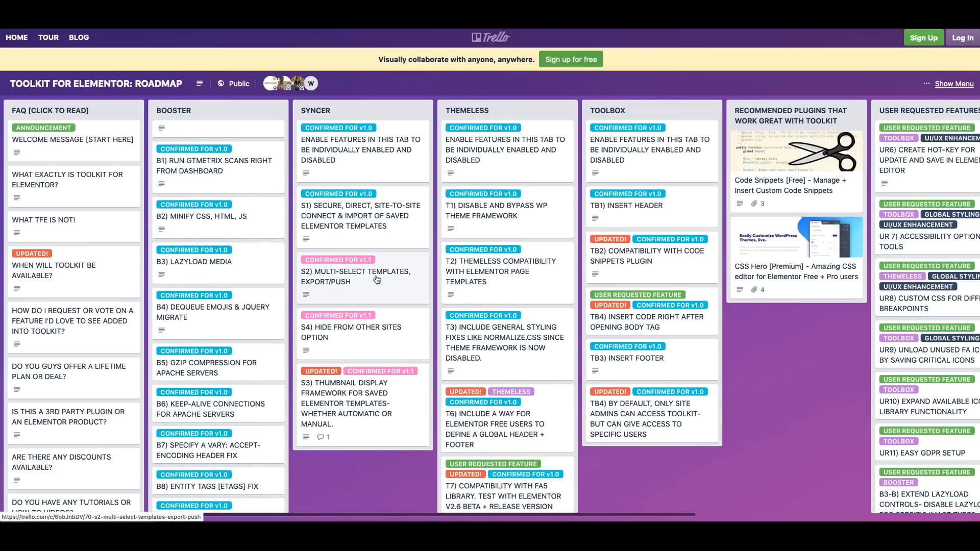
pyautogui.moveTo(568, 262)
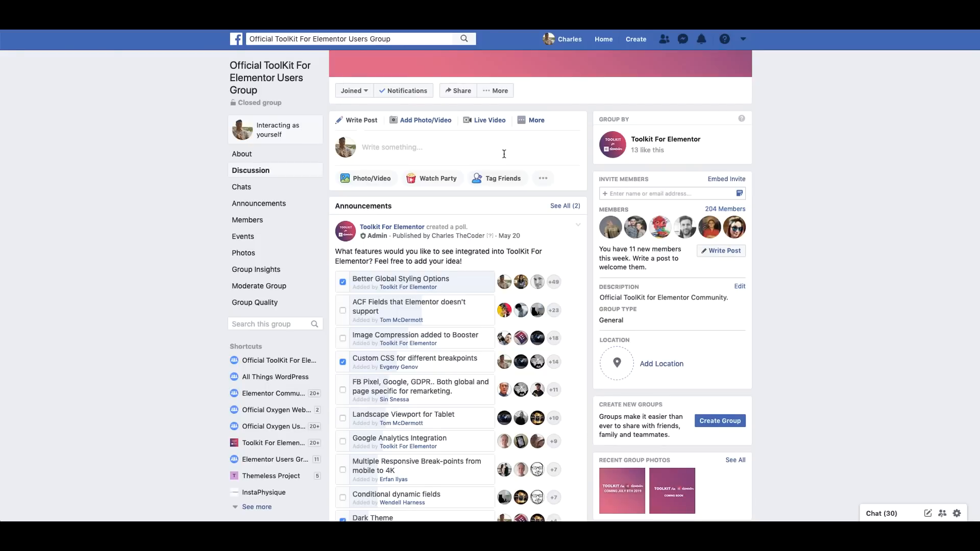
pyautogui.scroll(-3)
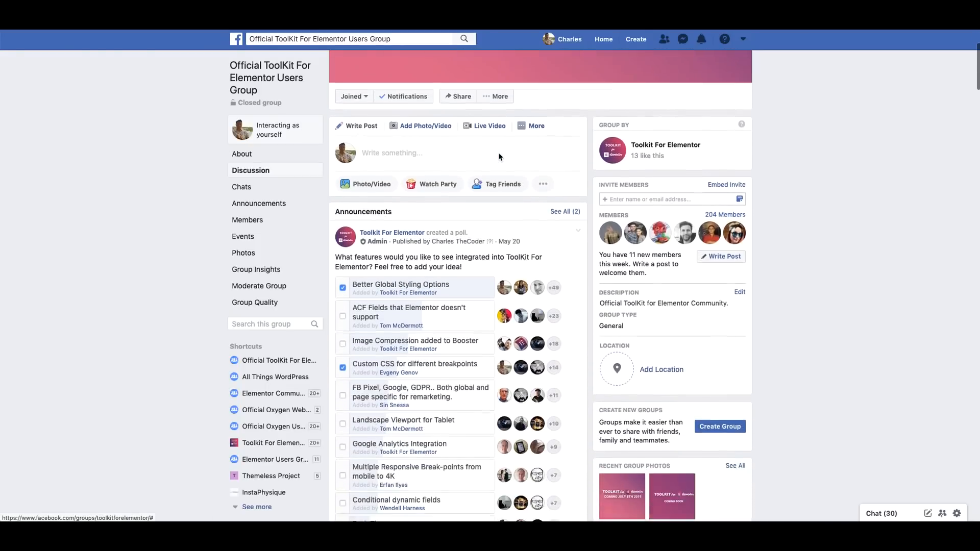
pyautogui.scroll(-3)
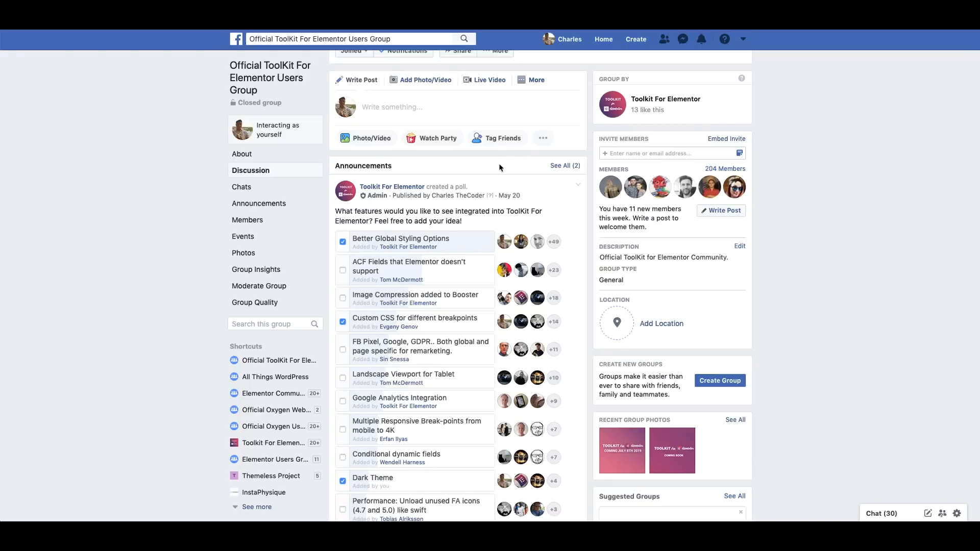
pyautogui.scroll(-3)
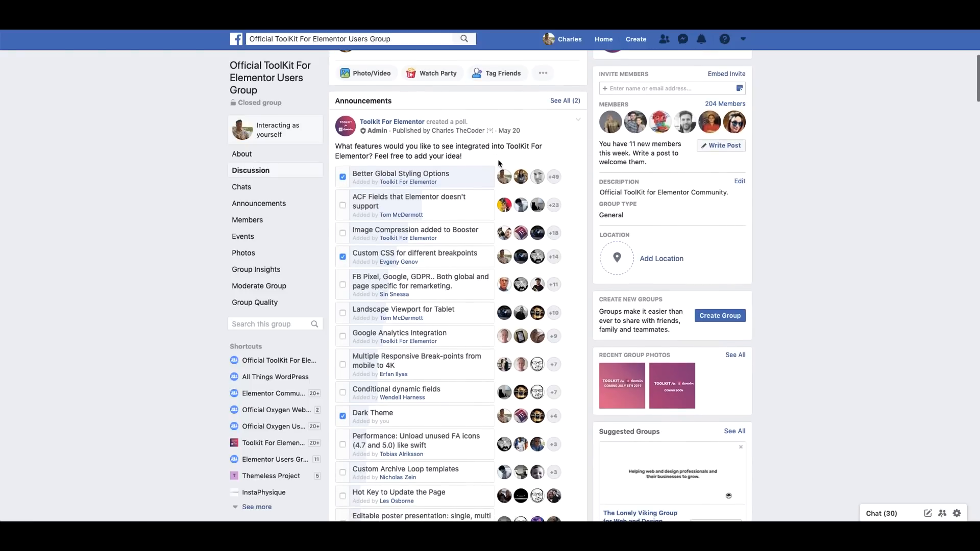
pyautogui.scroll(3)
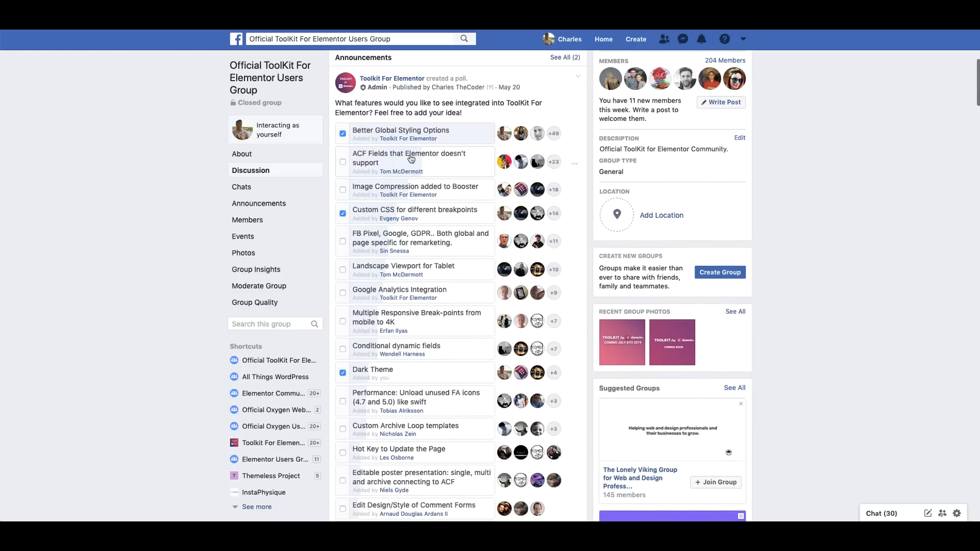
pyautogui.moveTo(435, 149)
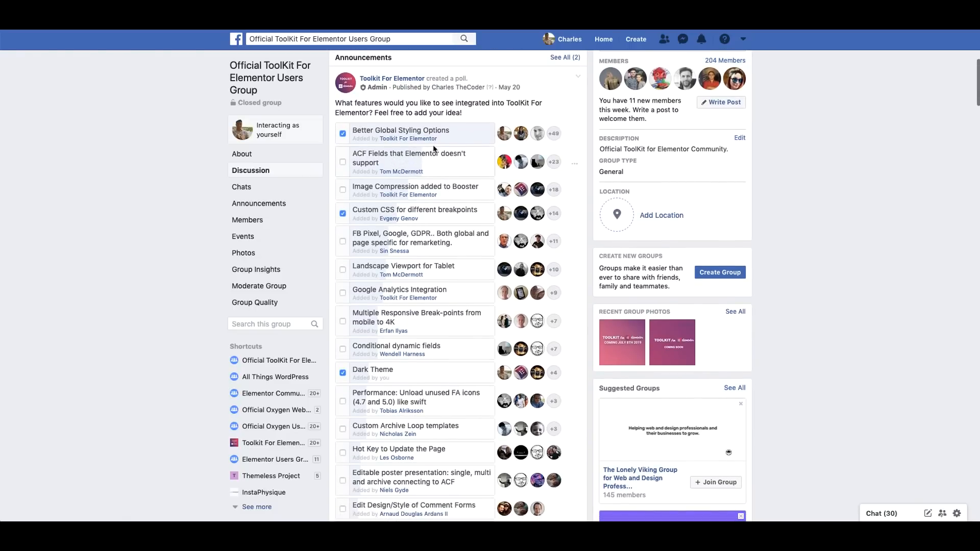
pyautogui.scroll(-3)
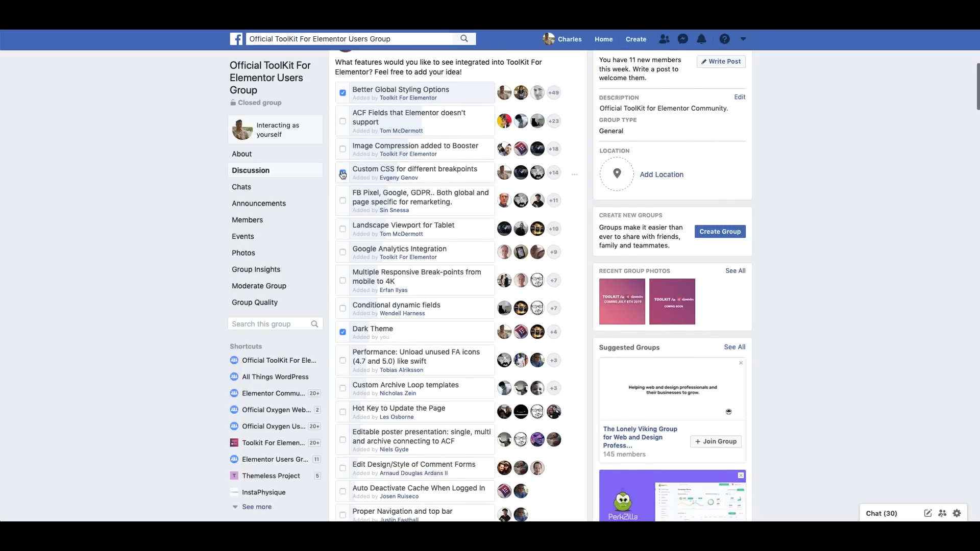
pyautogui.click(342, 173)
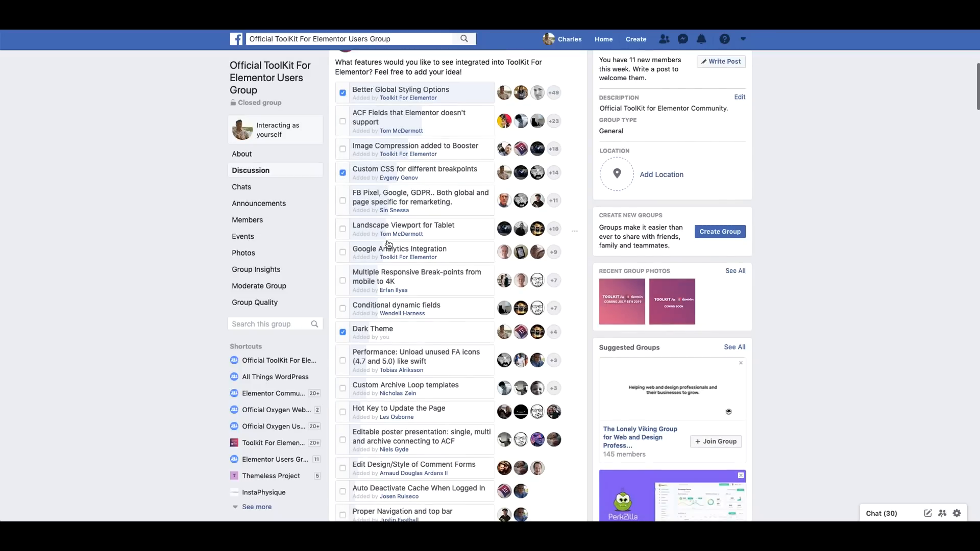
# Open Server Tweaks, set the testing location to Dallas, USA, and view Minification settings
pyautogui.scroll(3)
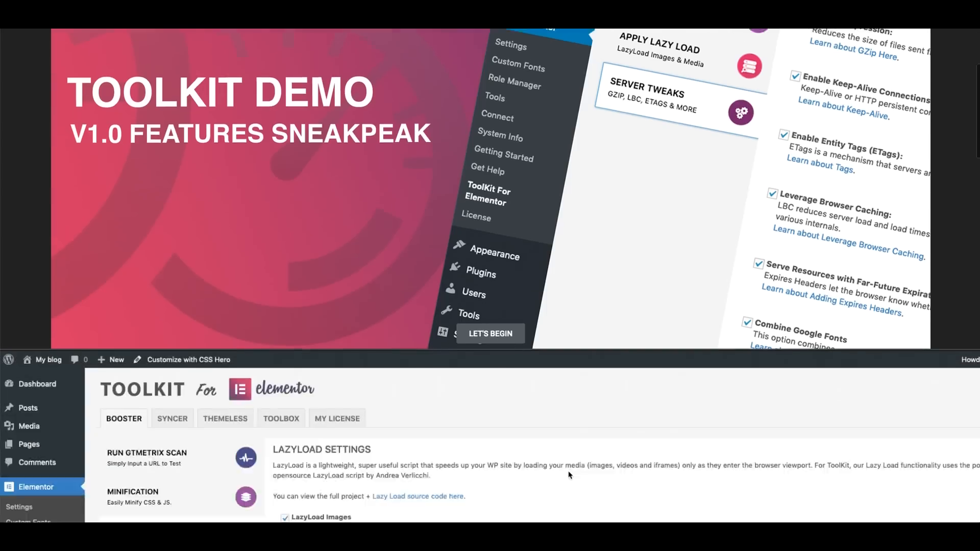
pyautogui.scroll(3)
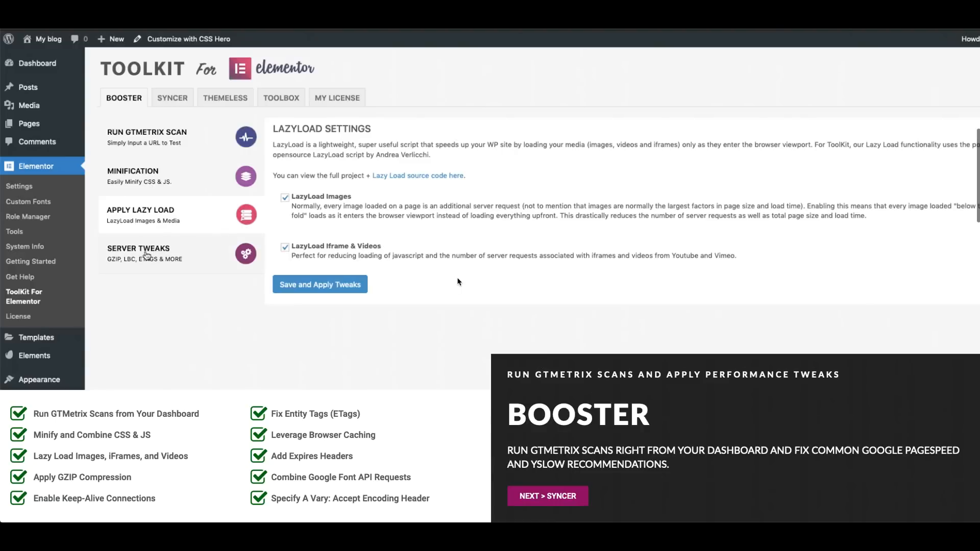
pyautogui.click(139, 253)
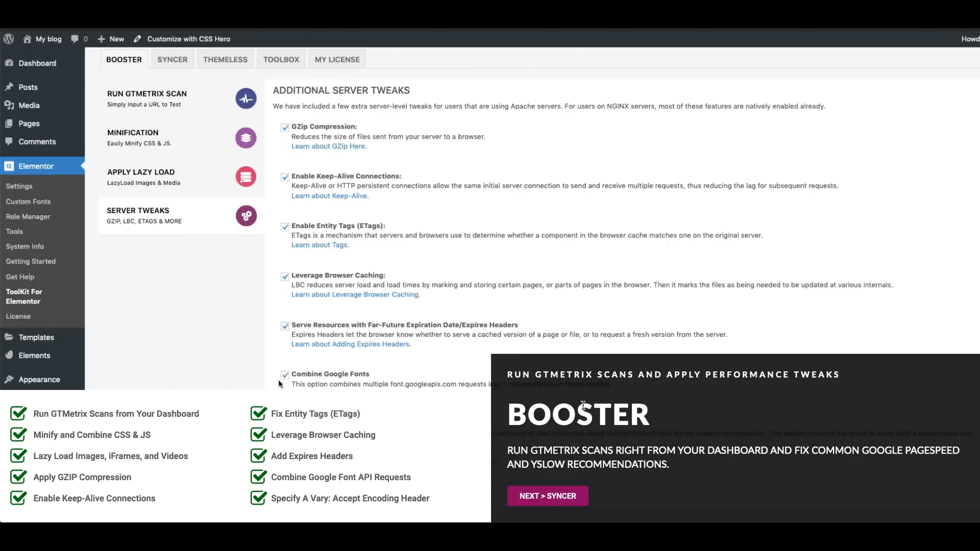
pyautogui.moveTo(45, 413)
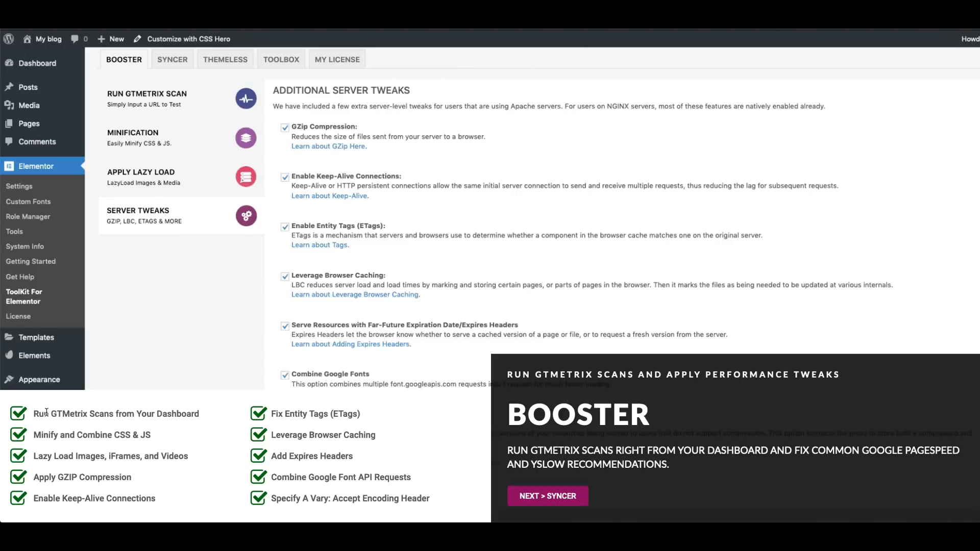
pyautogui.scroll(3)
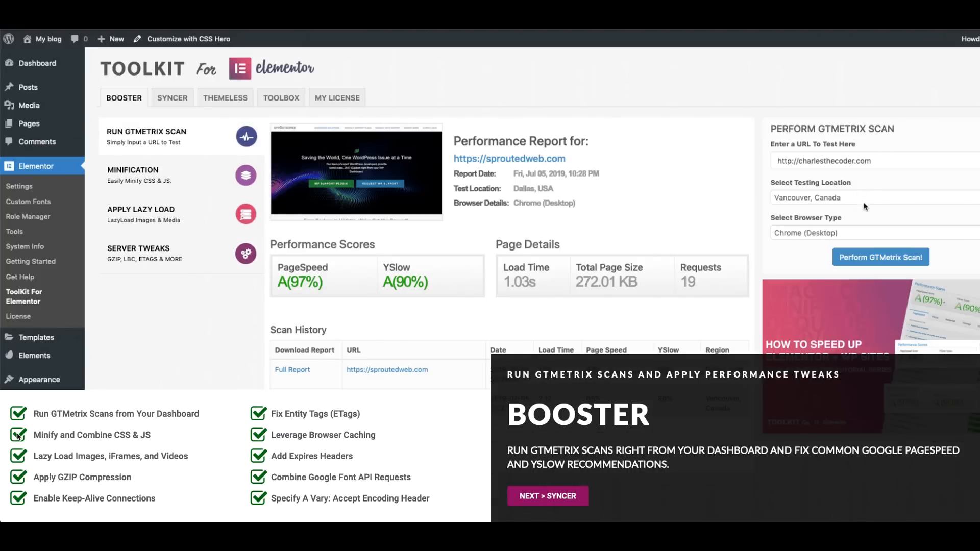
pyautogui.click(871, 198)
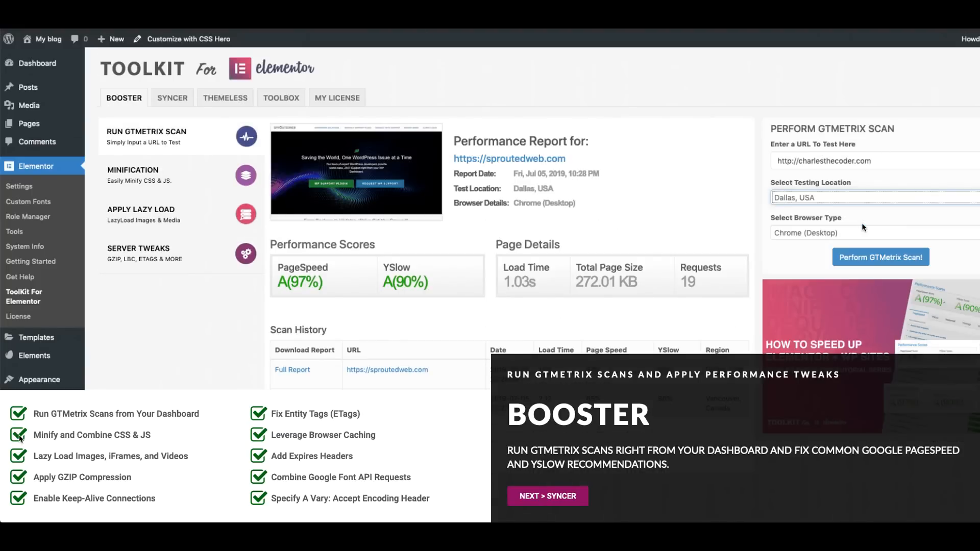
pyautogui.click(147, 173)
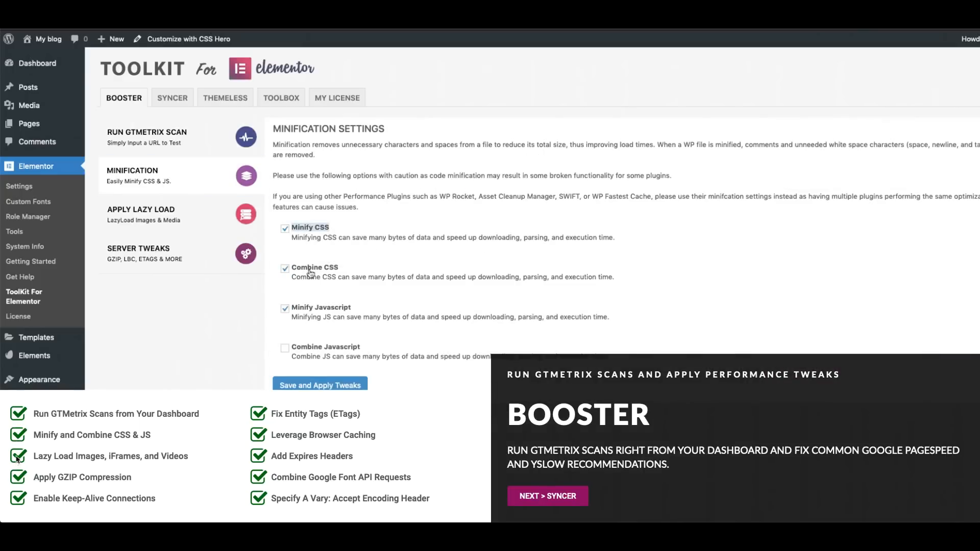
# Enable Combine Javascript and lazy loading for both images and iframes/videos
pyautogui.click(284, 348)
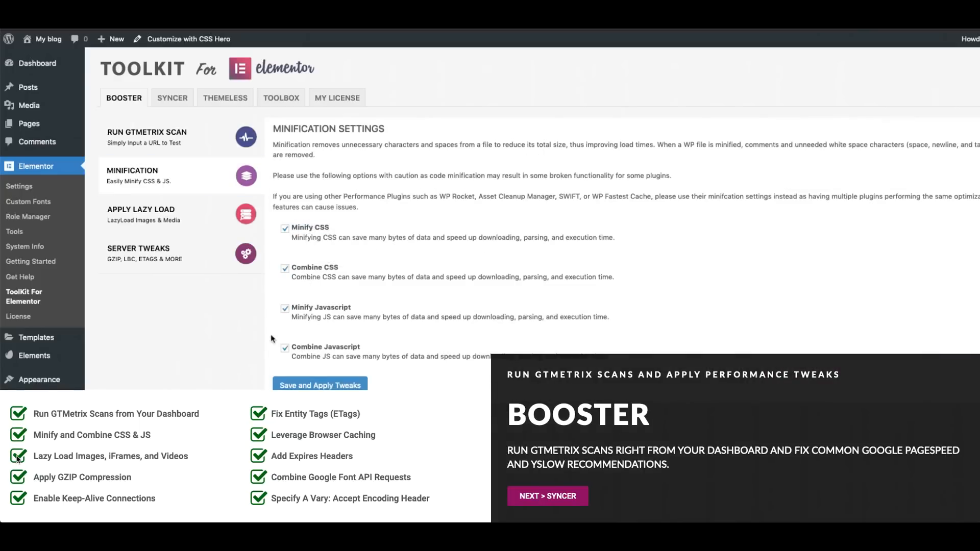
pyautogui.click(142, 215)
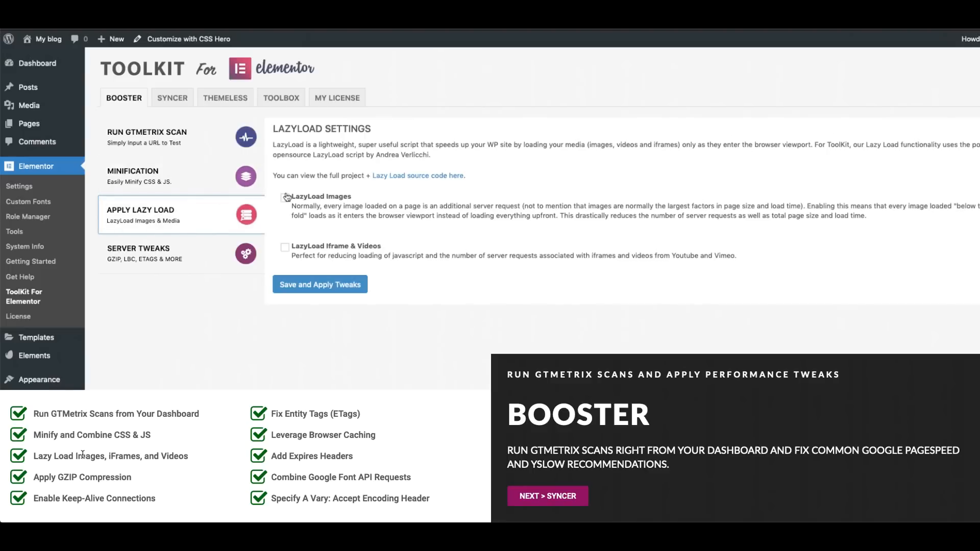
pyautogui.click(286, 196)
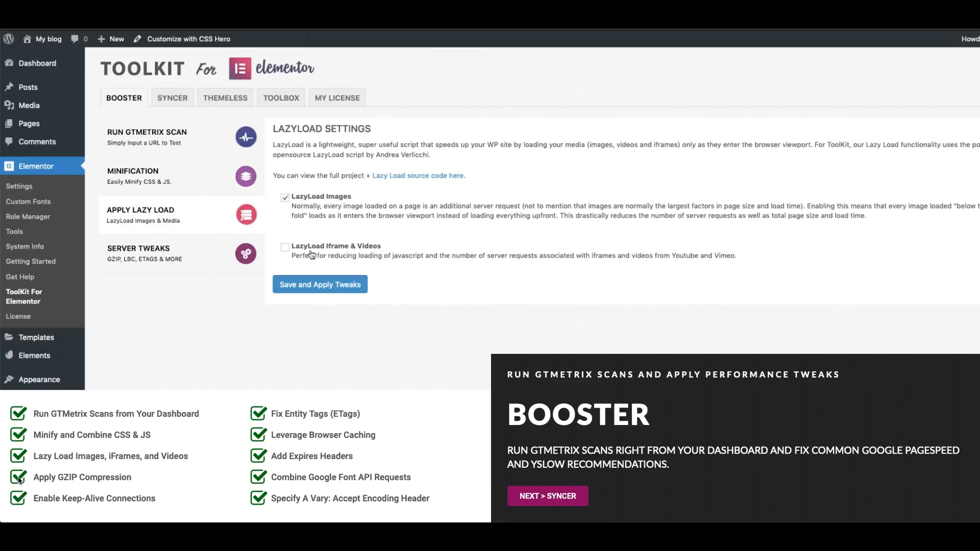
pyautogui.click(285, 247)
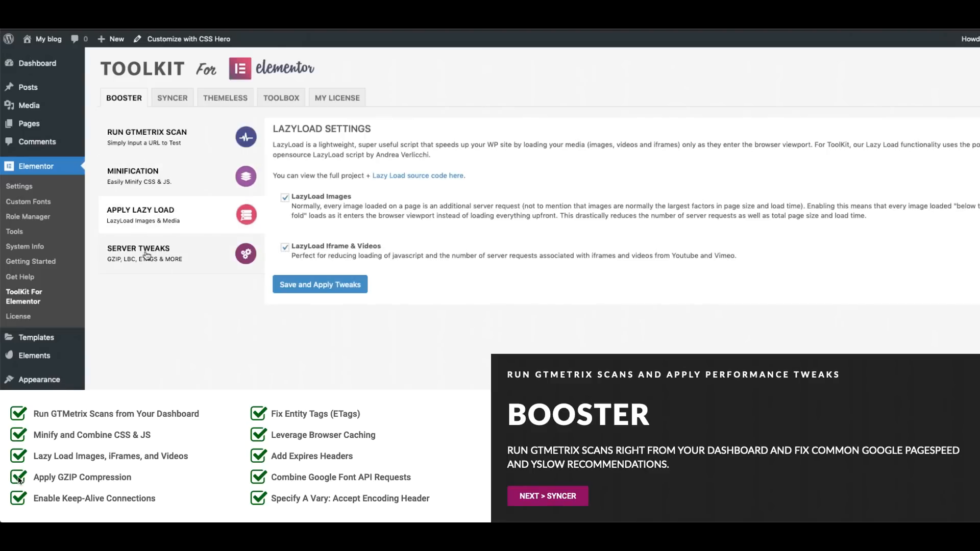
# Enable leverage browser caching and combined Google Fonts requests under Server Tweaks
pyautogui.click(138, 253)
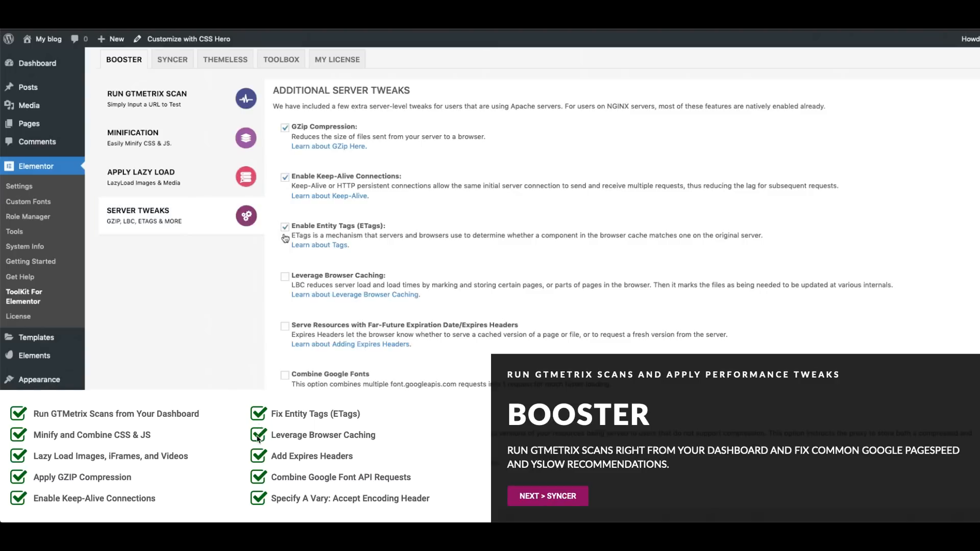
pyautogui.click(285, 277)
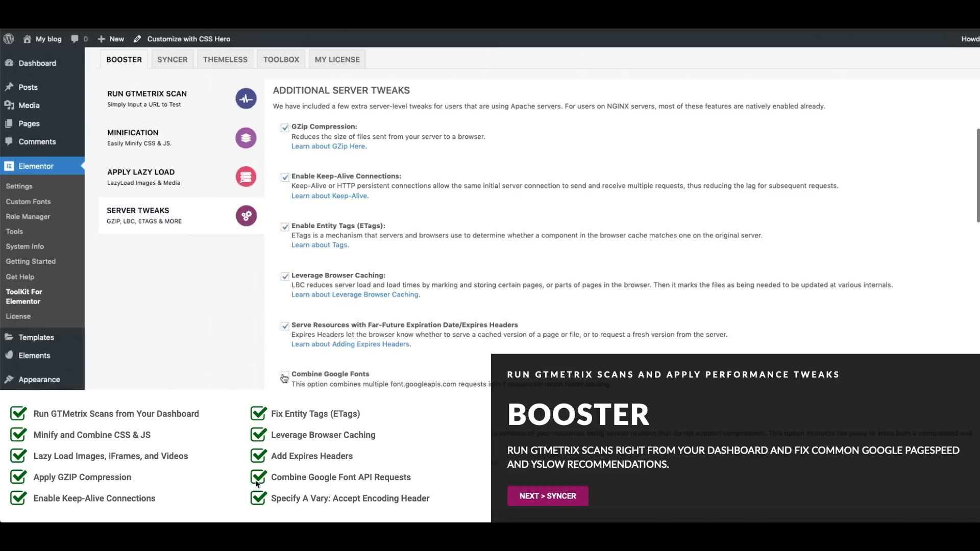
pyautogui.click(284, 375)
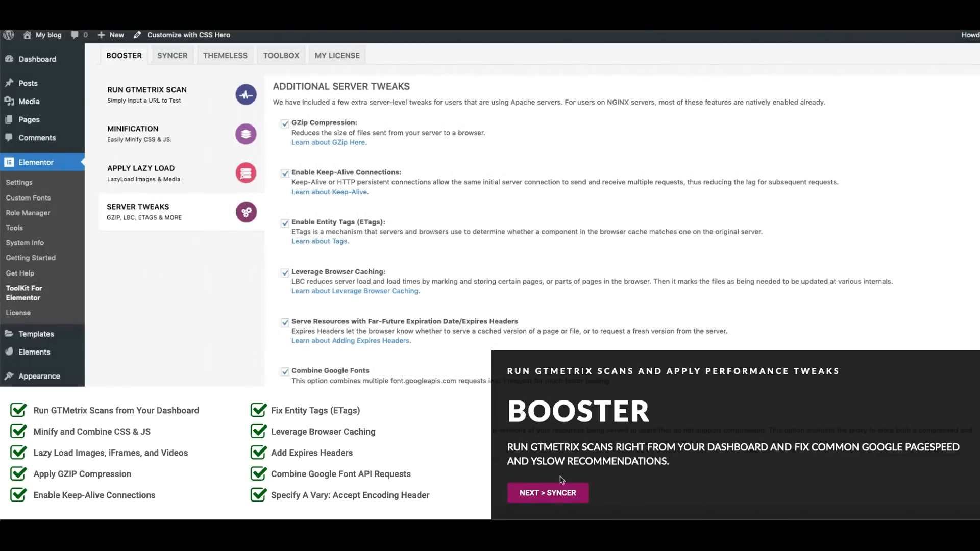
pyautogui.click(546, 492)
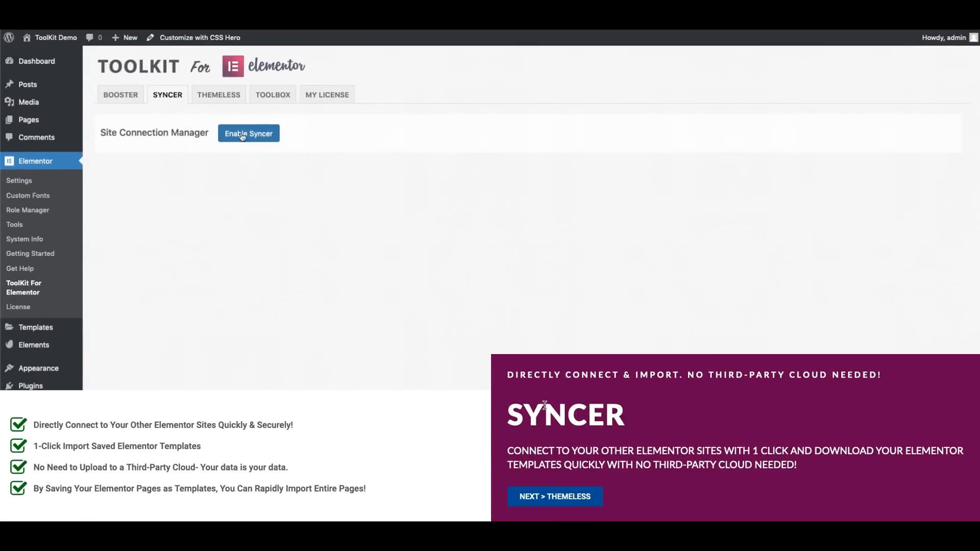
# Enable Syncer and import templates from connected sites, including toolkitforelementor.com
pyautogui.click(248, 133)
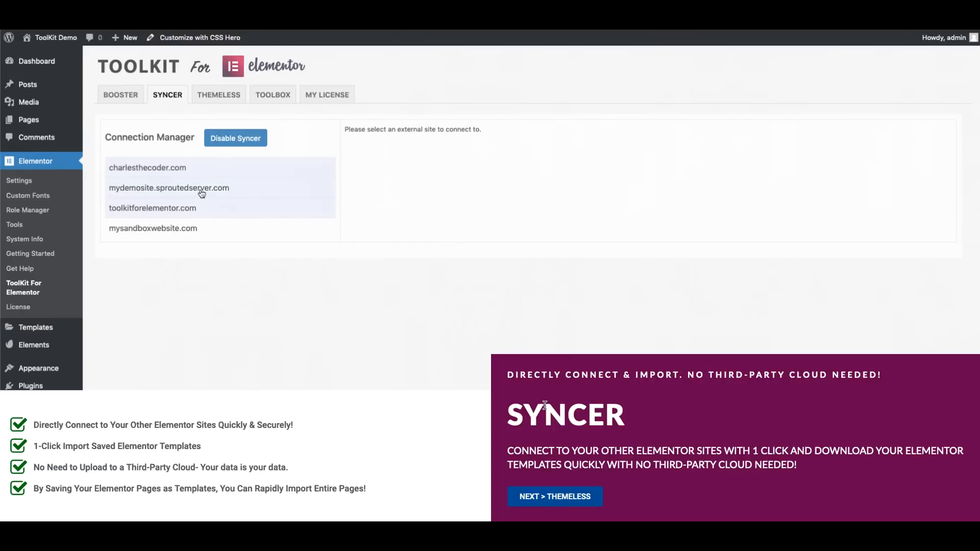
pyautogui.click(168, 187)
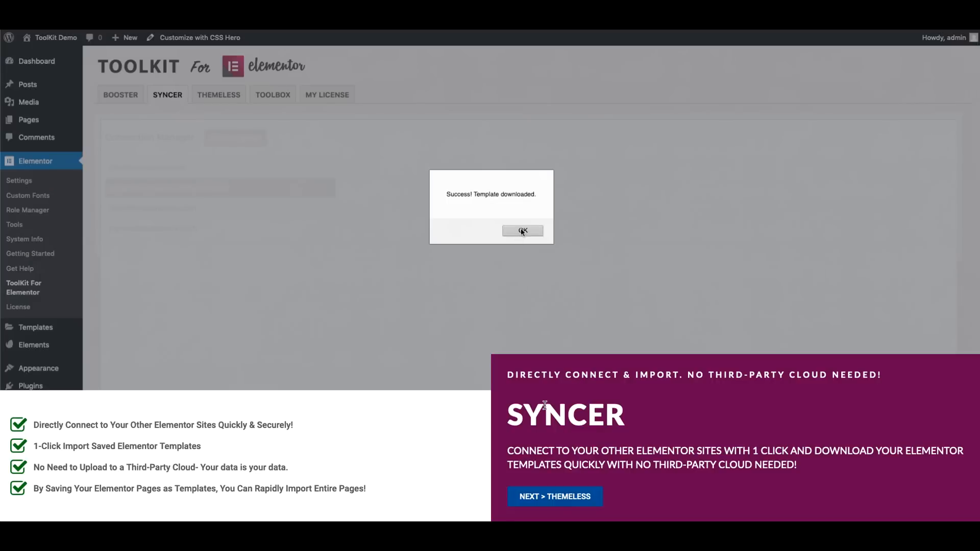
pyautogui.click(523, 231)
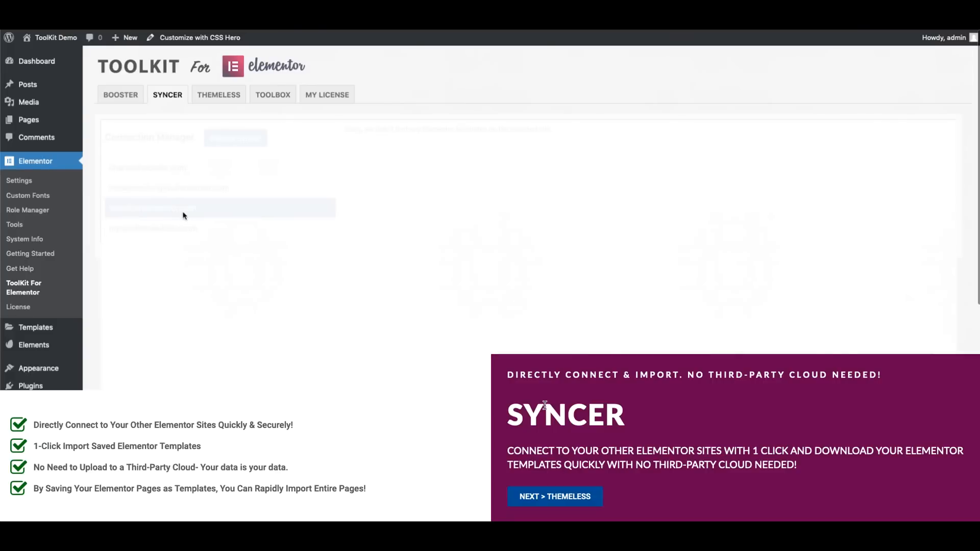
pyautogui.click(219, 207)
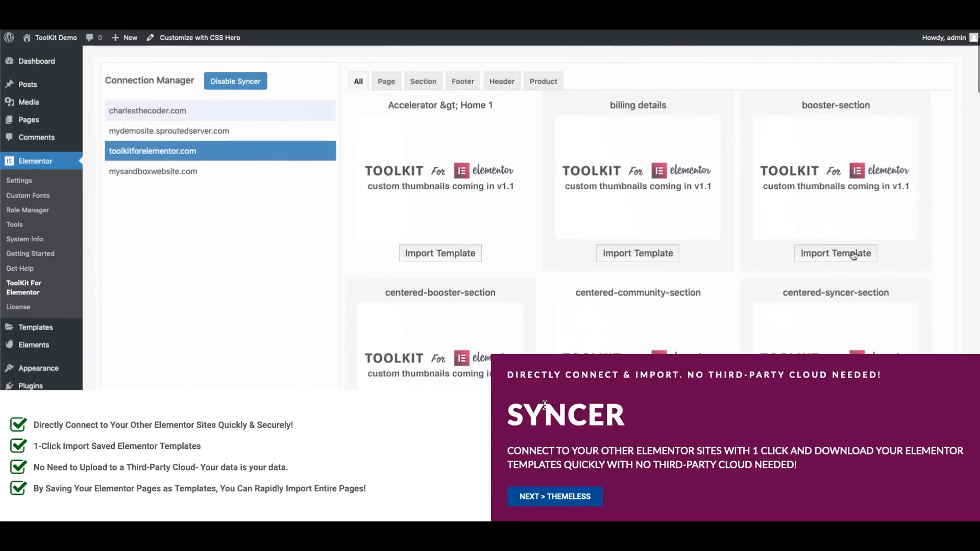
pyautogui.click(835, 253)
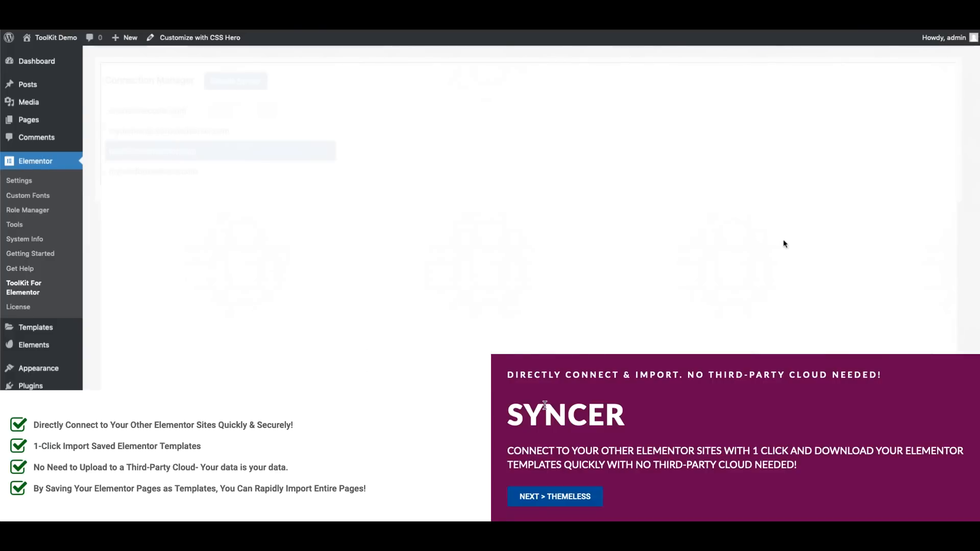
pyautogui.moveTo(493, 238)
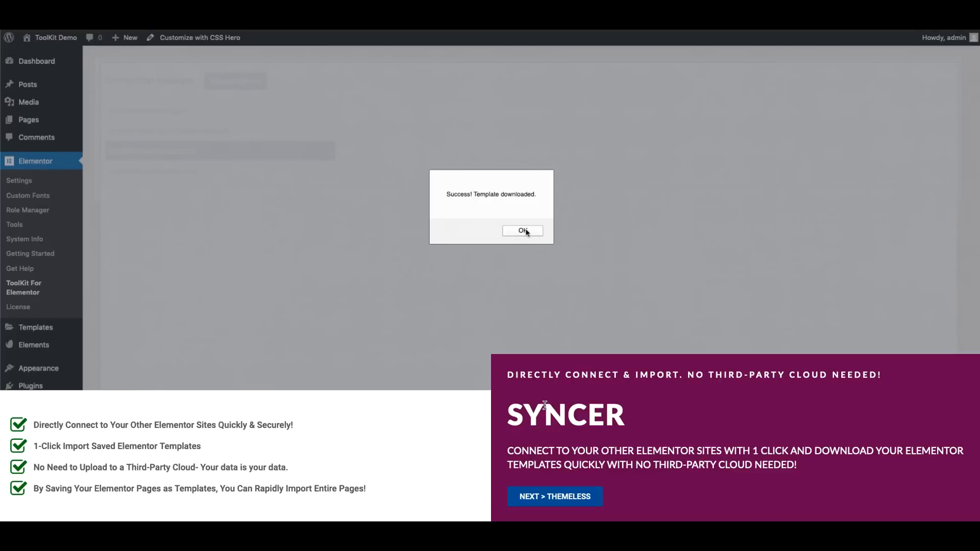
pyautogui.click(522, 231)
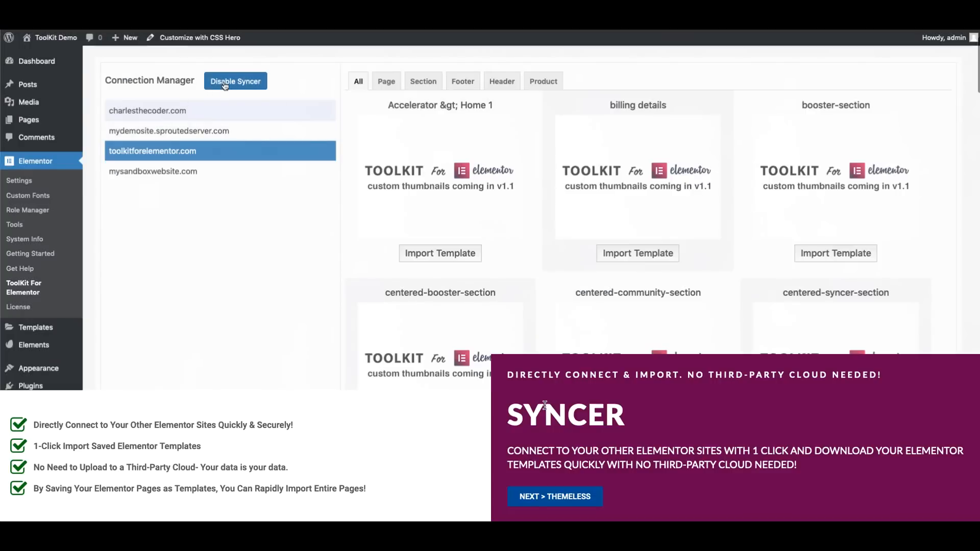
# Toggle Syncer off and on, then import the Accelerator > Contact 1 (Pro) template
pyautogui.click(234, 81)
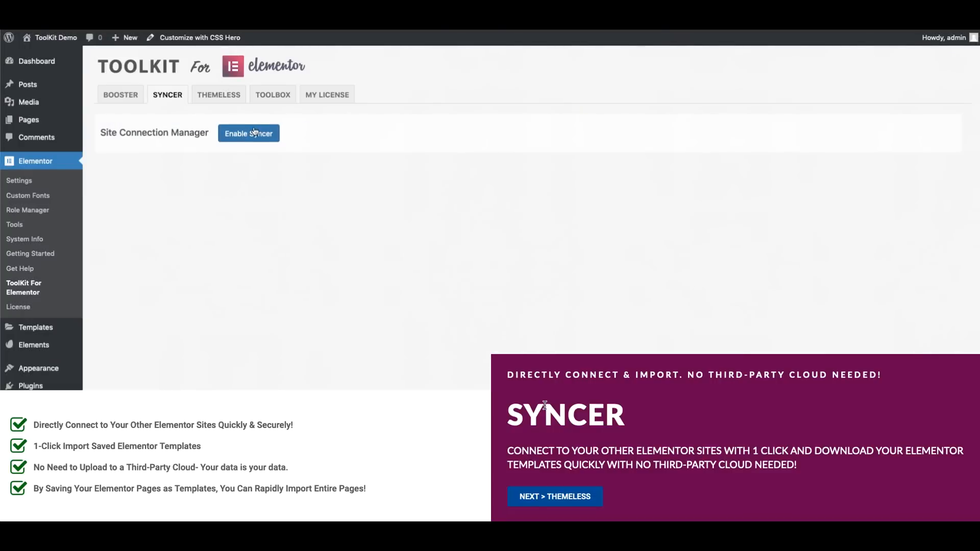
pyautogui.click(248, 133)
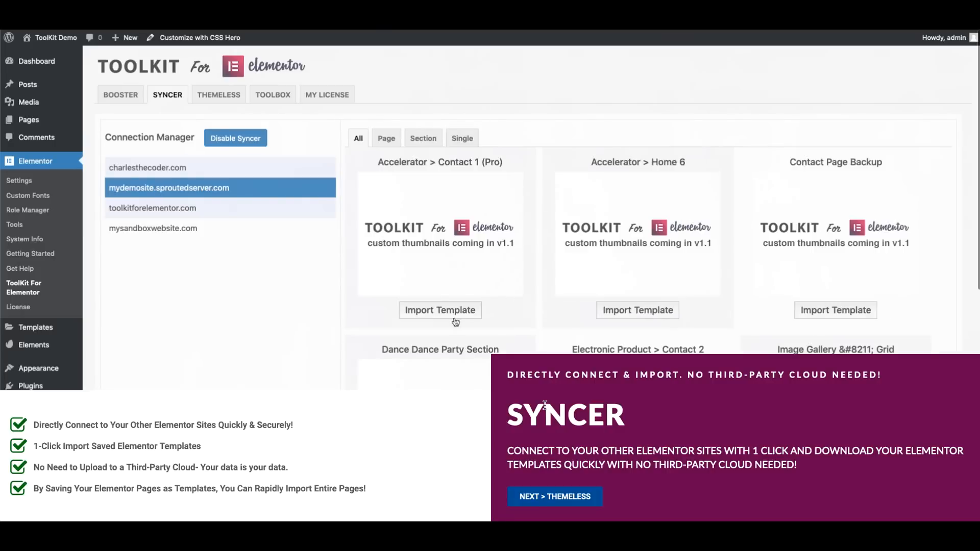
pyautogui.click(440, 309)
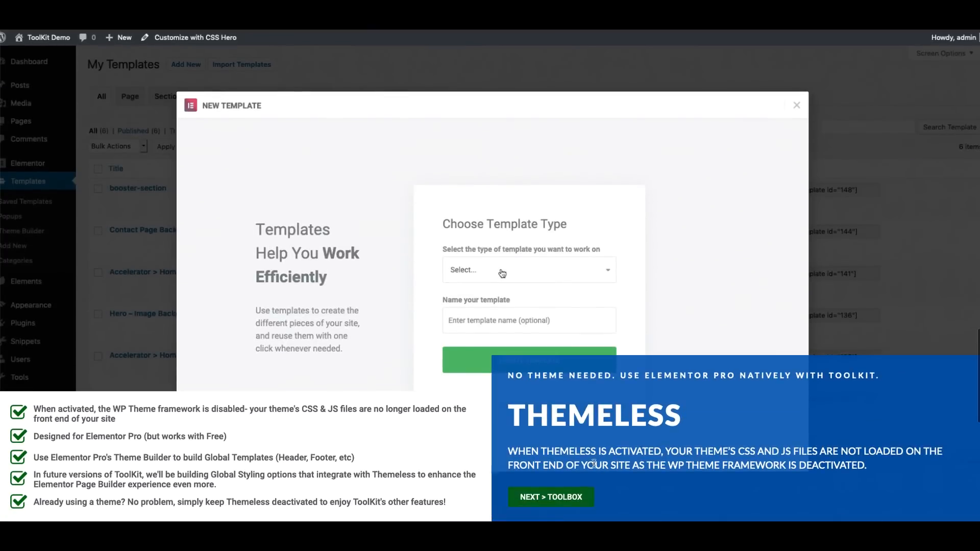
# Set Disable Theme Framework to Yes and proceed to Elementor's theme builder
pyautogui.click(527, 269)
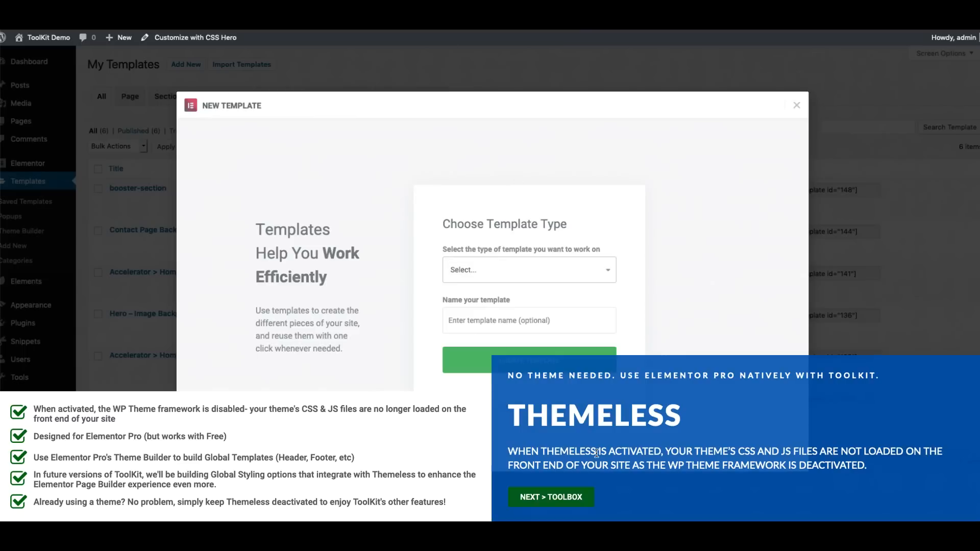
pyautogui.click(796, 105)
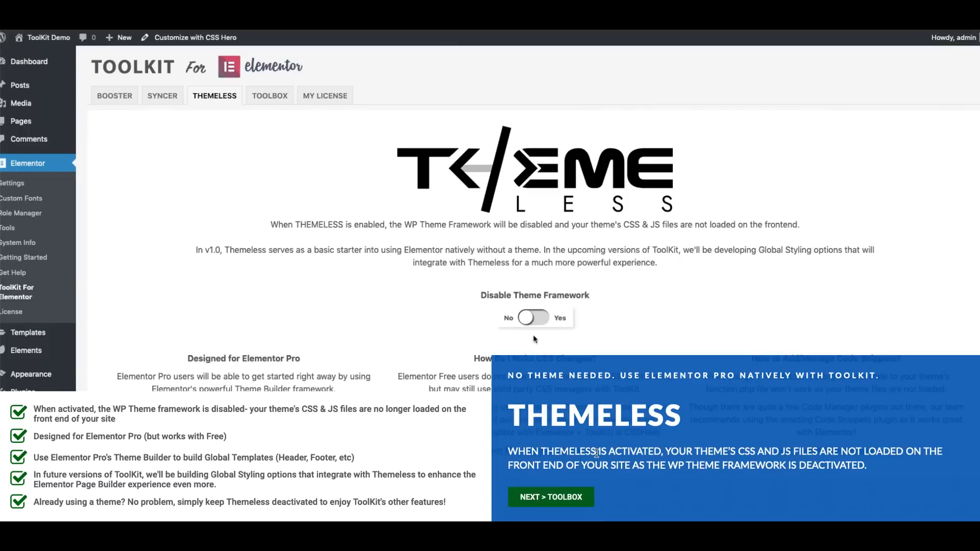
pyautogui.click(531, 318)
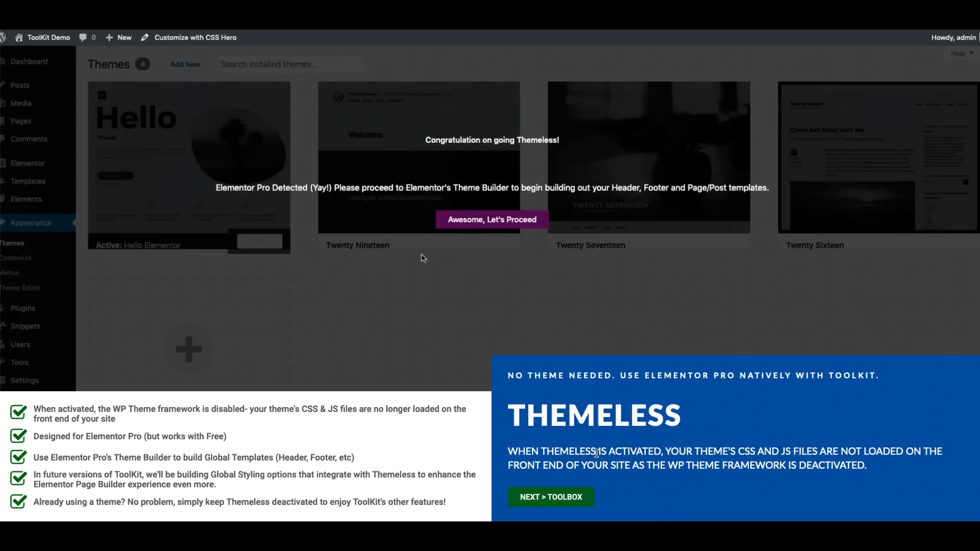
pyautogui.moveTo(476, 201)
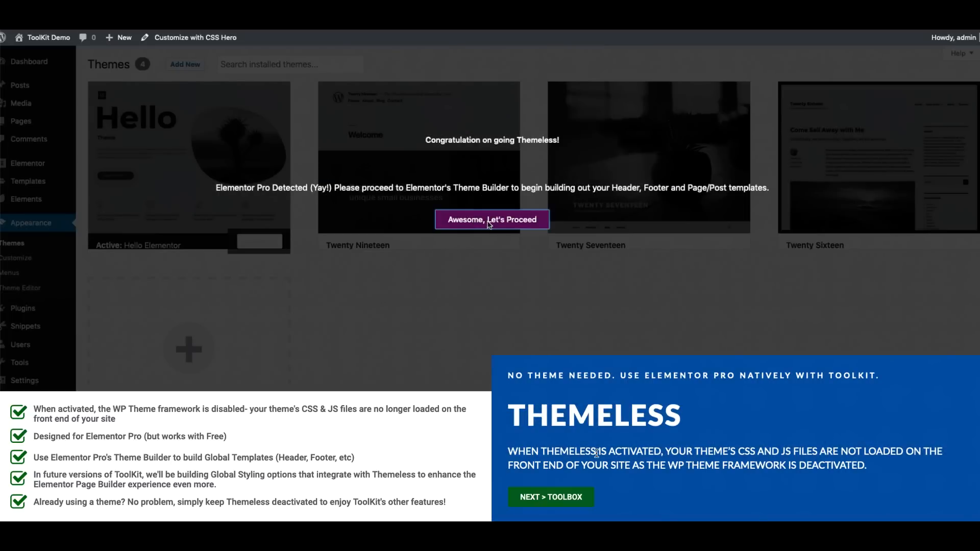
pyautogui.click(492, 220)
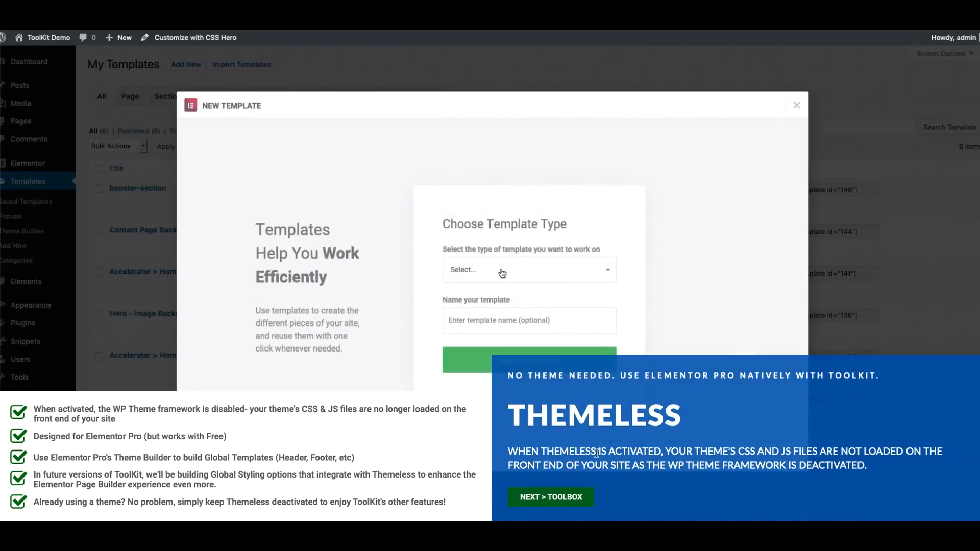
# Disable the theme framework again, proceed, and open the template type list
pyautogui.click(528, 270)
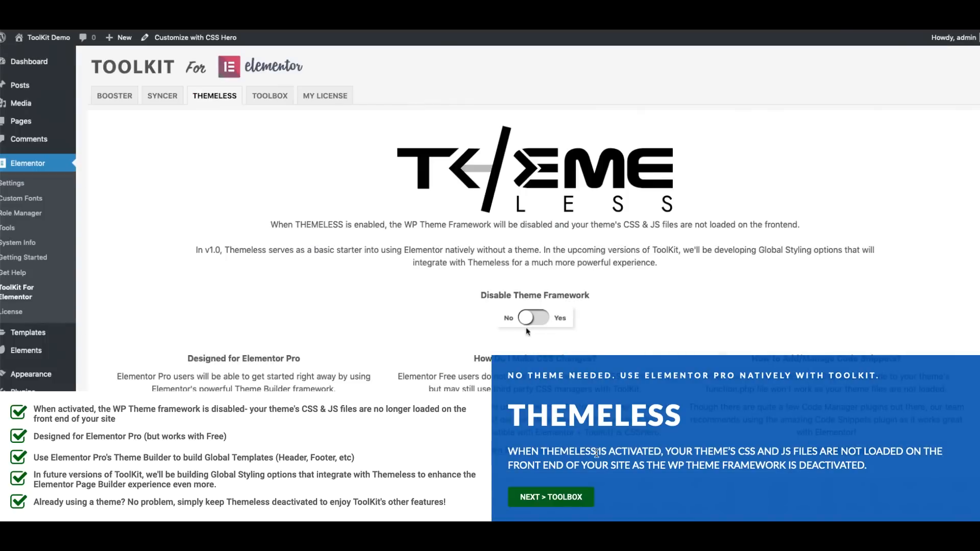
pyautogui.click(532, 317)
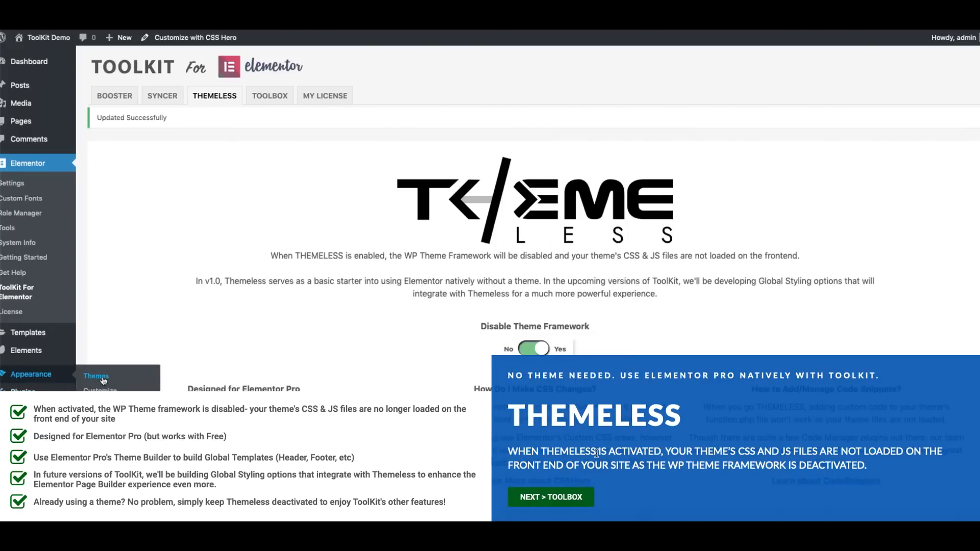
pyautogui.moveTo(249, 348)
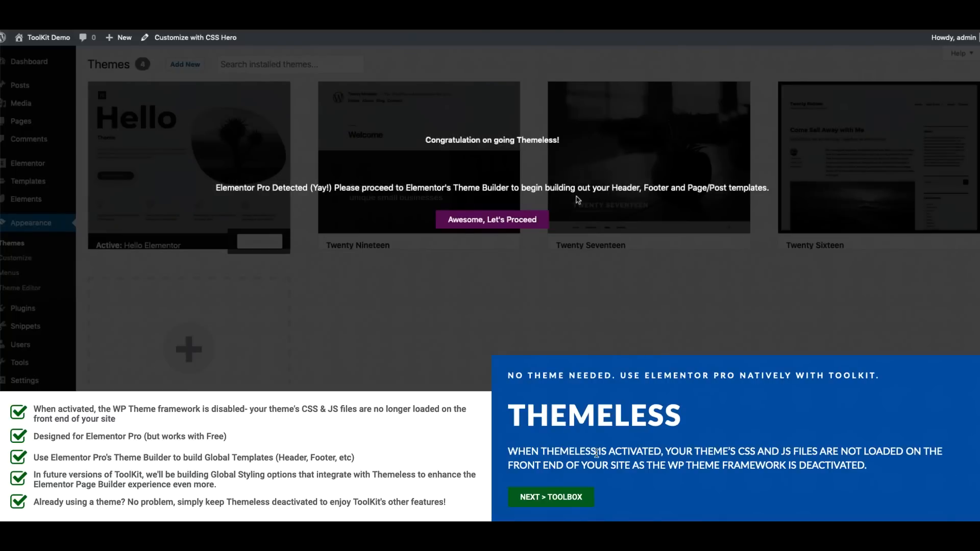
pyautogui.moveTo(478, 211)
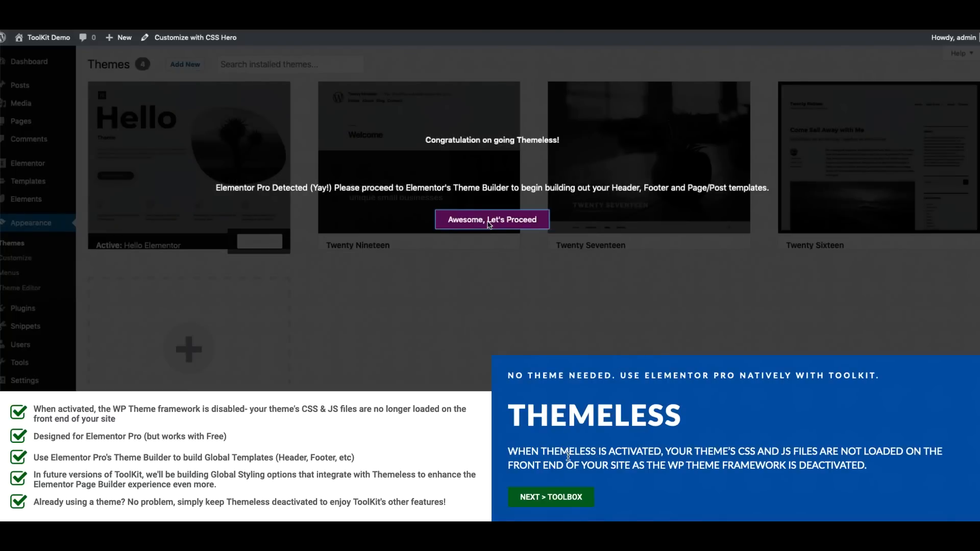
pyautogui.click(491, 219)
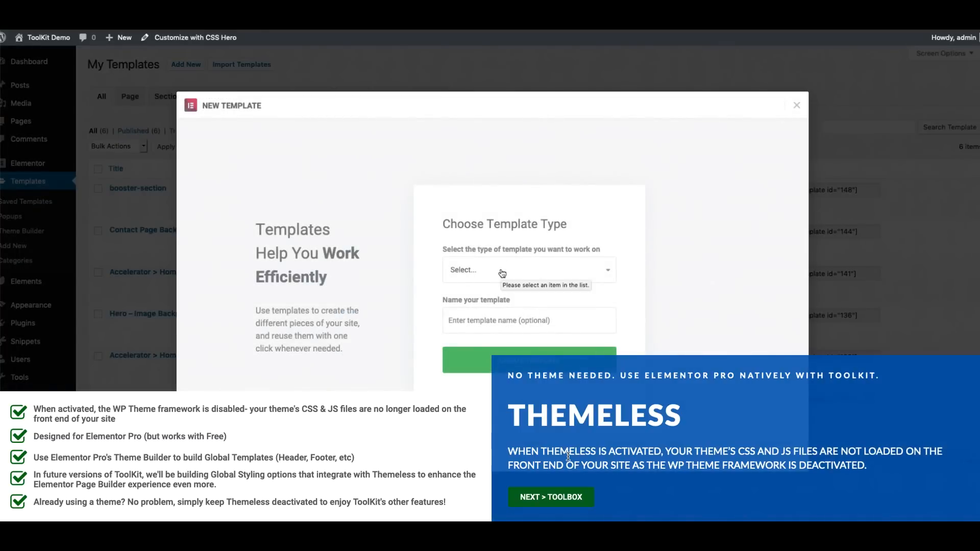
pyautogui.click(527, 269)
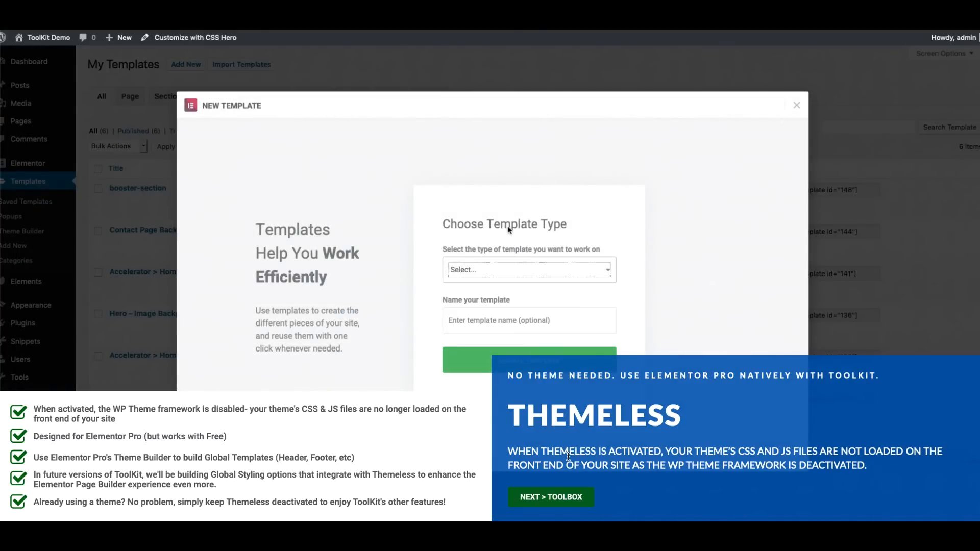
pyautogui.scroll(-3)
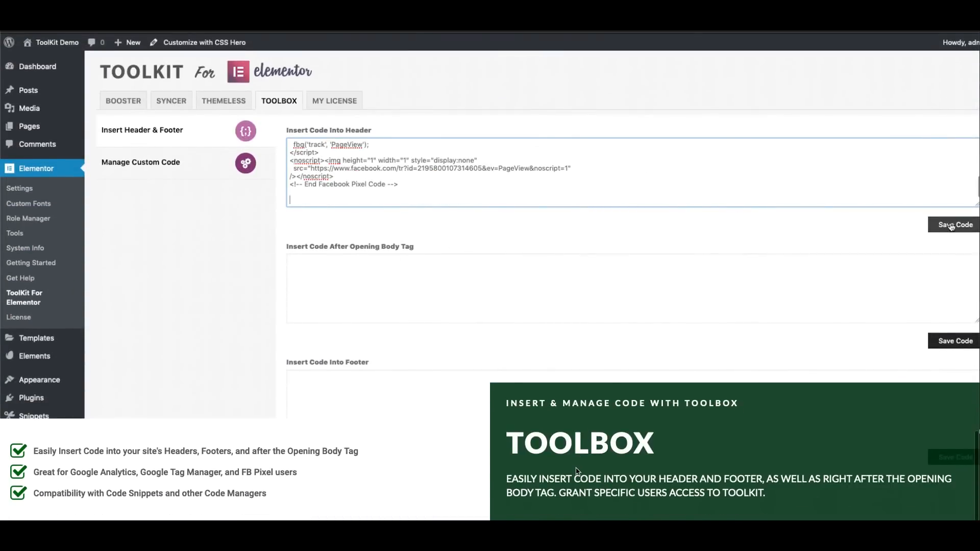
# Enter the Facebook Pixel code into Insert Code Into Header and save it
pyautogui.click(954, 225)
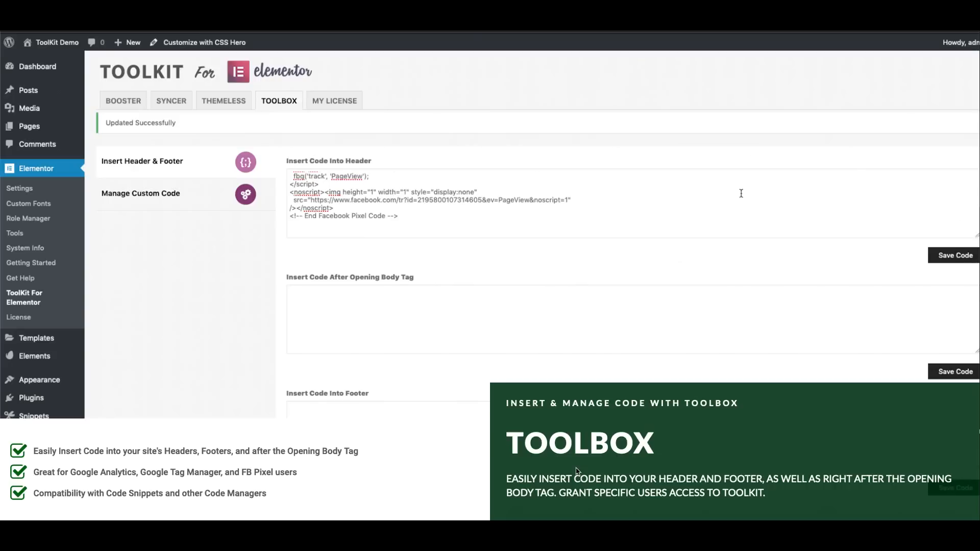
pyautogui.moveTo(256, 142)
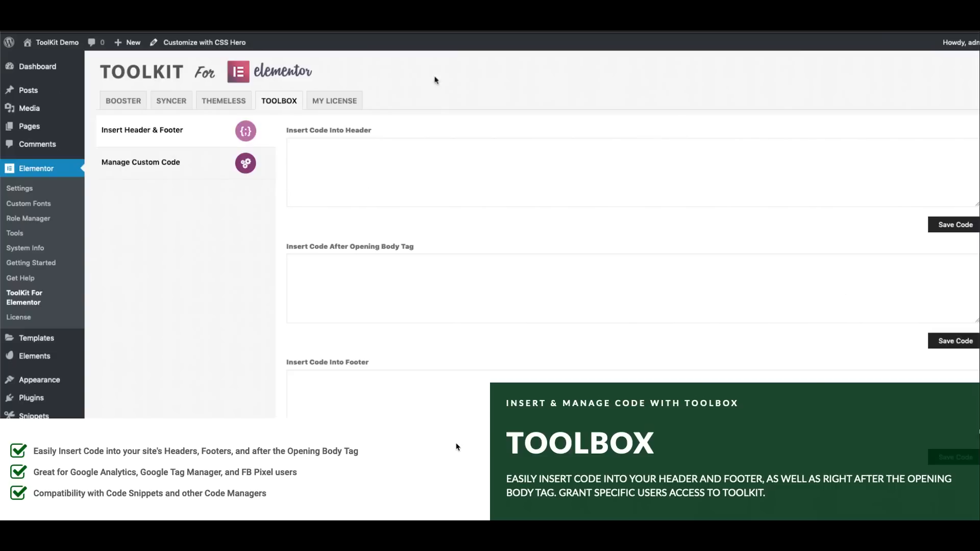
pyautogui.click(562, 173)
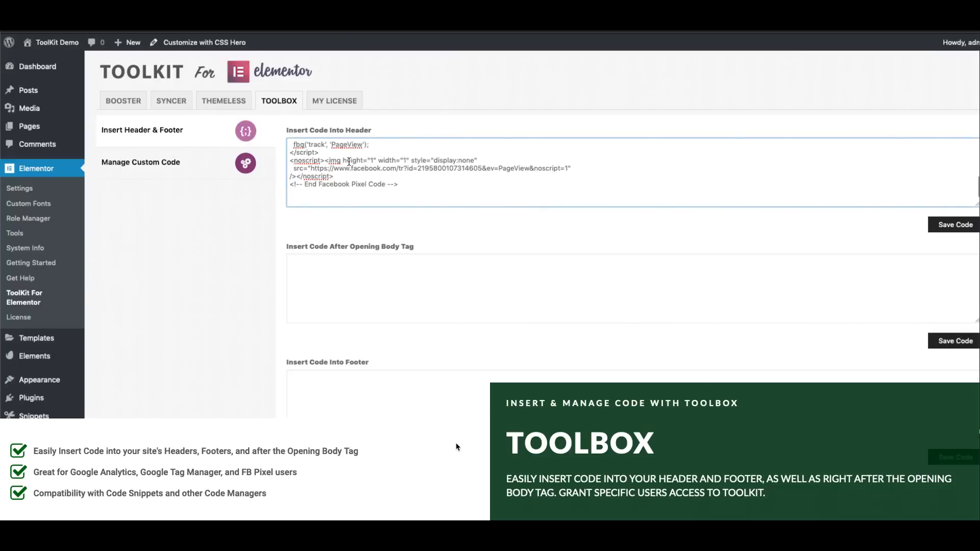
pyautogui.scroll(3)
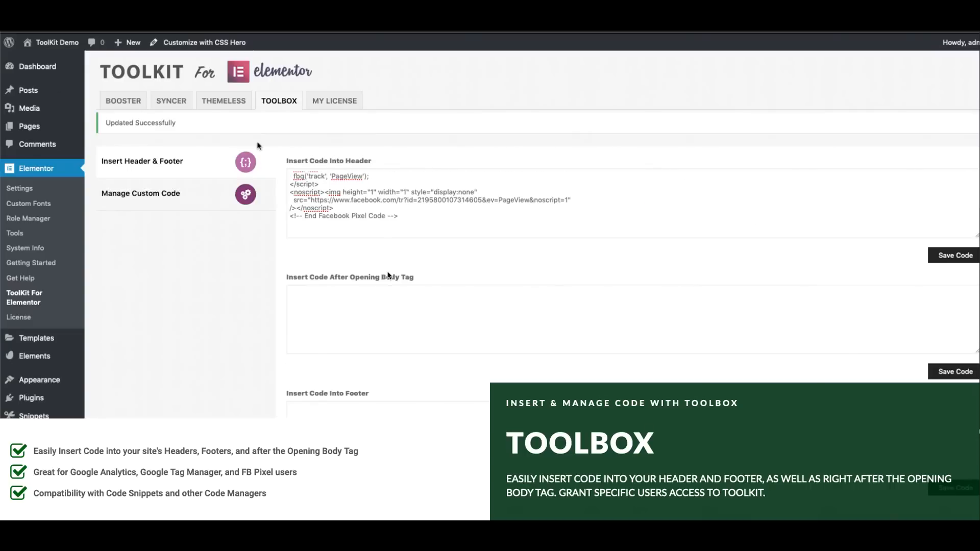
pyautogui.moveTo(428, 51)
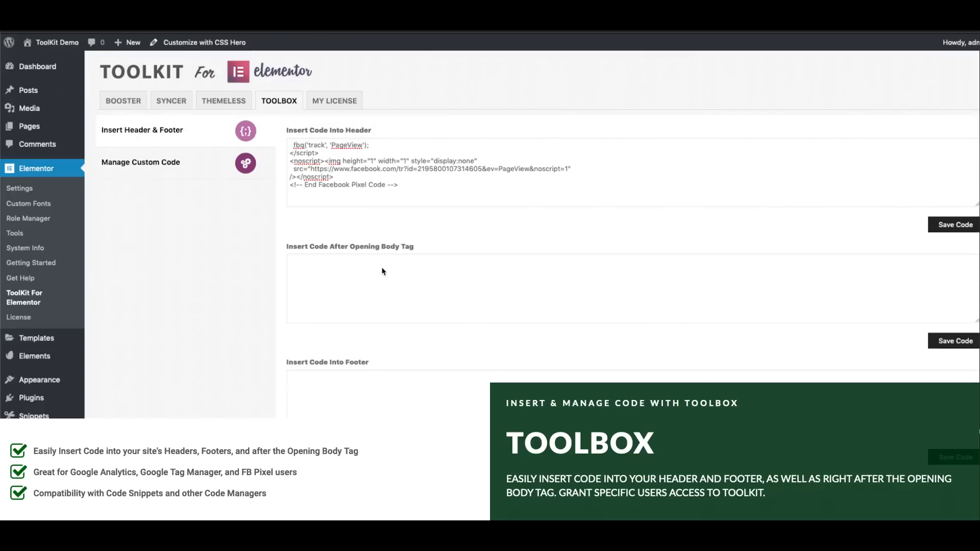
pyautogui.moveTo(375, 273)
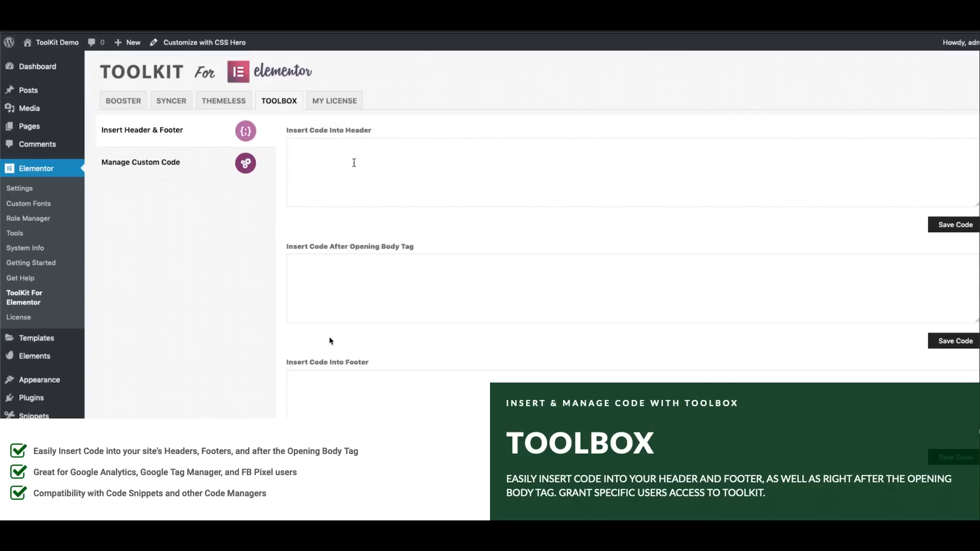
pyautogui.click(562, 173)
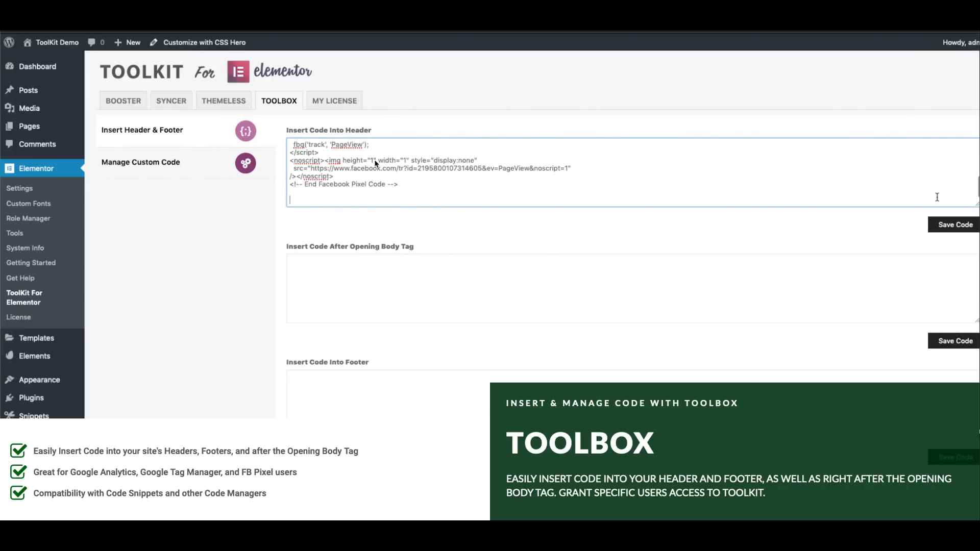
pyautogui.click(954, 224)
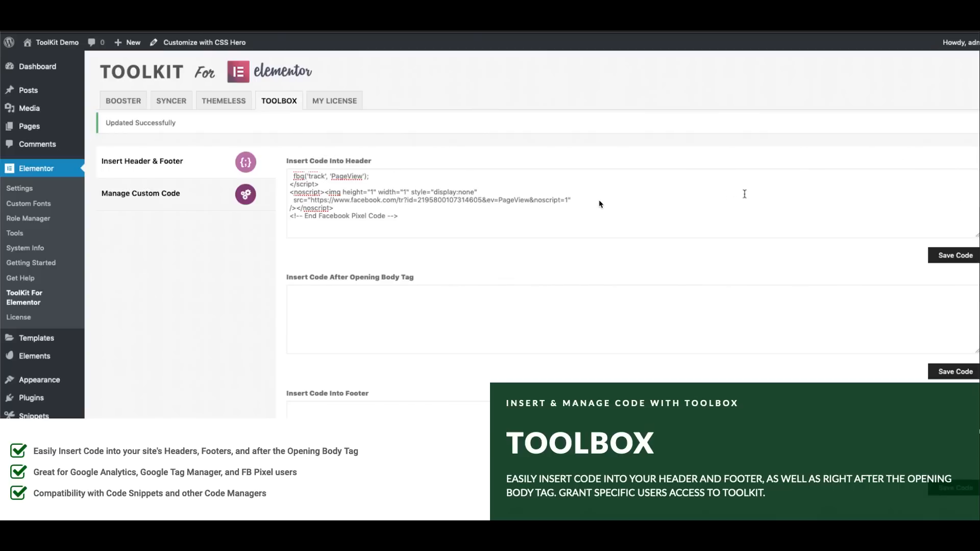
pyautogui.moveTo(257, 141)
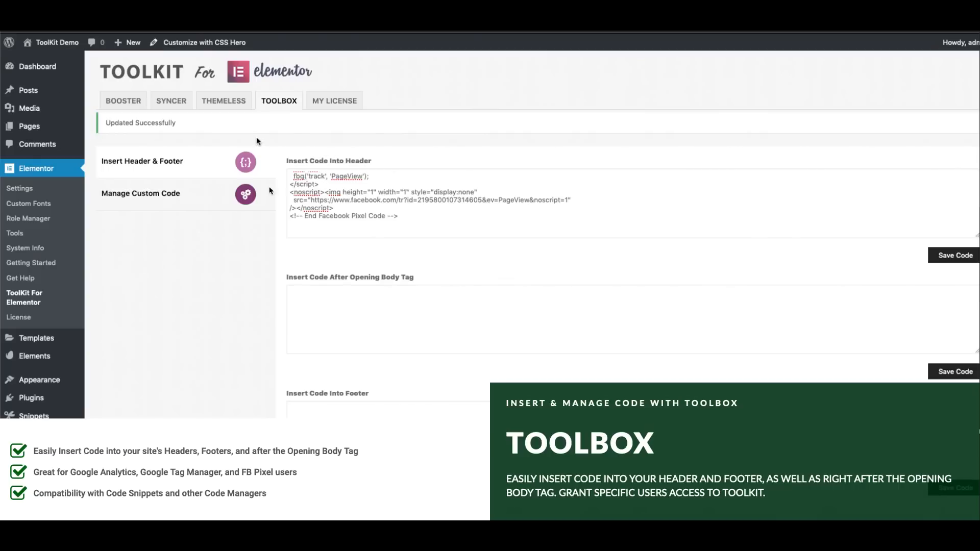
pyautogui.moveTo(454, 216)
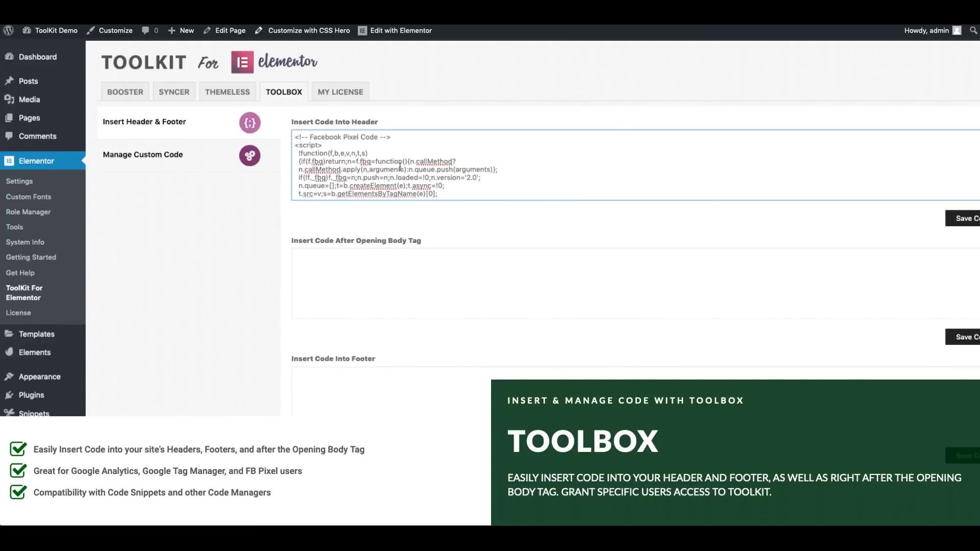
pyautogui.scroll(-3)
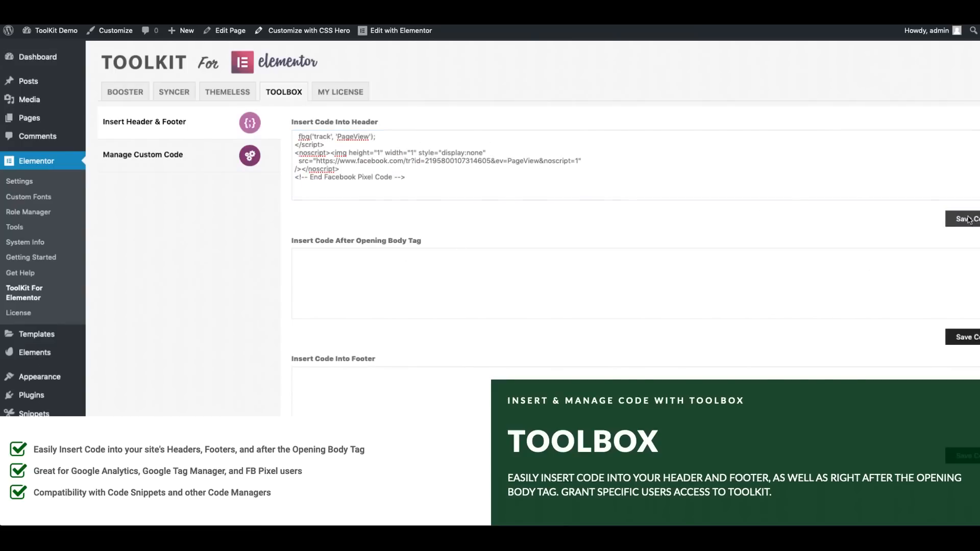
pyautogui.click(331, 88)
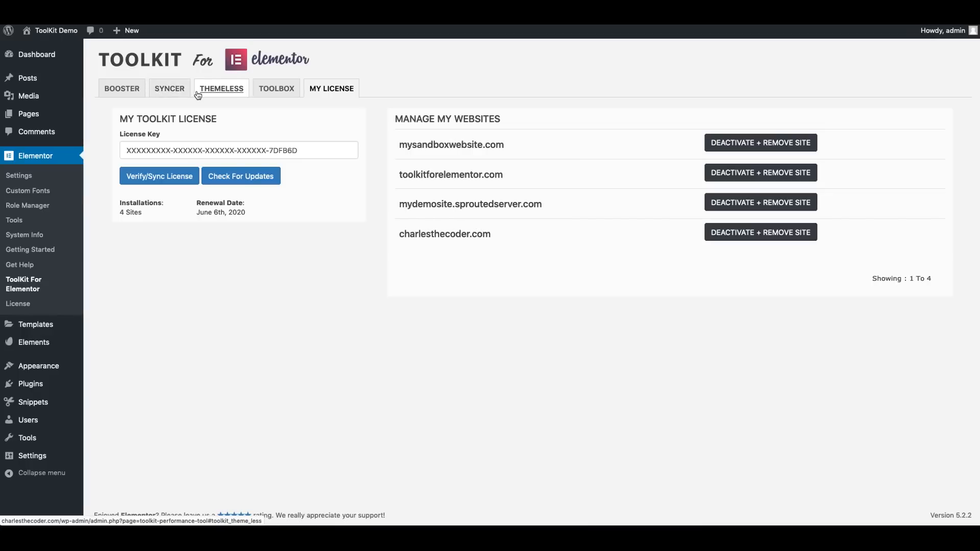
pyautogui.moveTo(312, 151)
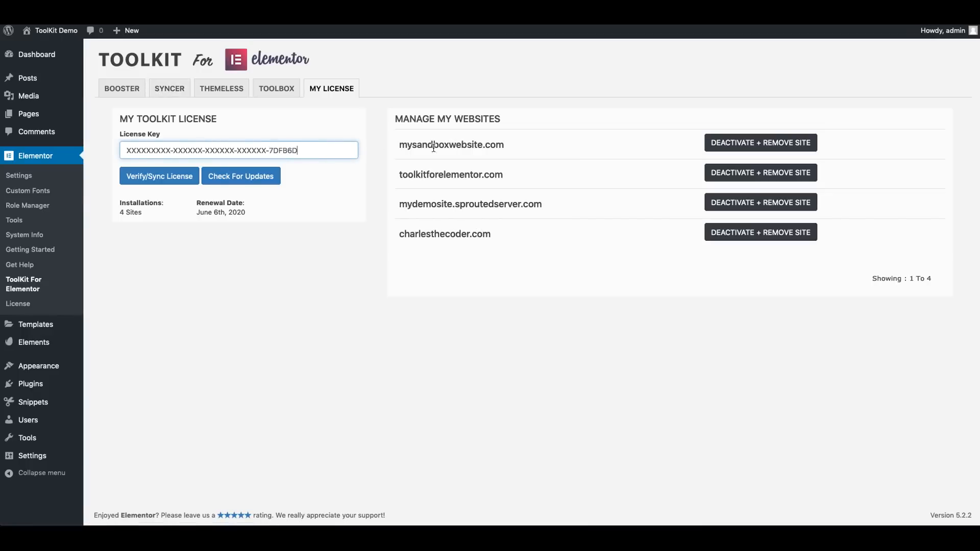
# Select the mysandboxwebsite.com site name, then switch to the Syncer tab
pyautogui.doubleClick(450, 145)
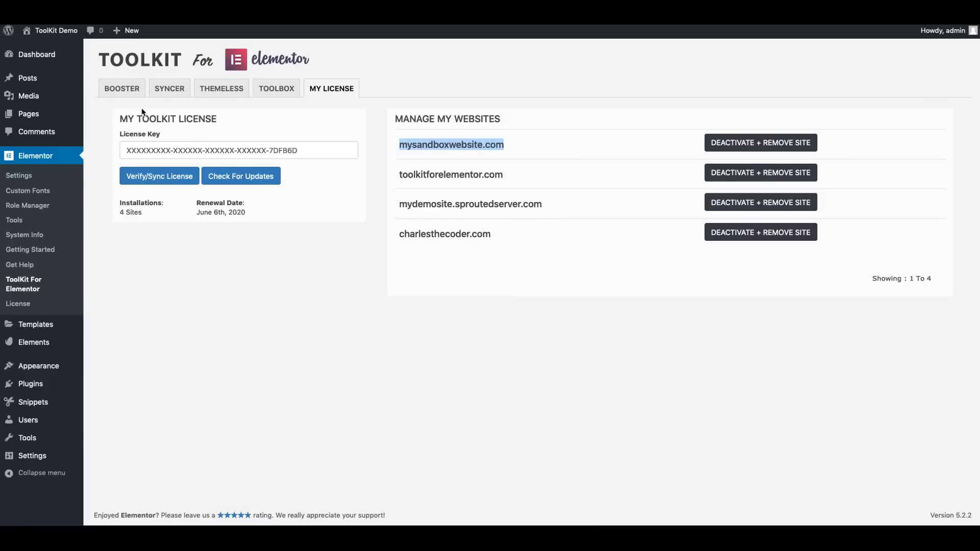
pyautogui.click(169, 89)
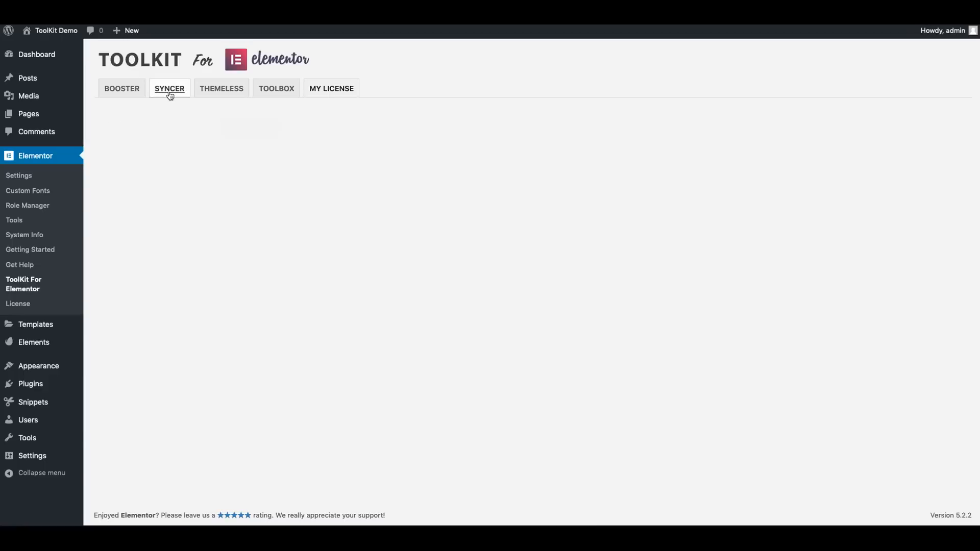
# Enable Syncer next to Site Connection Manager on the Syncer tab
pyautogui.click(169, 88)
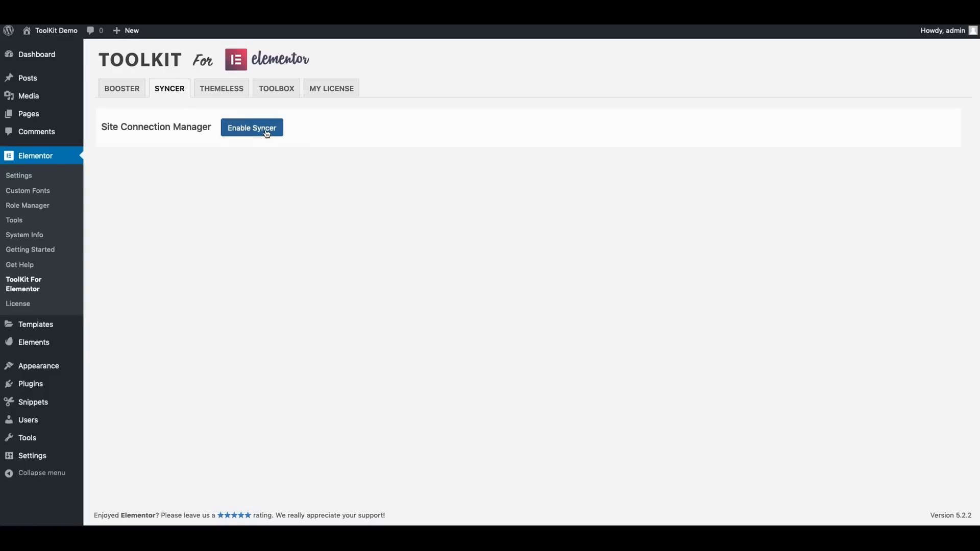
pyautogui.moveTo(252, 128)
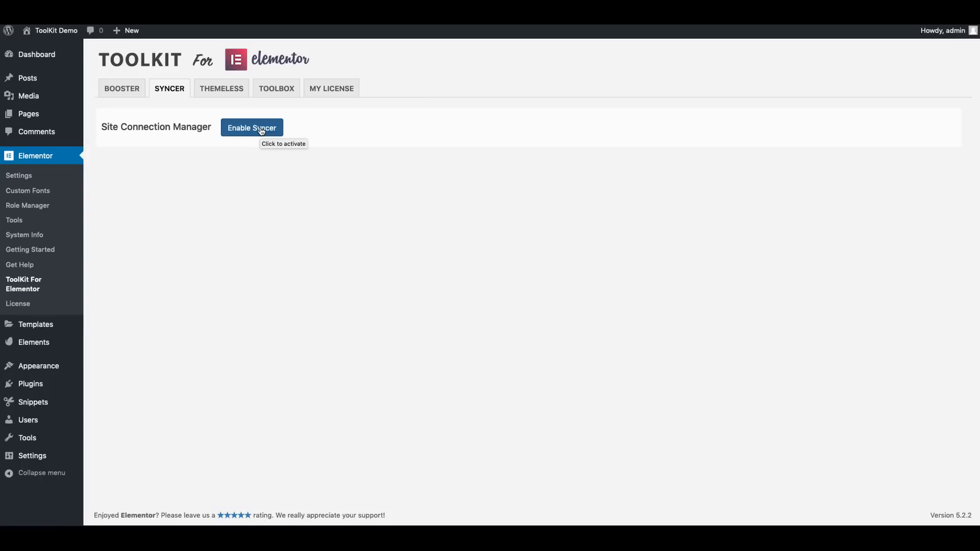
pyautogui.moveTo(304, 135)
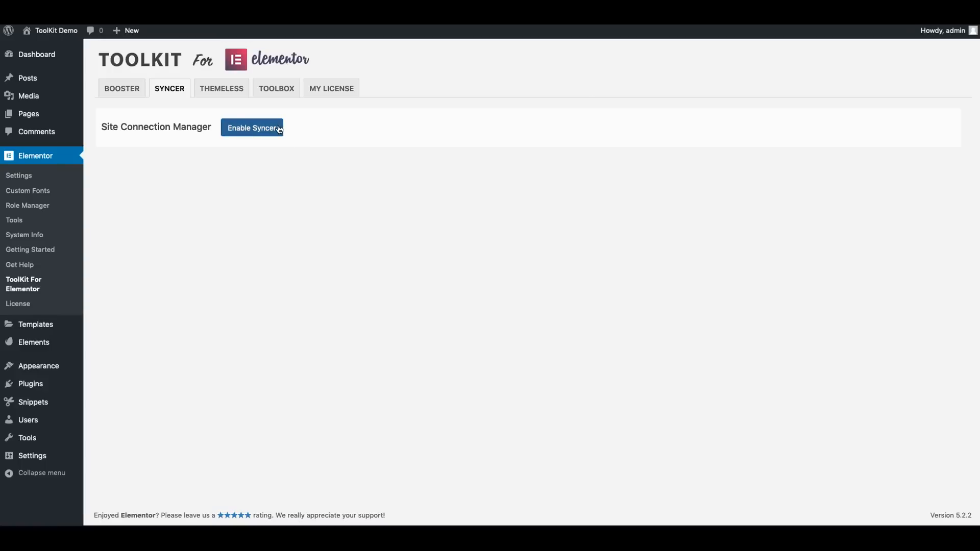
pyautogui.click(252, 128)
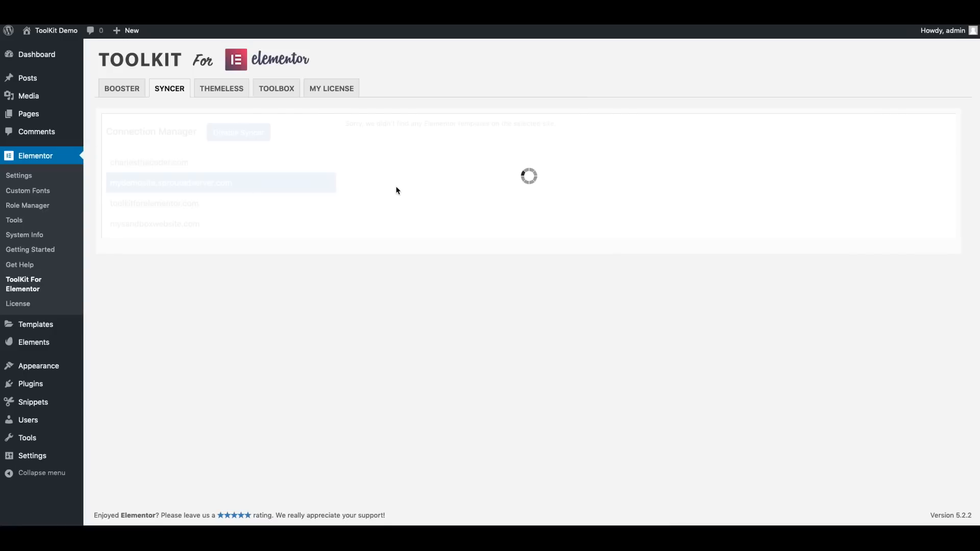
pyautogui.moveTo(498, 192)
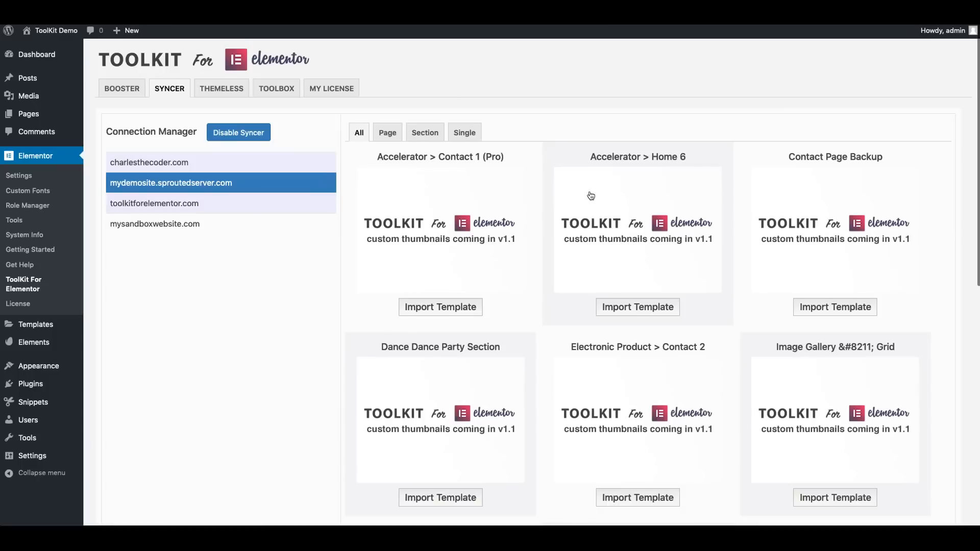
pyautogui.moveTo(700, 217)
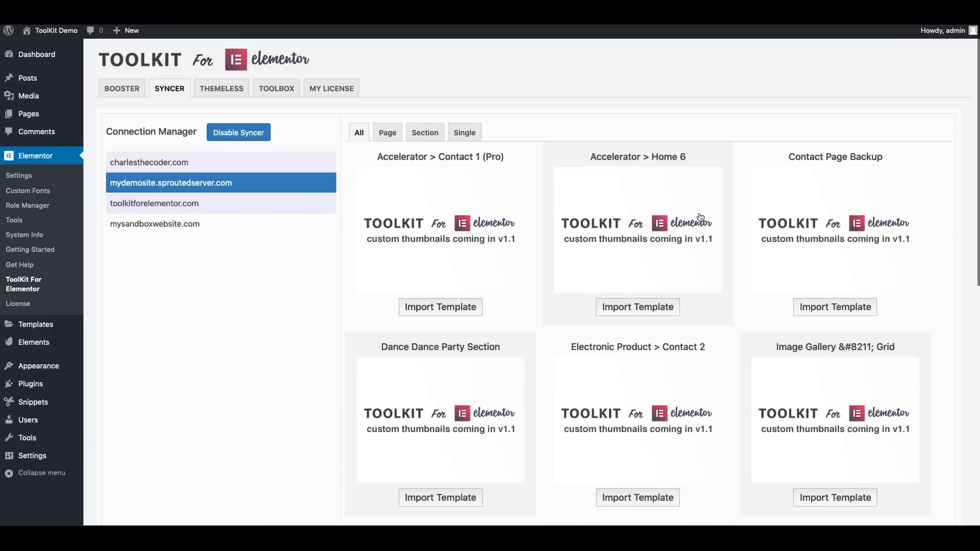
# Import two mydemosite.sproutedserver.com templates, including ToolKit Demo- Syncer Sample Page, confirming each alert
pyautogui.scroll(-3)
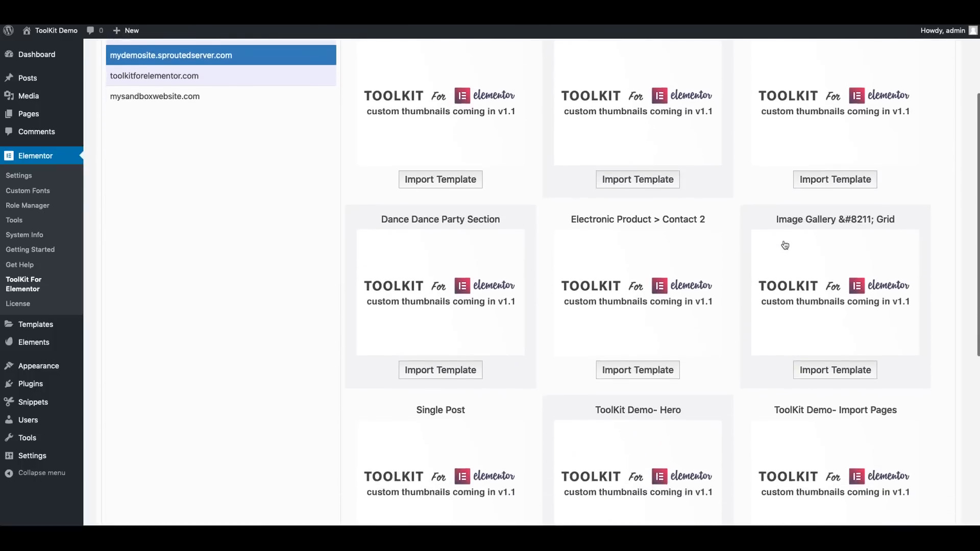
pyautogui.scroll(-3)
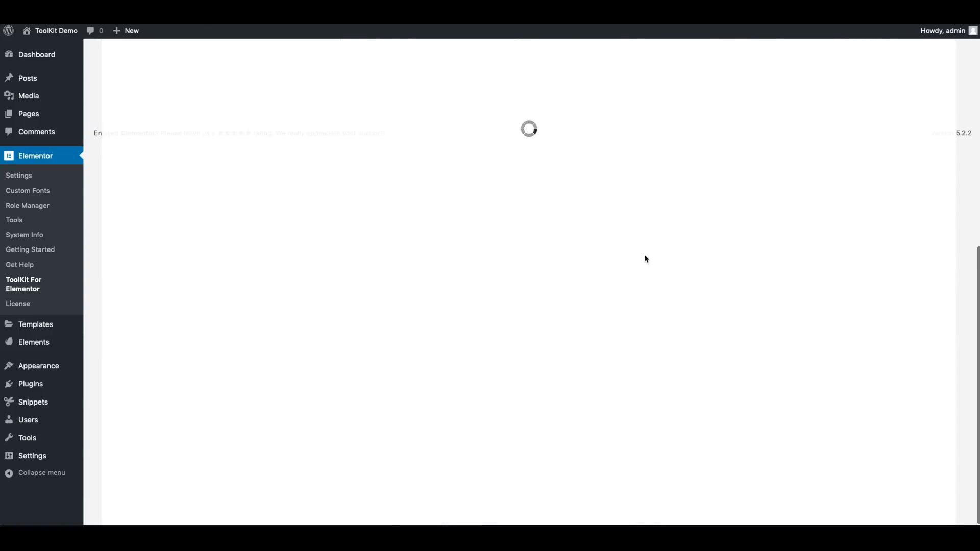
pyautogui.moveTo(571, 262)
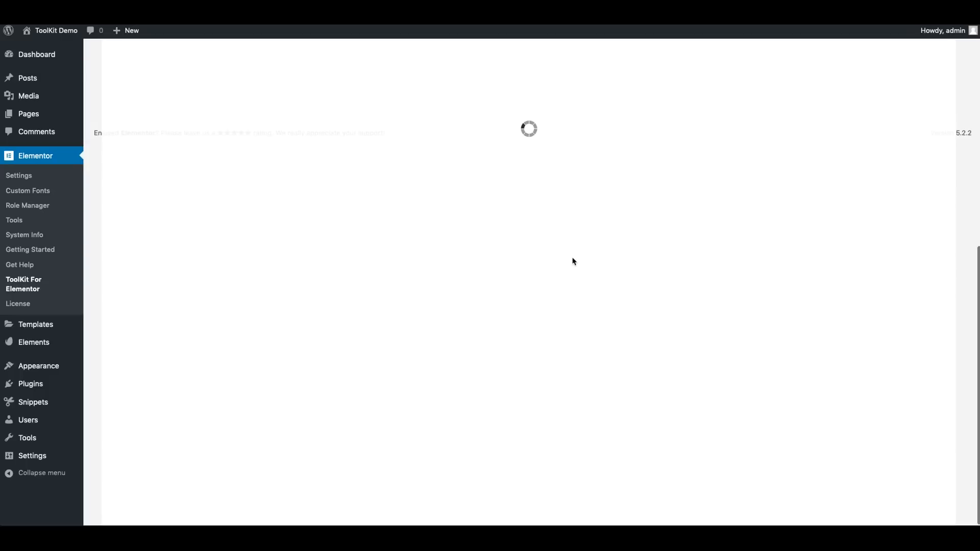
pyautogui.moveTo(534, 252)
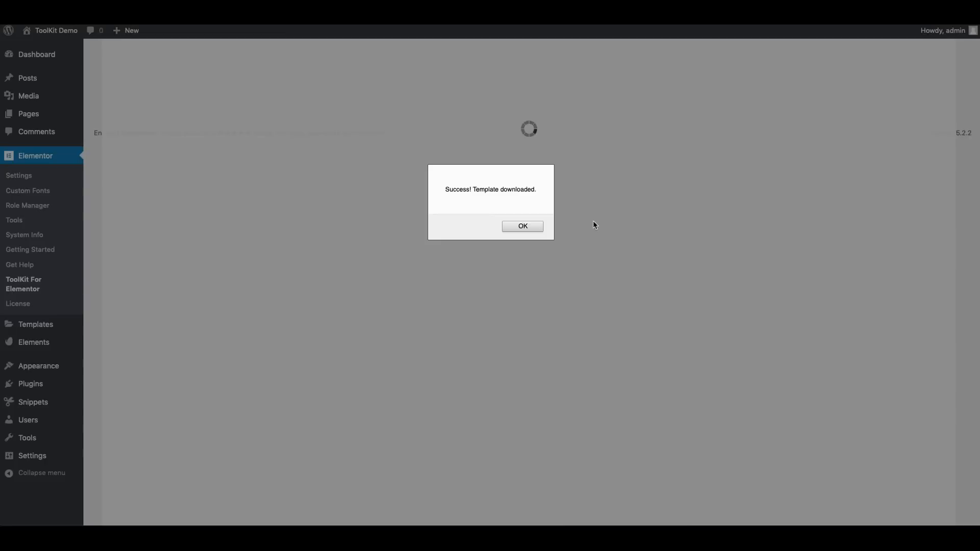
pyautogui.click(522, 225)
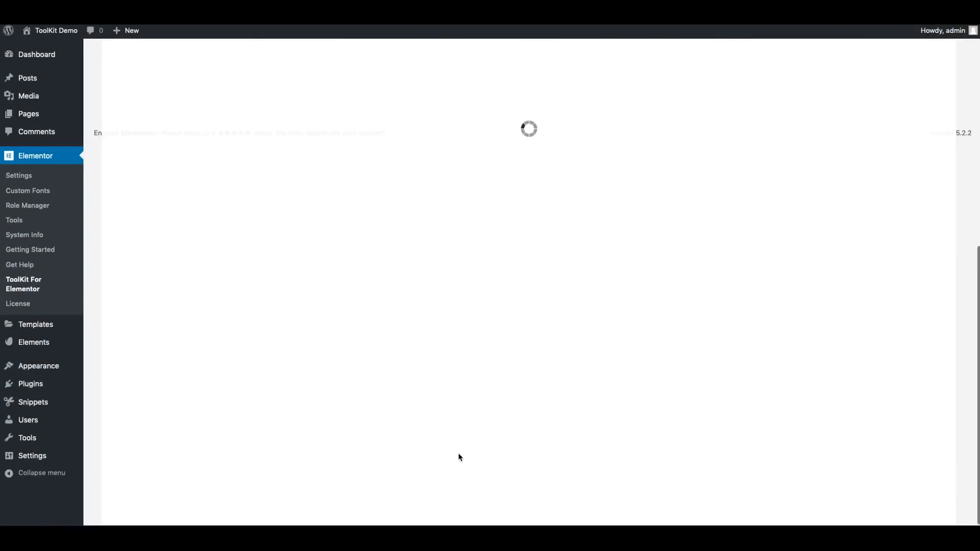
pyautogui.moveTo(550, 250)
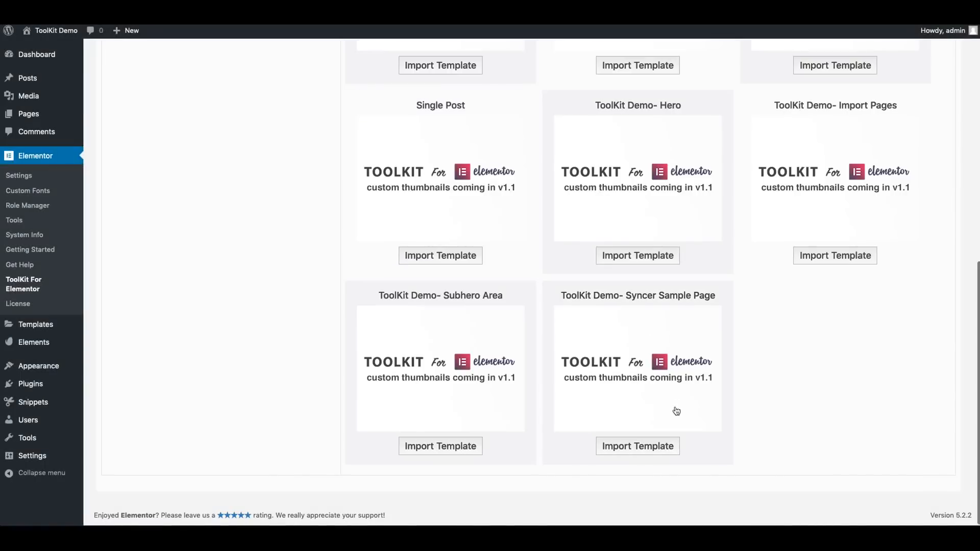
pyautogui.click(637, 445)
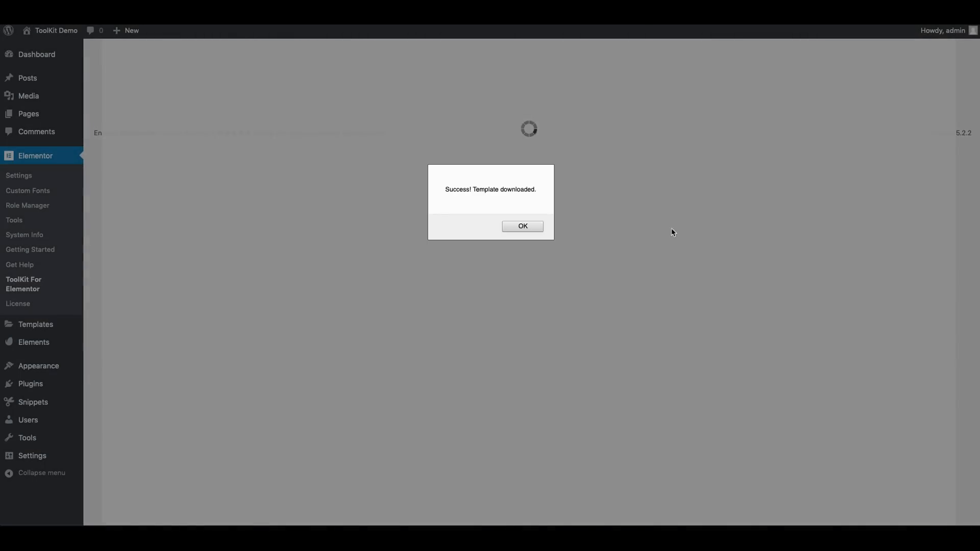
pyautogui.click(522, 226)
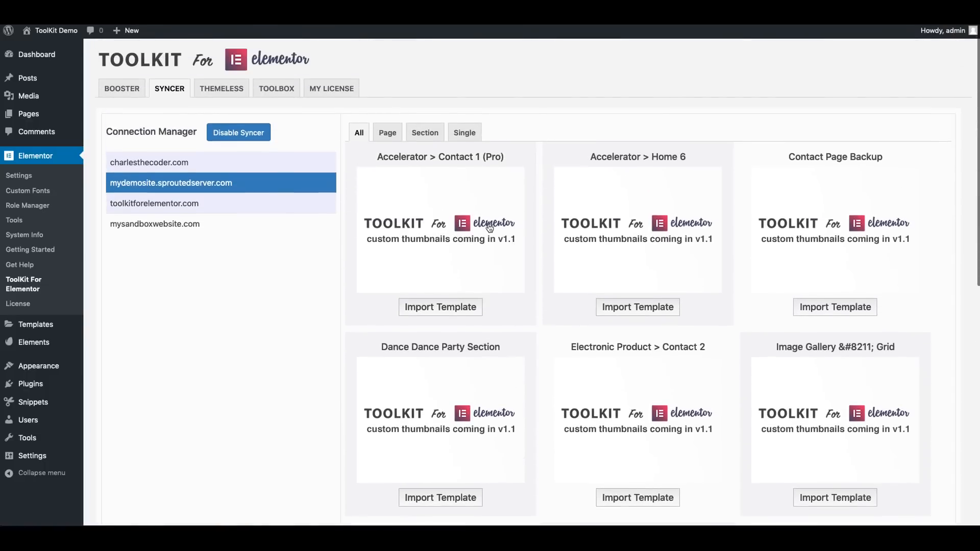
# Browse toolkitforelementor.com templates, import one, and dismiss the success alert
pyautogui.click(154, 203)
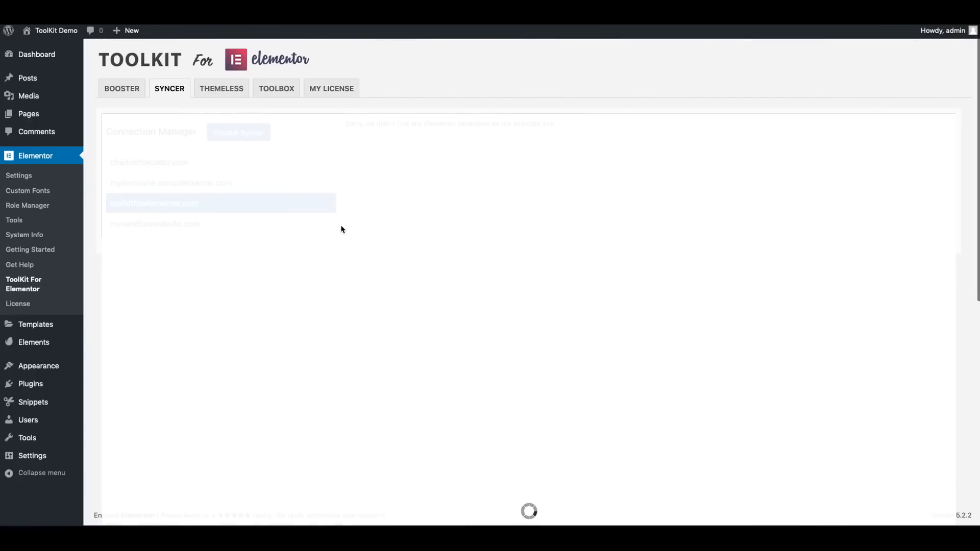
pyautogui.moveTo(344, 219)
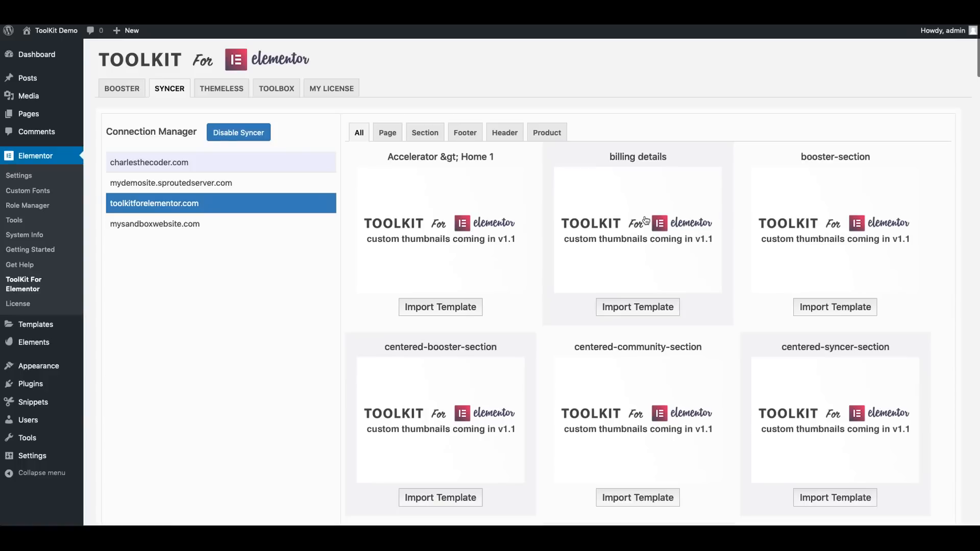
pyautogui.moveTo(610, 243)
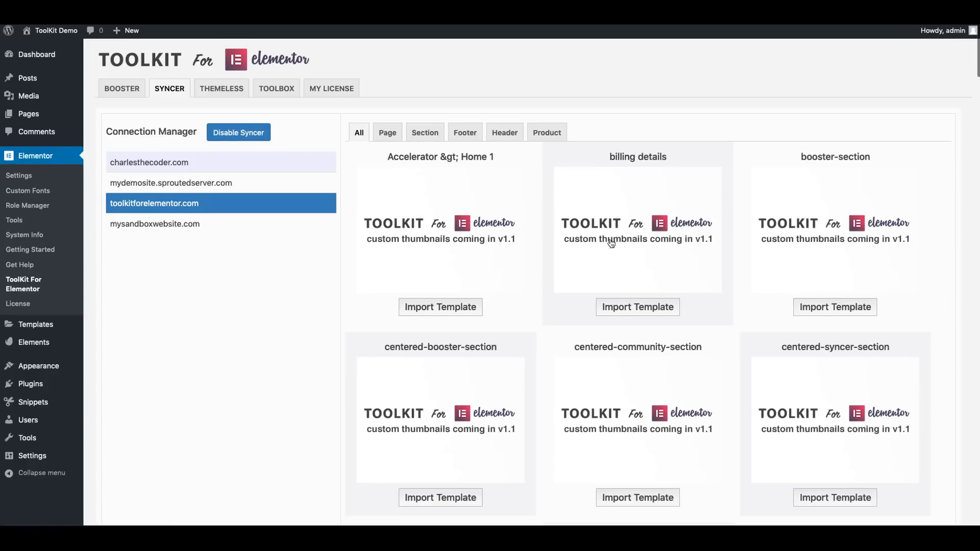
pyautogui.scroll(-3)
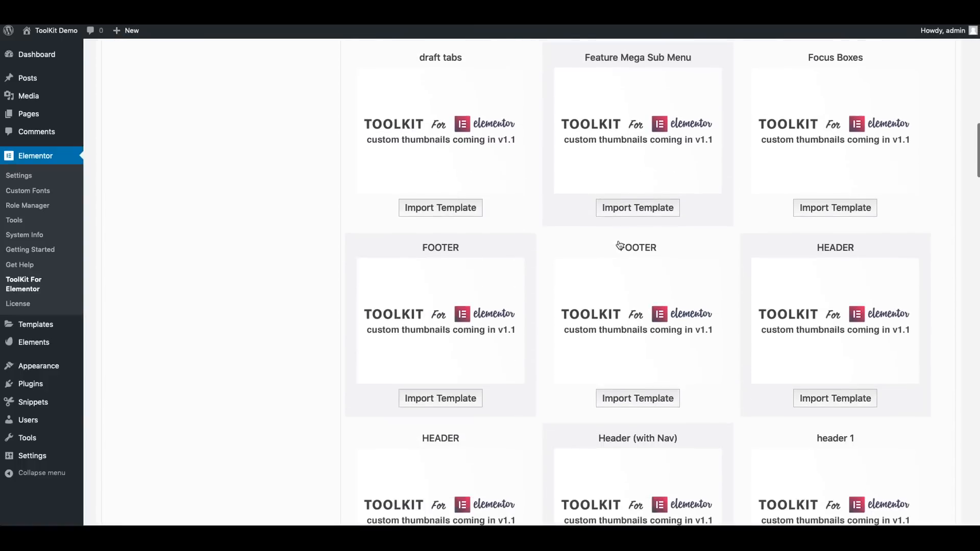
pyautogui.scroll(3)
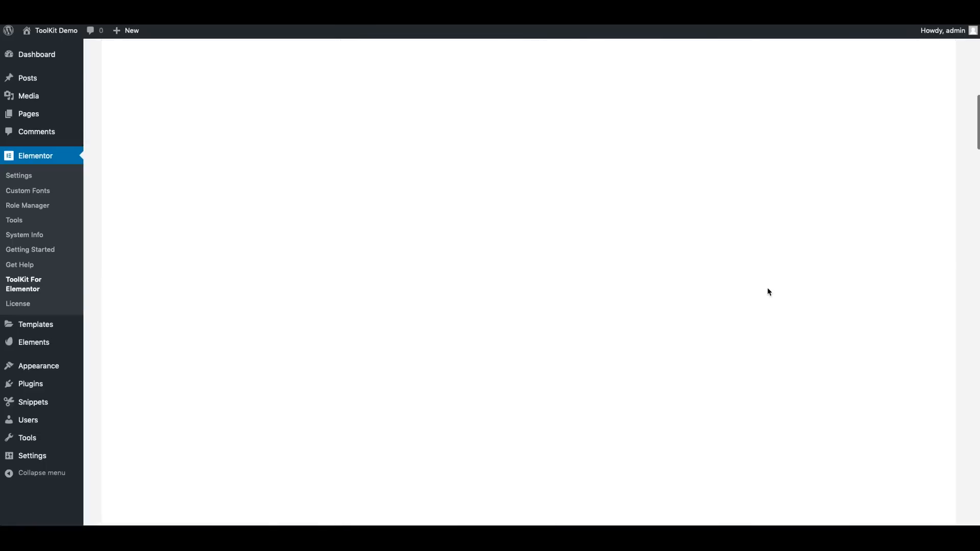
pyautogui.moveTo(785, 287)
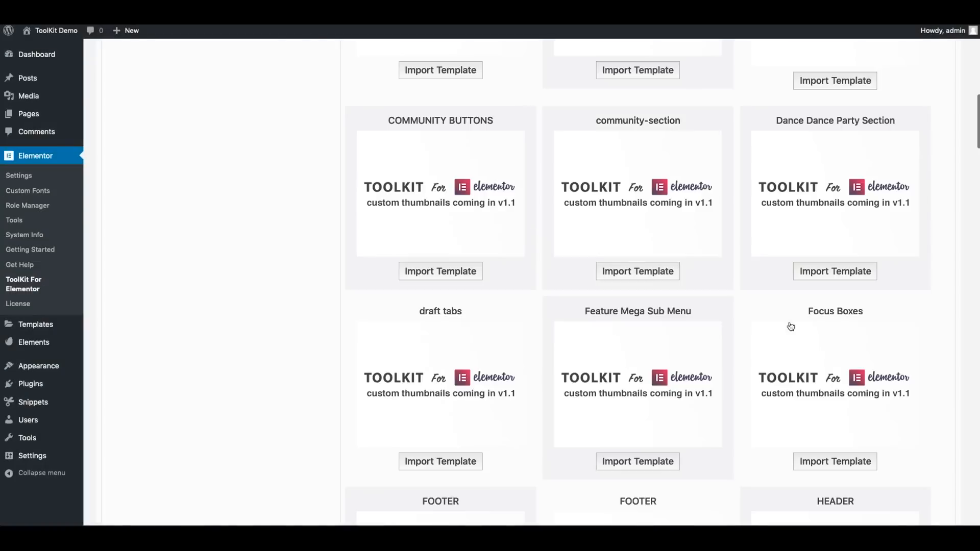
pyautogui.scroll(-3)
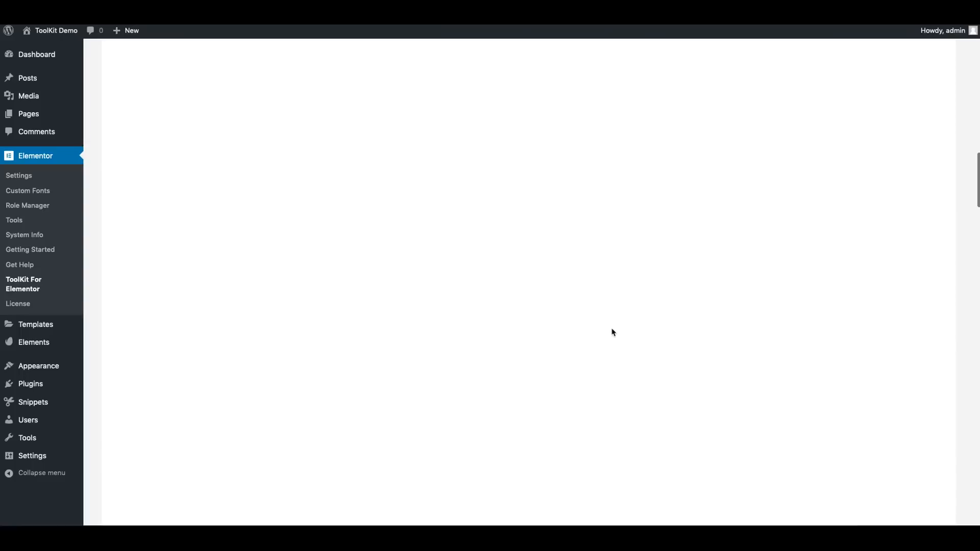
pyautogui.moveTo(595, 311)
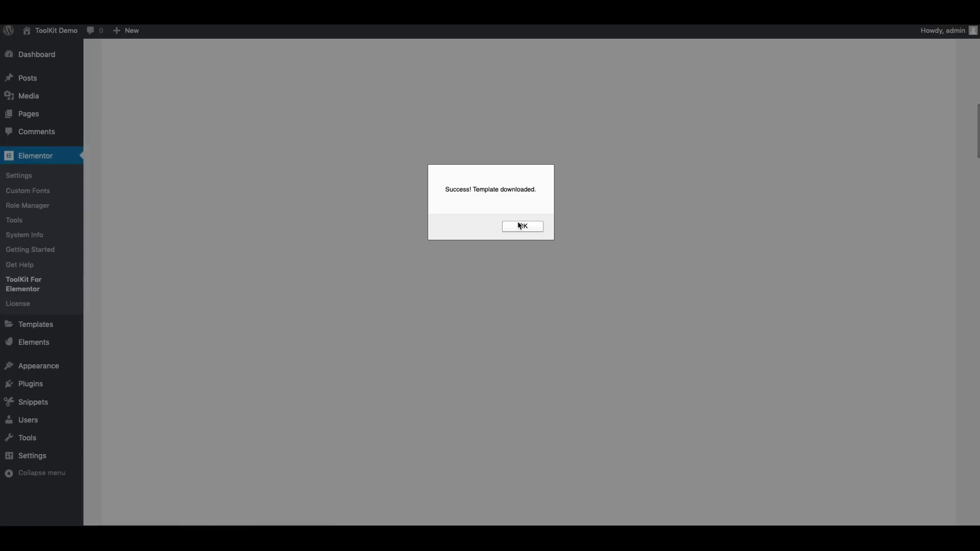
pyautogui.click(523, 226)
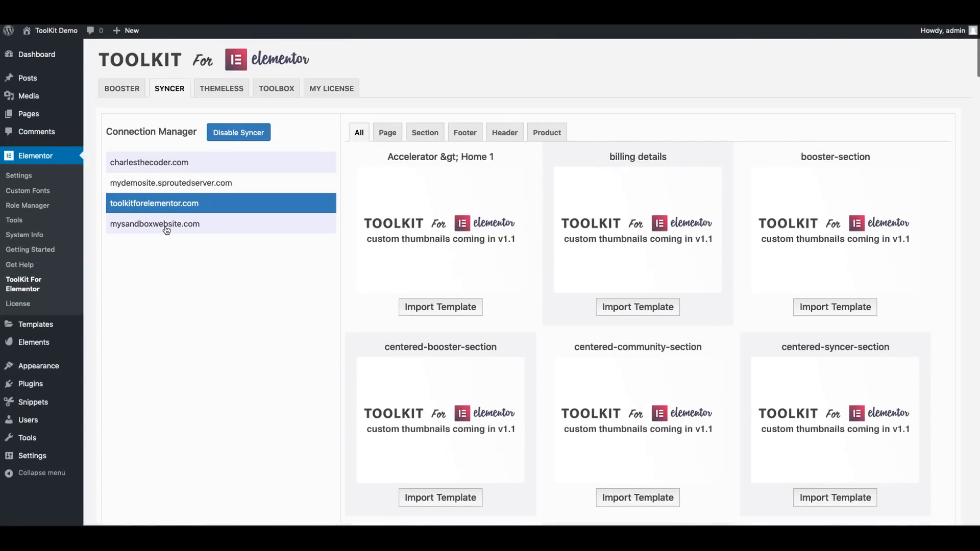
# Import the HOME template from mysandboxwebsite.com, then view Saved Templates
pyautogui.click(154, 223)
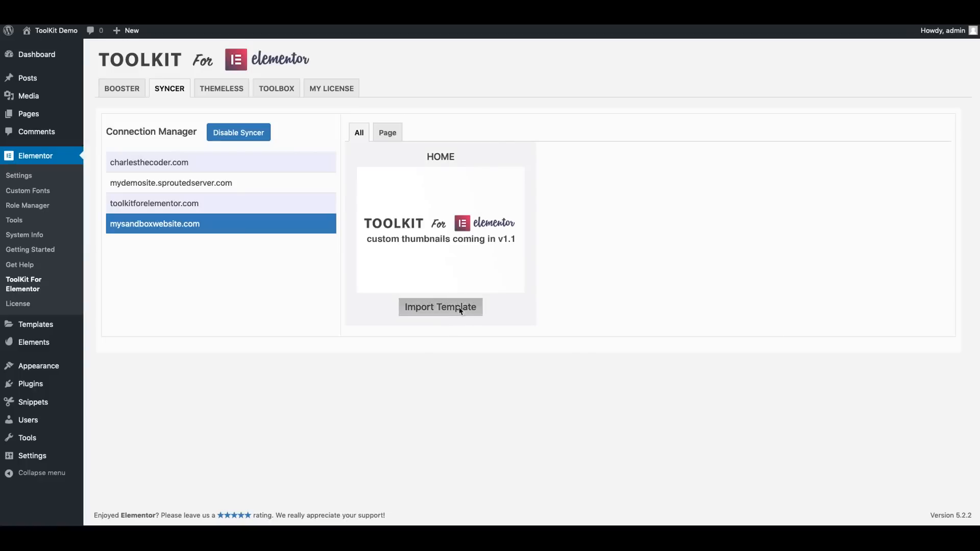
pyautogui.click(440, 306)
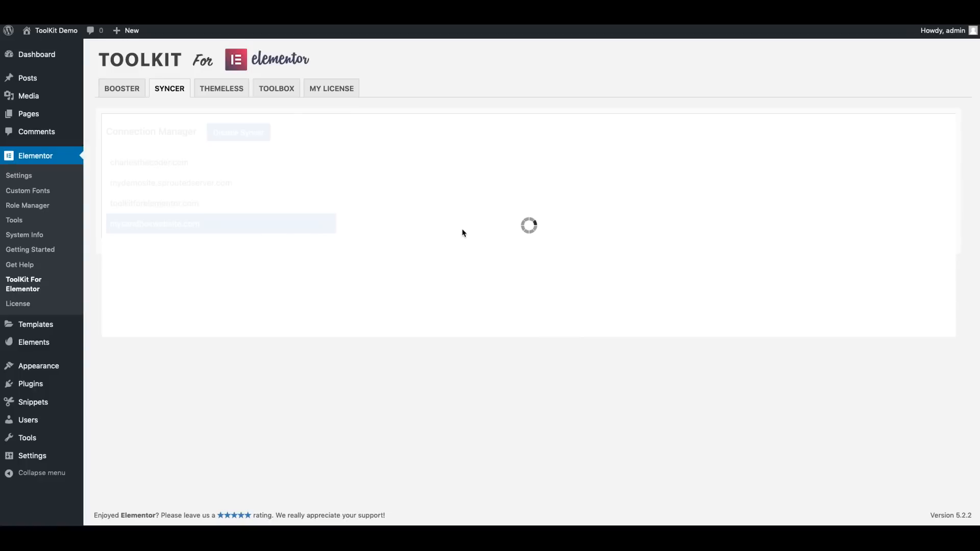
pyautogui.moveTo(394, 224)
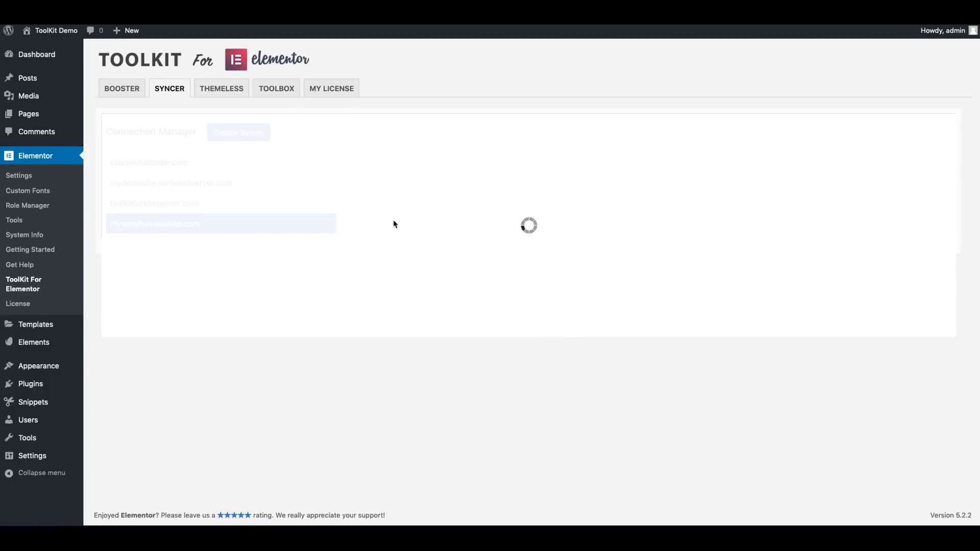
pyautogui.moveTo(381, 210)
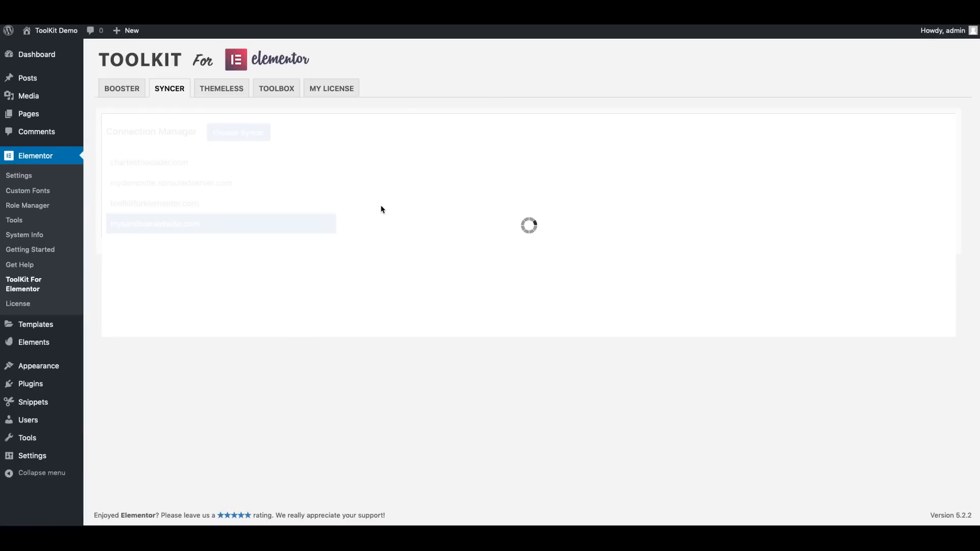
pyautogui.moveTo(539, 227)
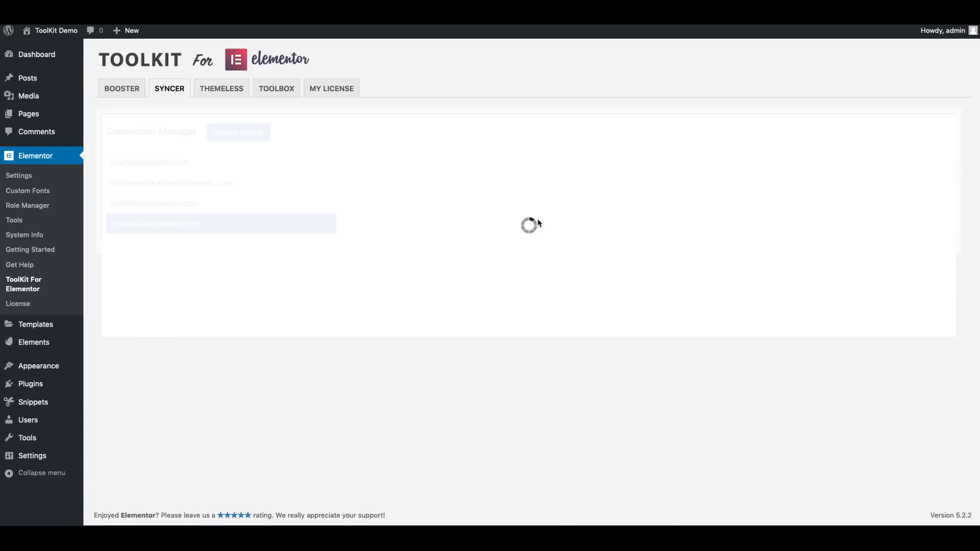
pyautogui.moveTo(542, 208)
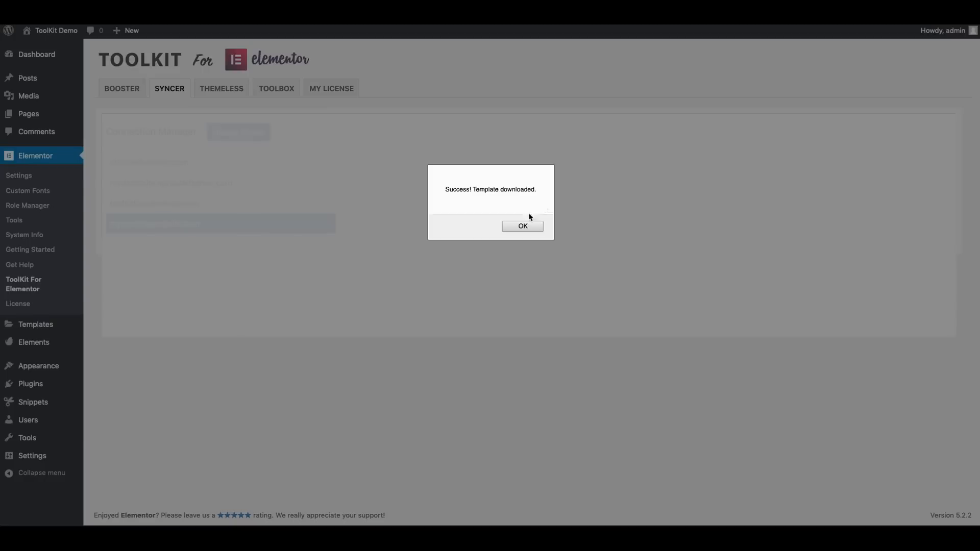
pyautogui.click(522, 225)
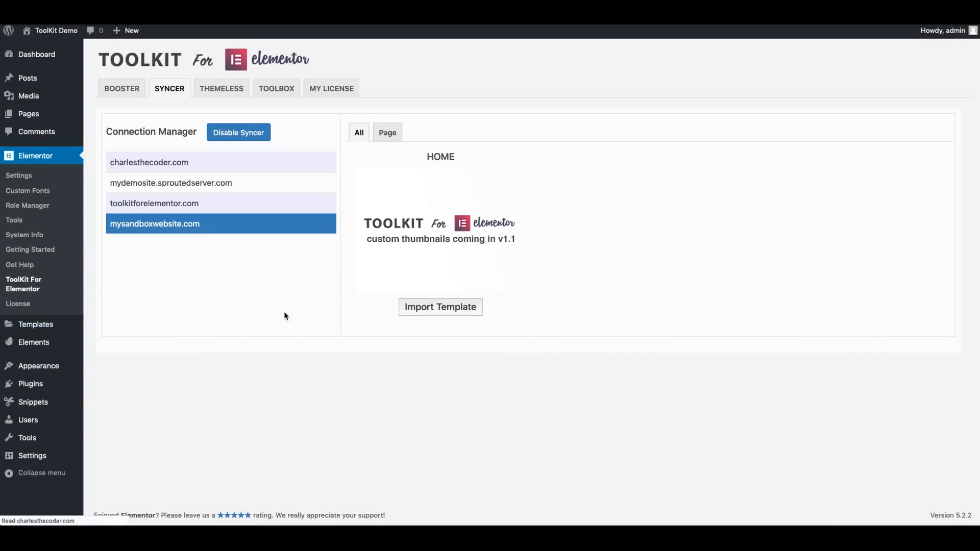
pyautogui.click(36, 323)
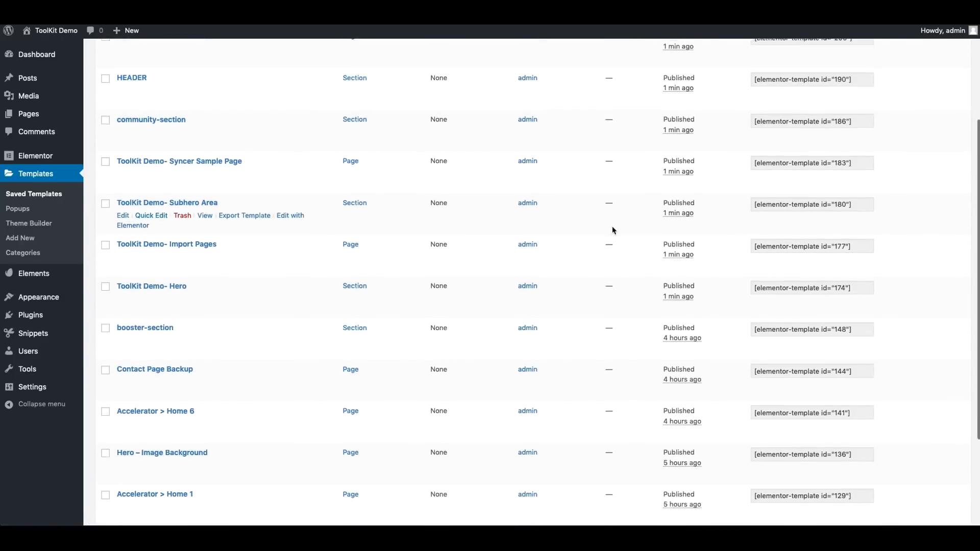
pyautogui.scroll(-3)
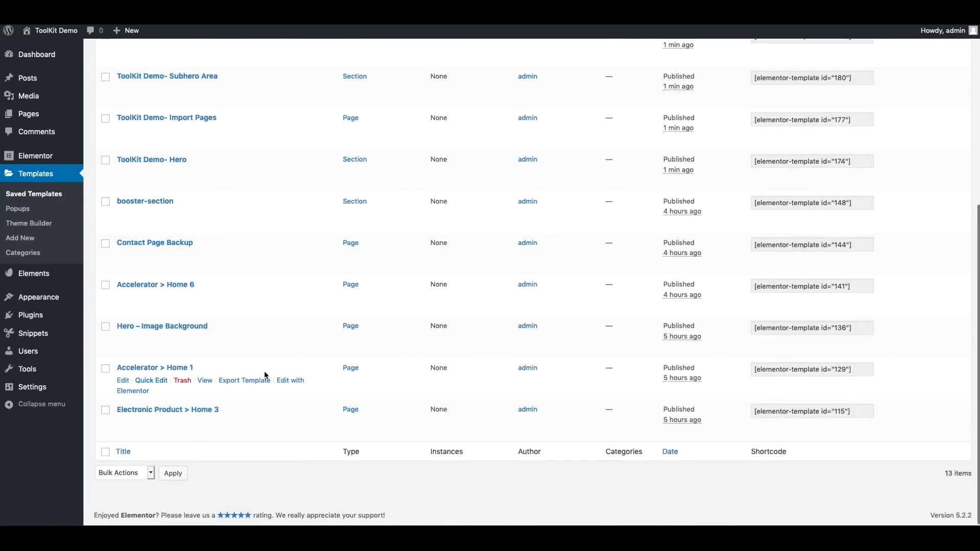
pyautogui.moveTo(204, 338)
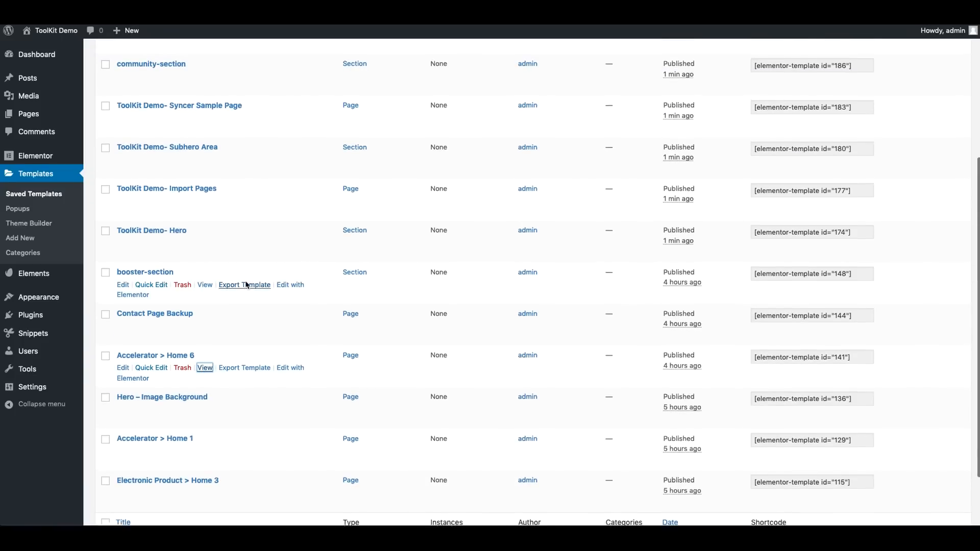
pyautogui.scroll(3)
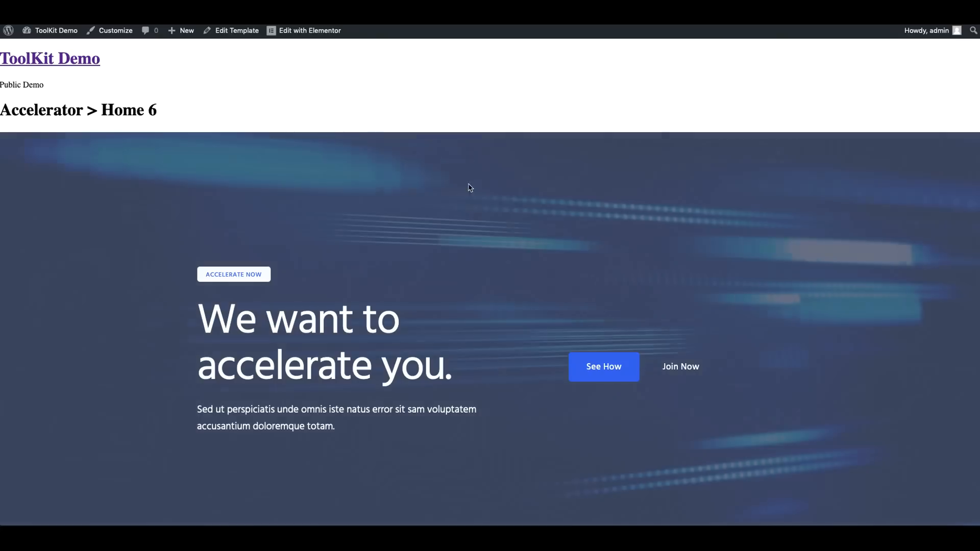
pyautogui.scroll(-3)
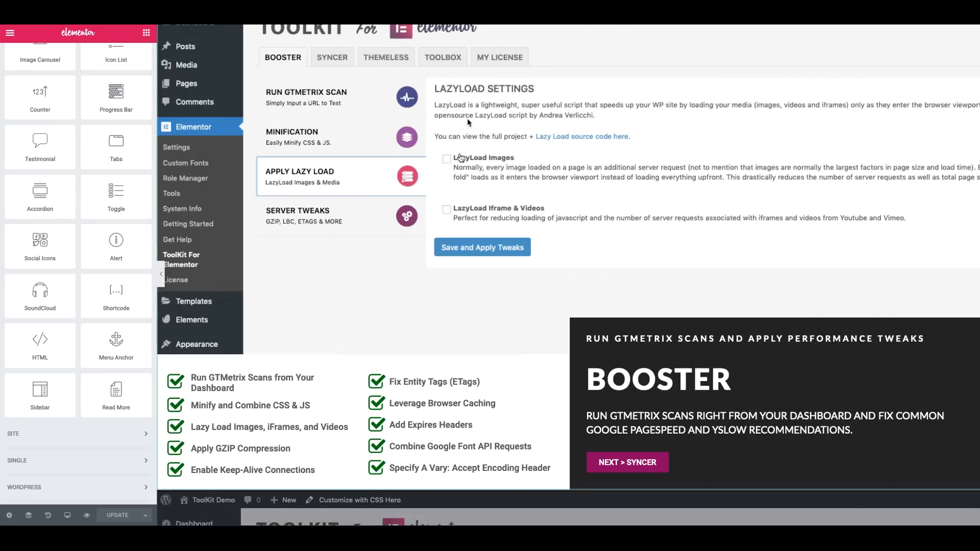
pyautogui.click(194, 301)
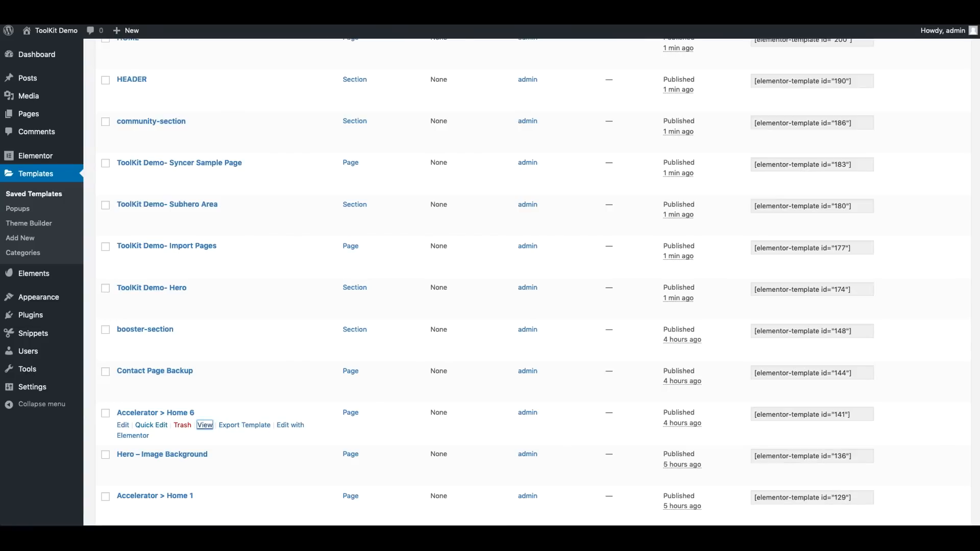
pyautogui.scroll(3)
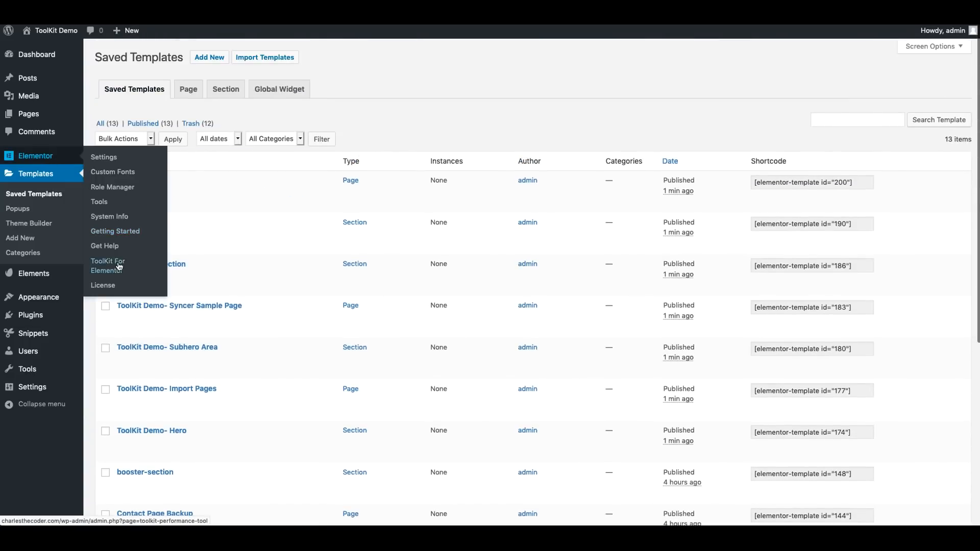
# Disable Syncer in ToolKit for Elementor, then move from Themeless back to the Booster settings
pyautogui.click(108, 265)
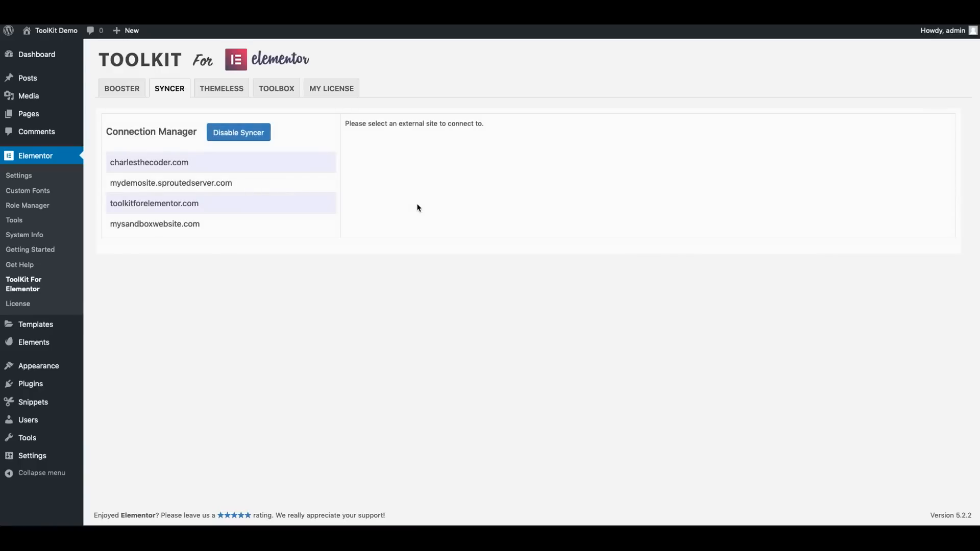
pyautogui.moveTo(287, 138)
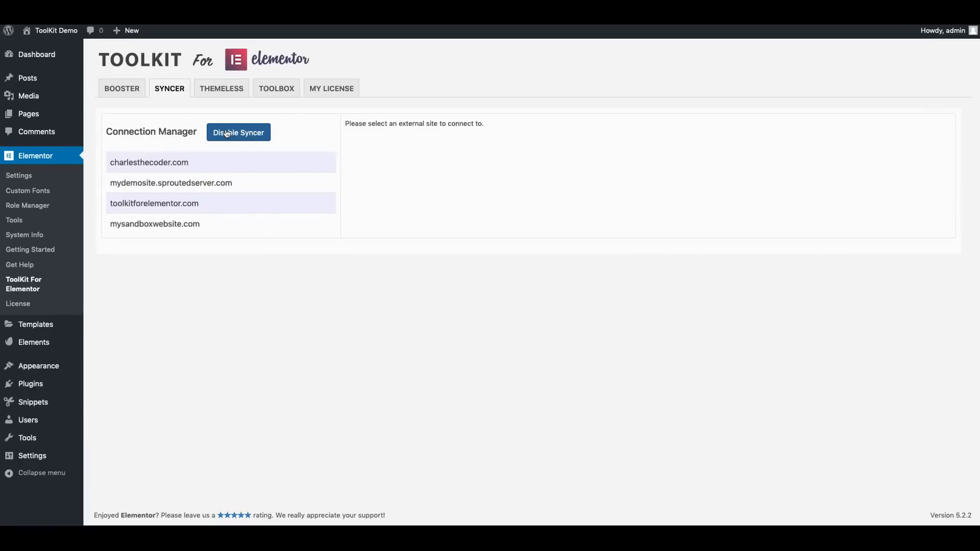
pyautogui.click(238, 132)
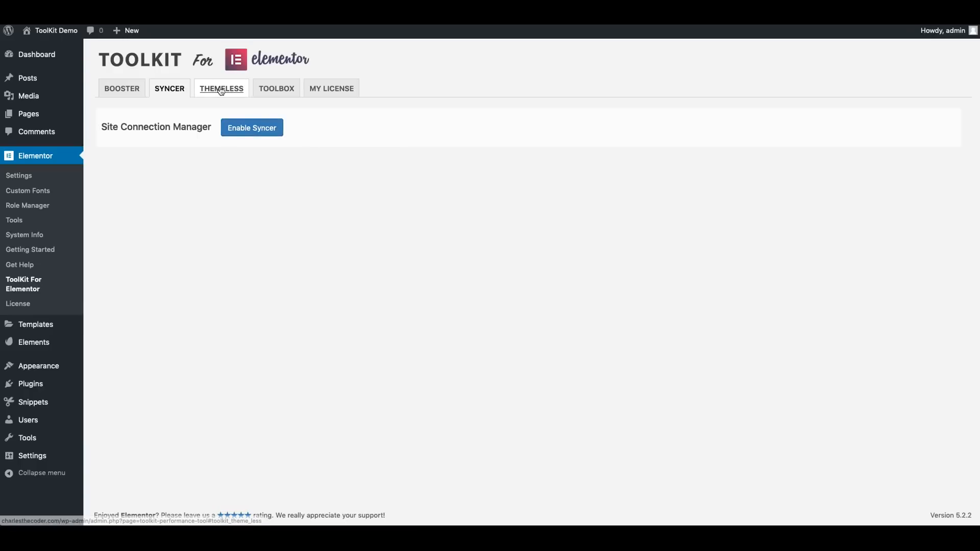
pyautogui.click(220, 89)
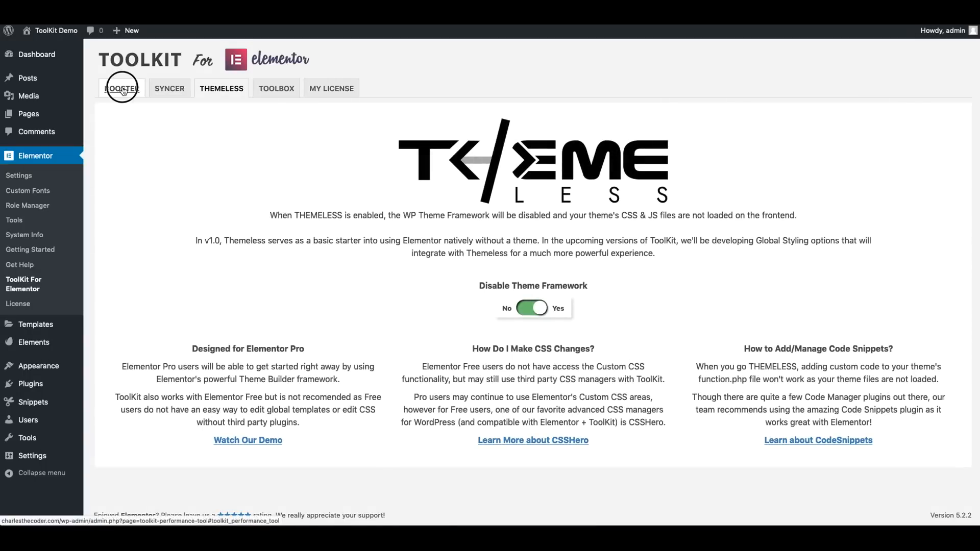
pyautogui.click(122, 88)
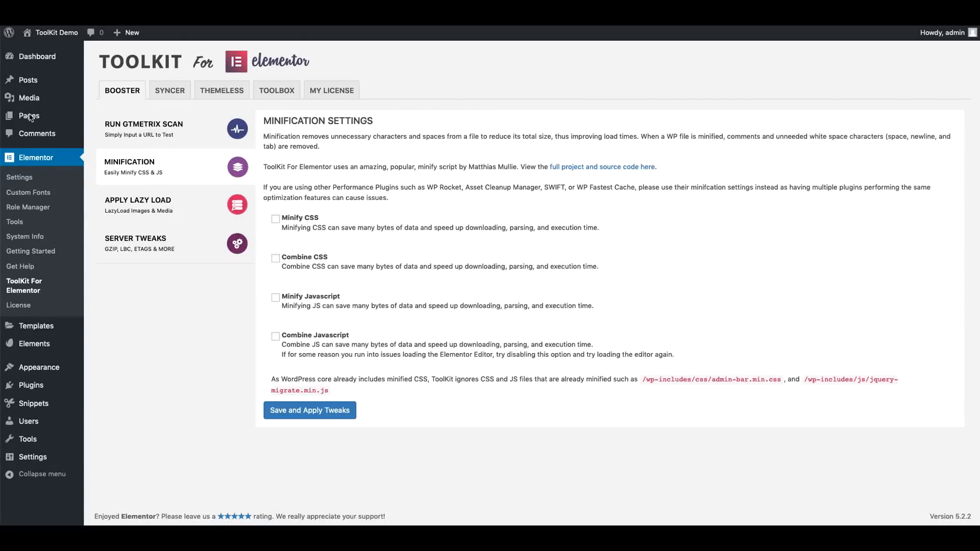
# From Pages > All Pages, edit the Home page with Elementor
pyautogui.click(28, 116)
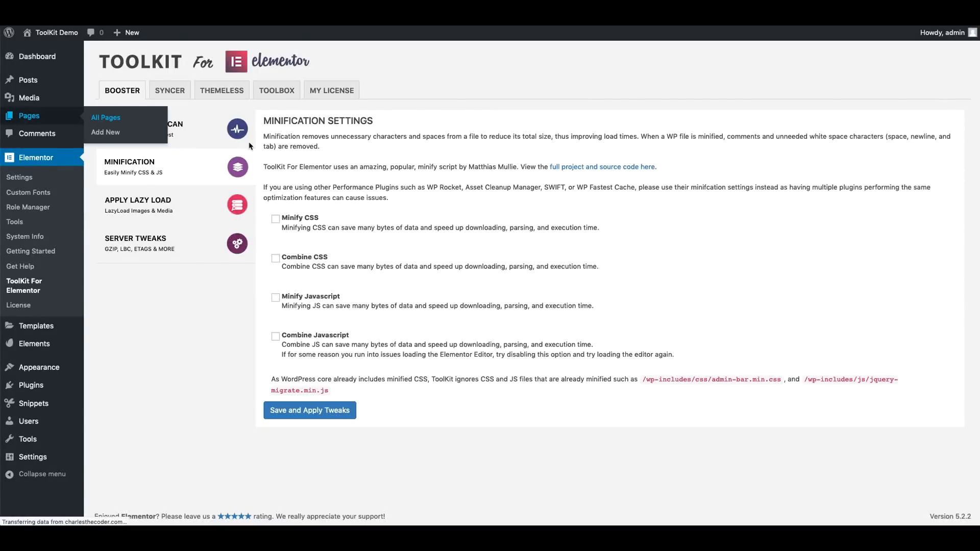
pyautogui.click(105, 118)
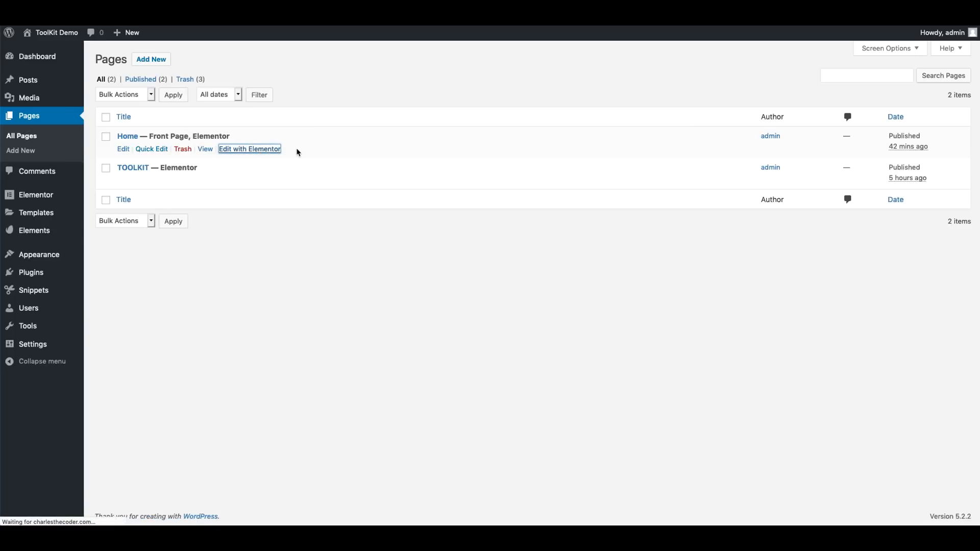
pyautogui.moveTo(306, 153)
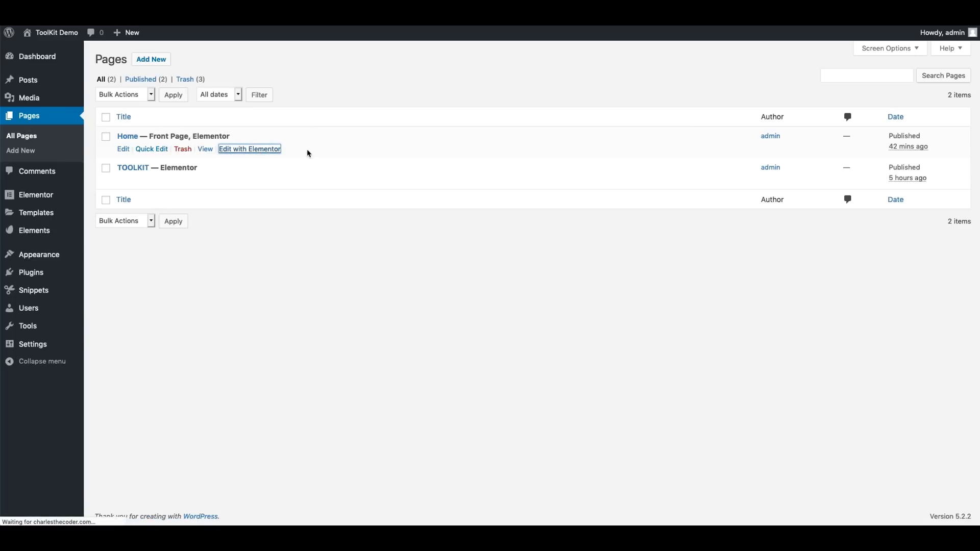
pyautogui.click(248, 149)
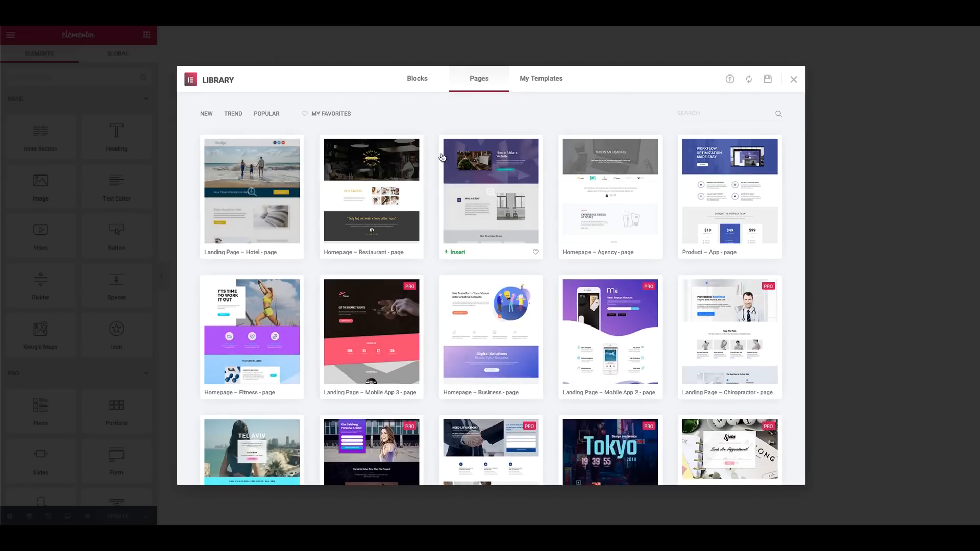
# Close the template library and scroll the hotel layout down to the empty drop area
pyautogui.click(457, 252)
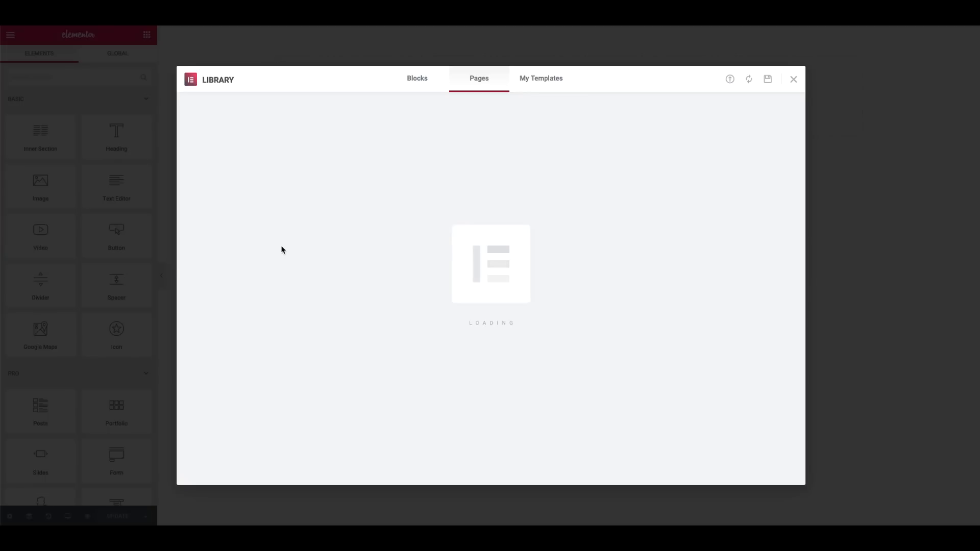
pyautogui.moveTo(306, 246)
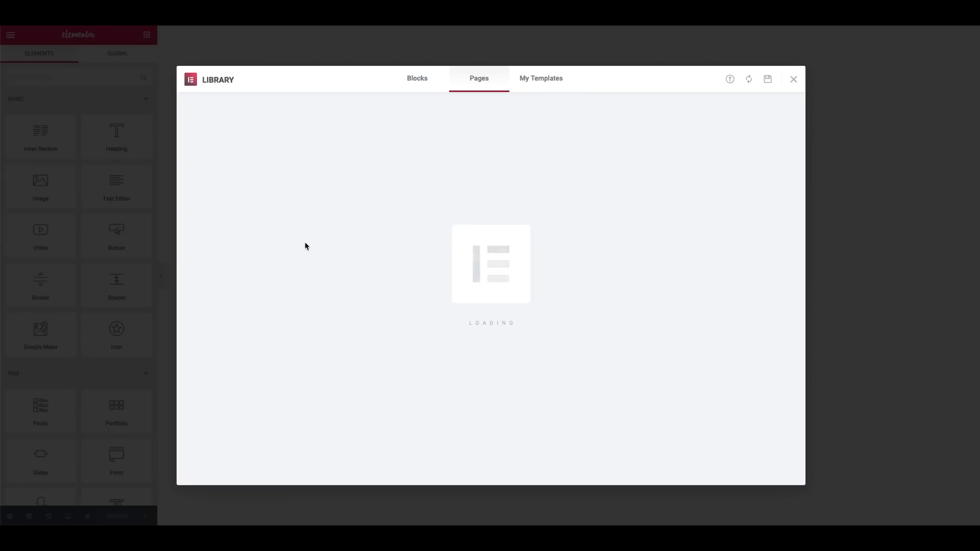
pyautogui.click(794, 78)
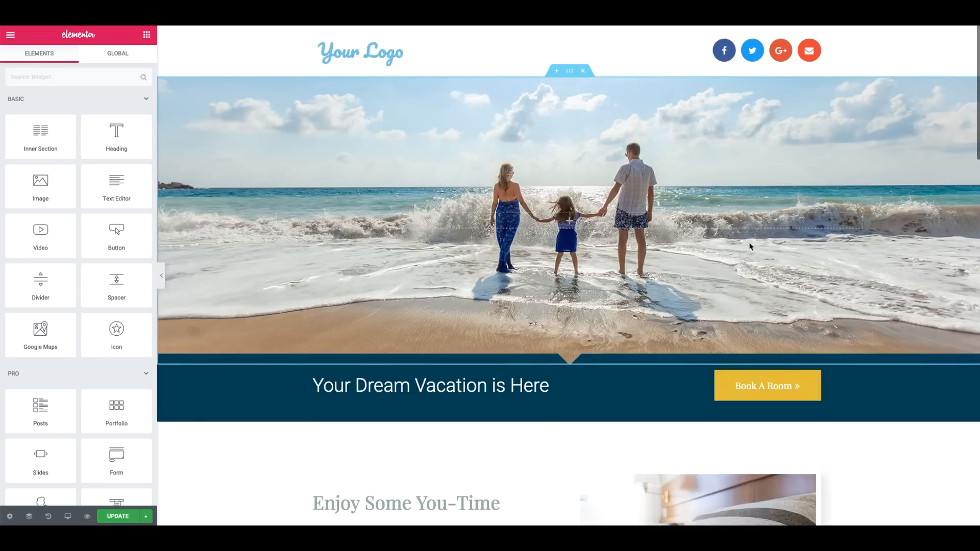
pyautogui.scroll(-3)
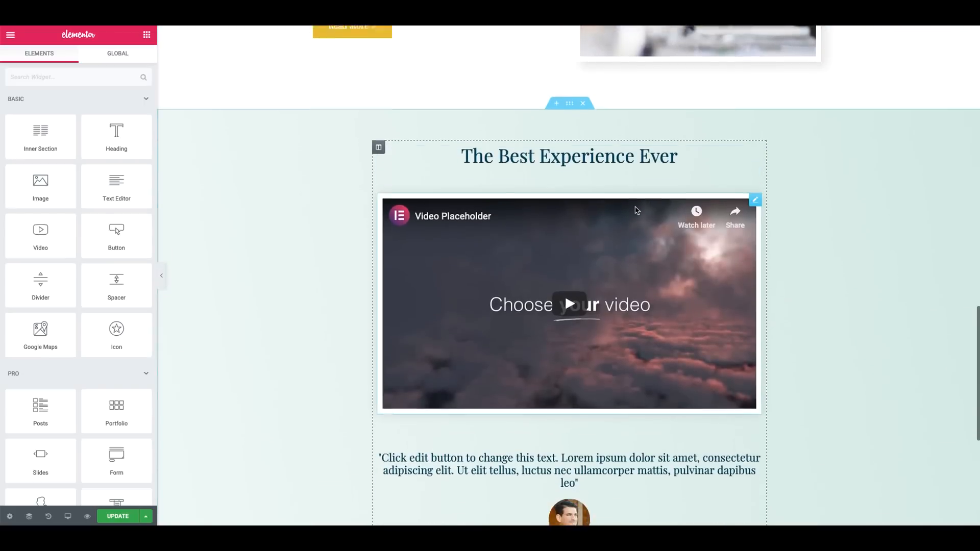
pyautogui.scroll(-3)
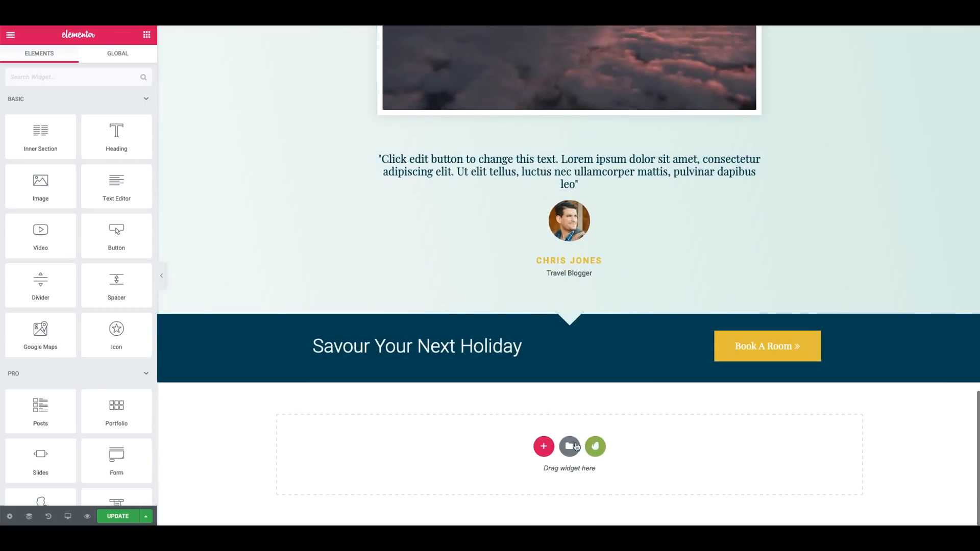
pyautogui.moveTo(568, 446)
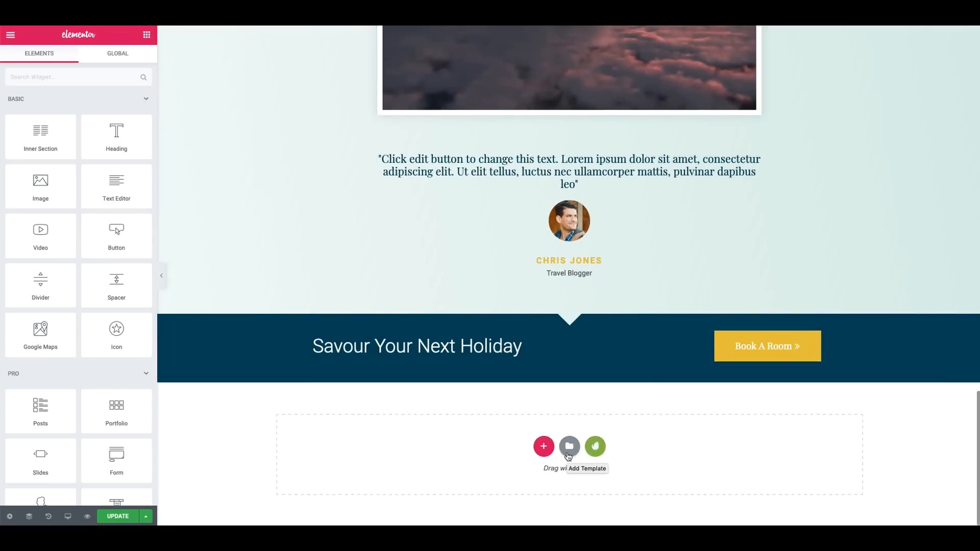
# Insert the saved community-section template from My Templates and update the Home page
pyautogui.click(568, 446)
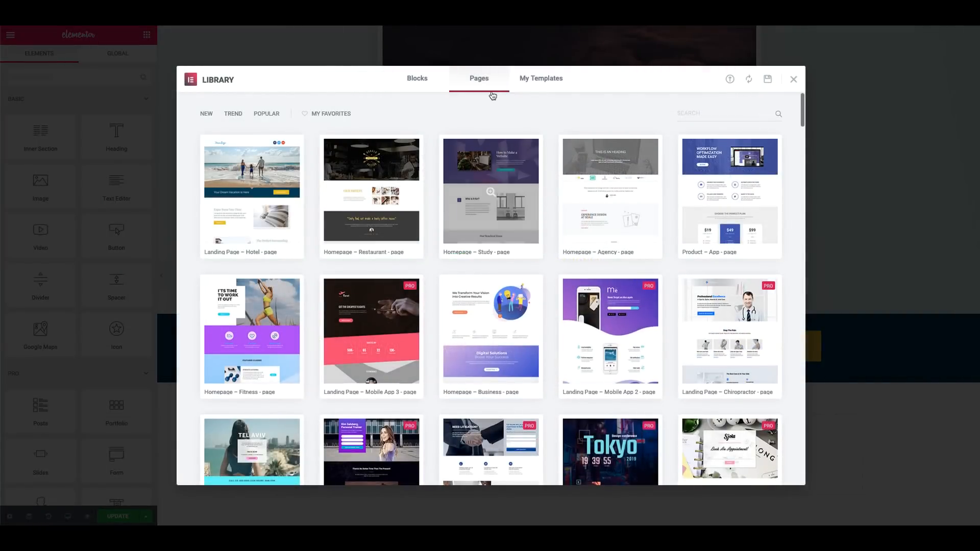
pyautogui.click(540, 78)
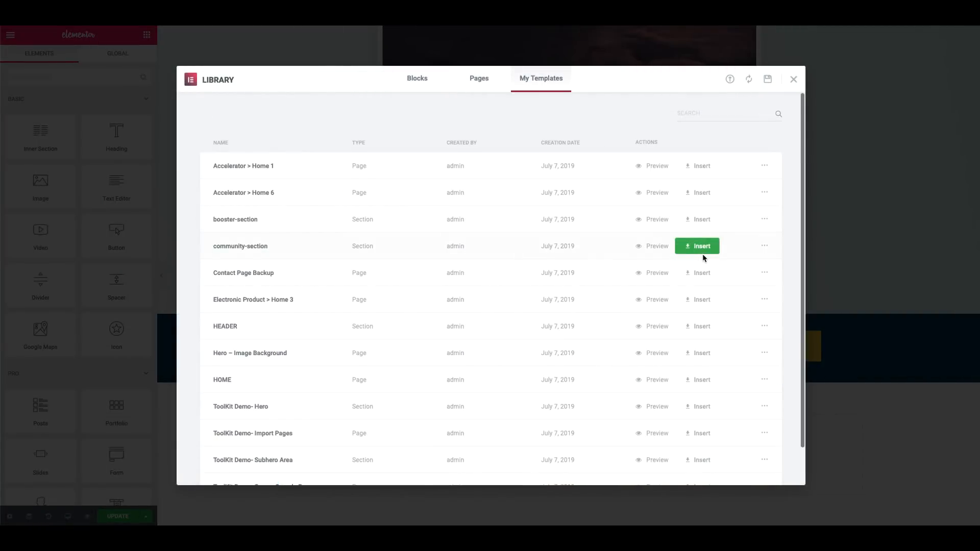
pyautogui.scroll(-3)
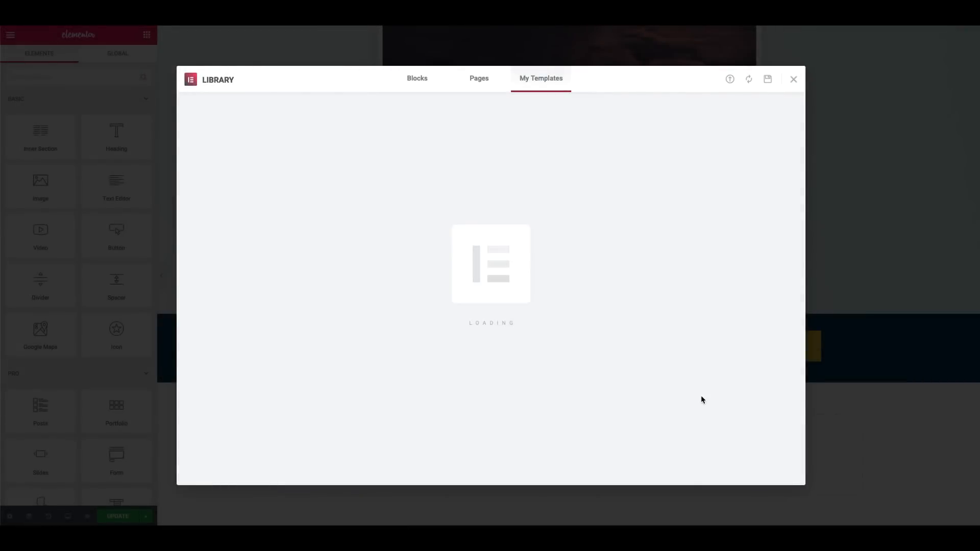
pyautogui.click(793, 78)
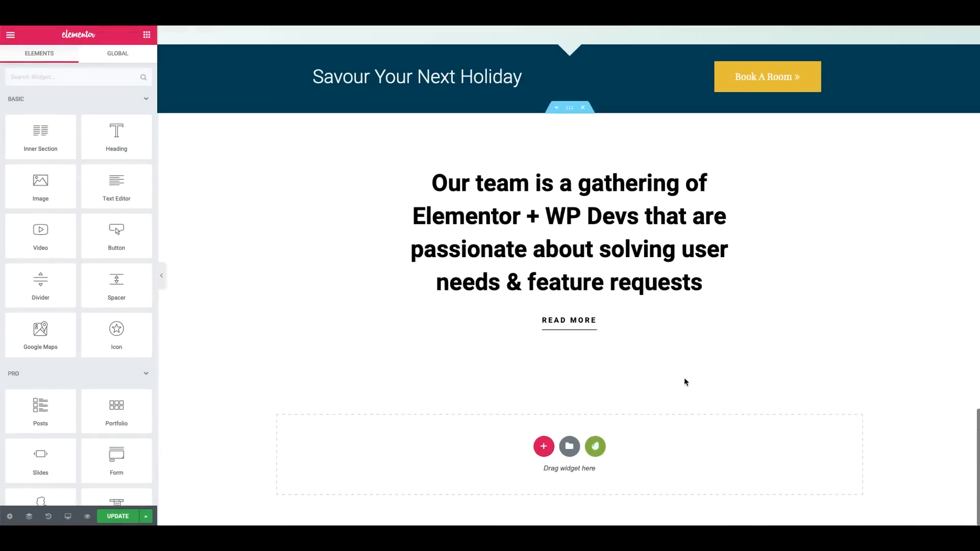
pyautogui.click(117, 515)
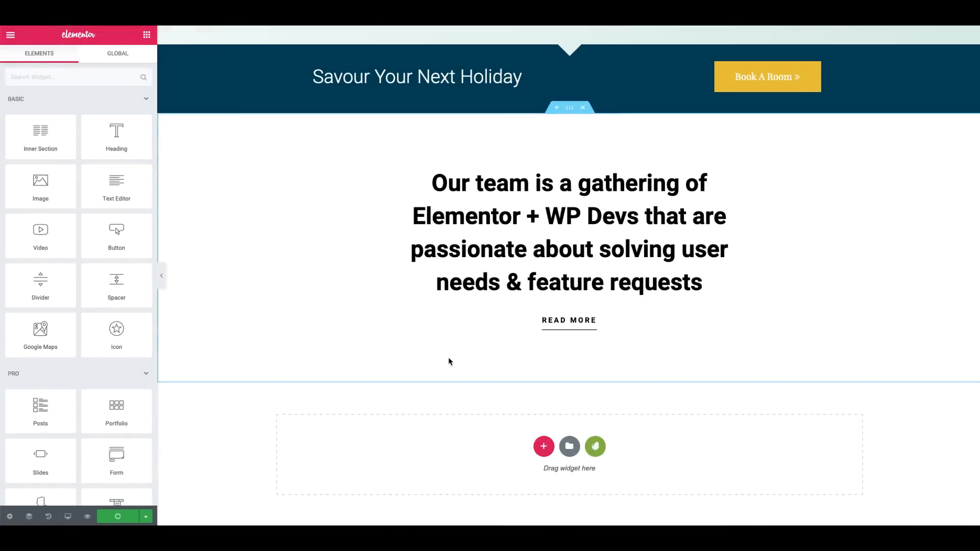
pyautogui.scroll(3)
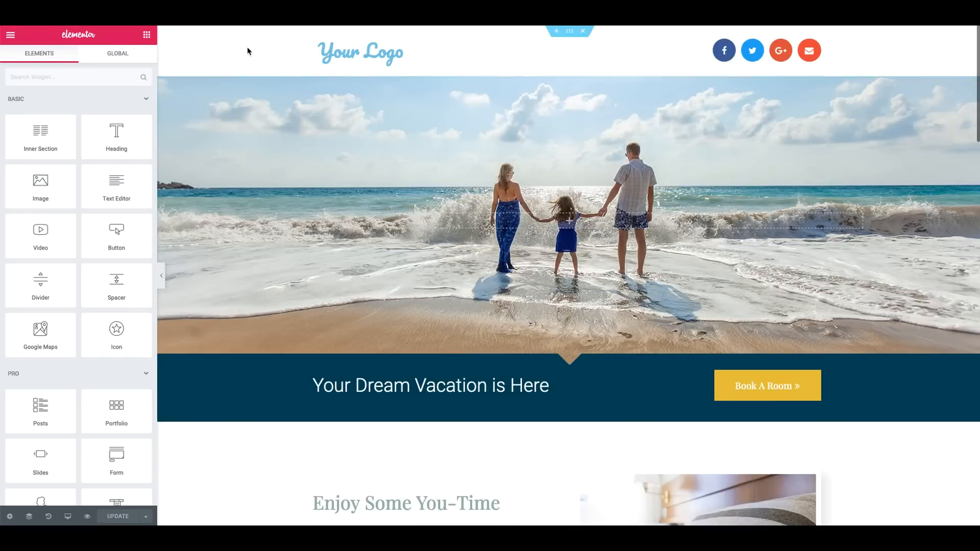
# Exit the Elementor editor to the dashboard and reopen ToolKit for Elementor's Booster page
pyautogui.click(11, 34)
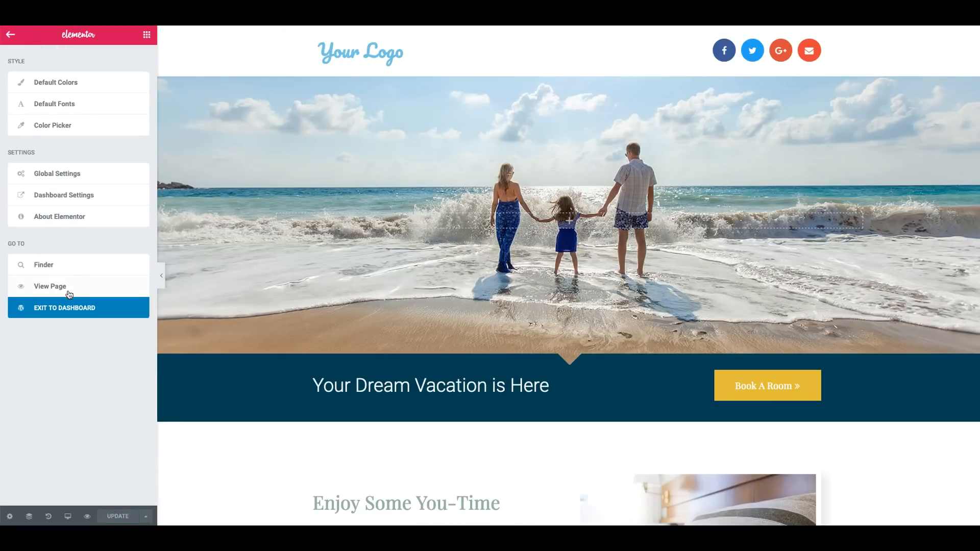
pyautogui.click(63, 307)
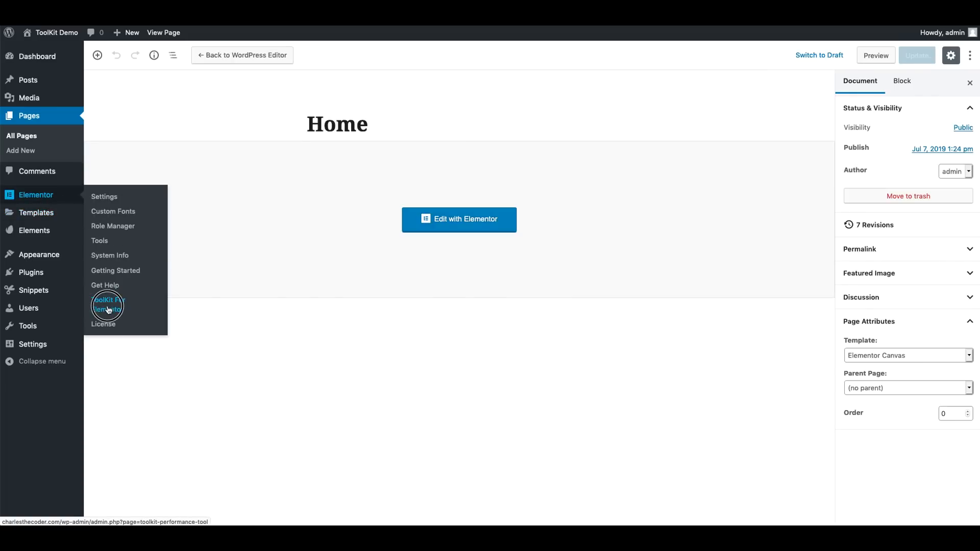
pyautogui.click(107, 304)
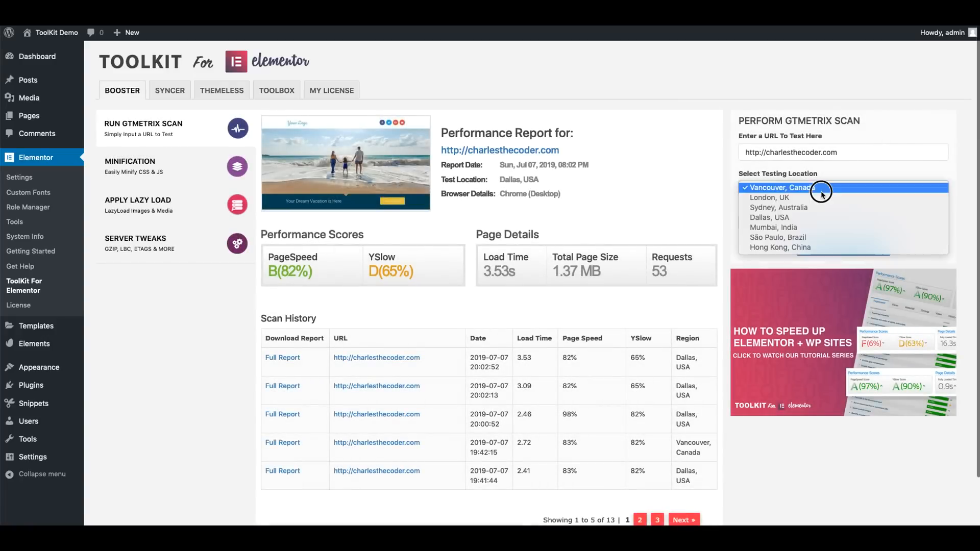
# Run a GTmetrix scan from Dallas, USA and review the 3.11s load-time report
pyautogui.click(770, 217)
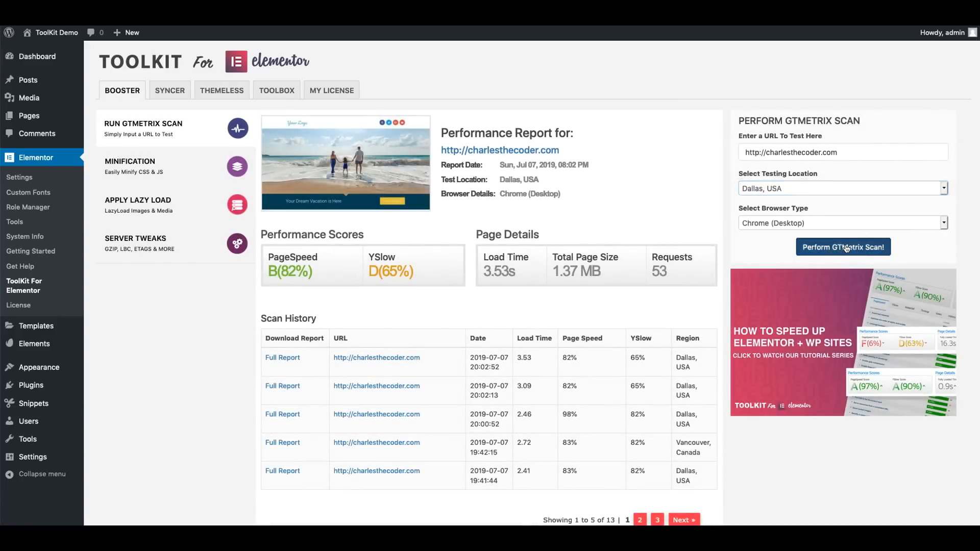
pyautogui.click(842, 247)
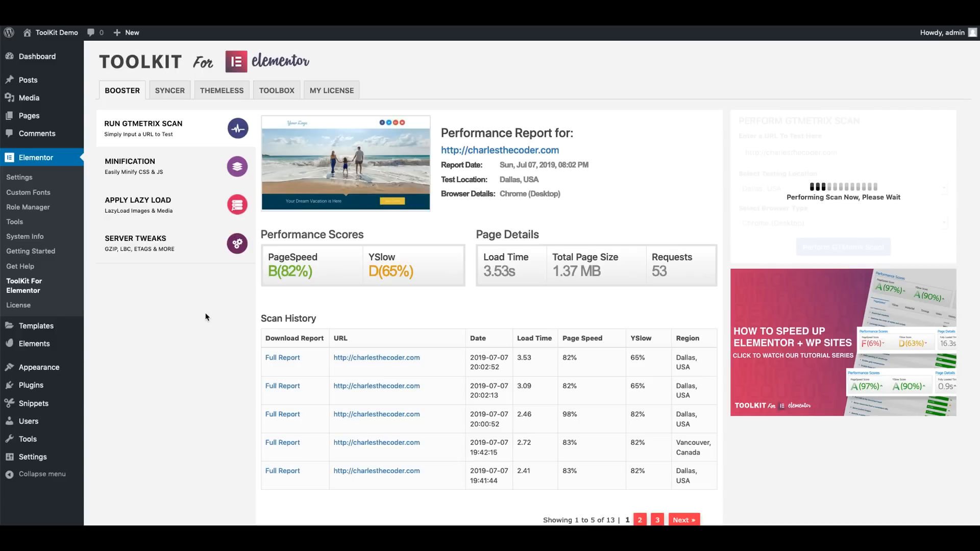
pyautogui.moveTo(172, 170)
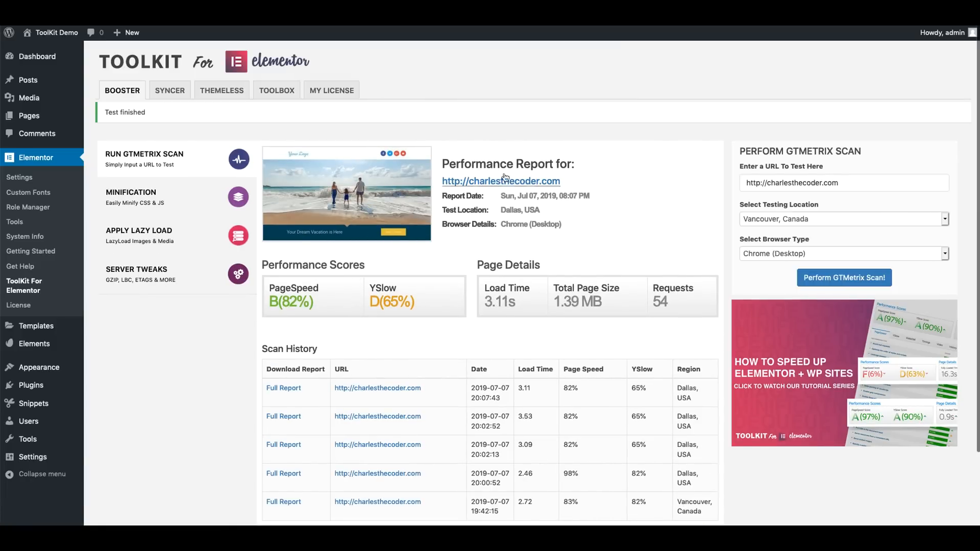
pyautogui.moveTo(508, 191)
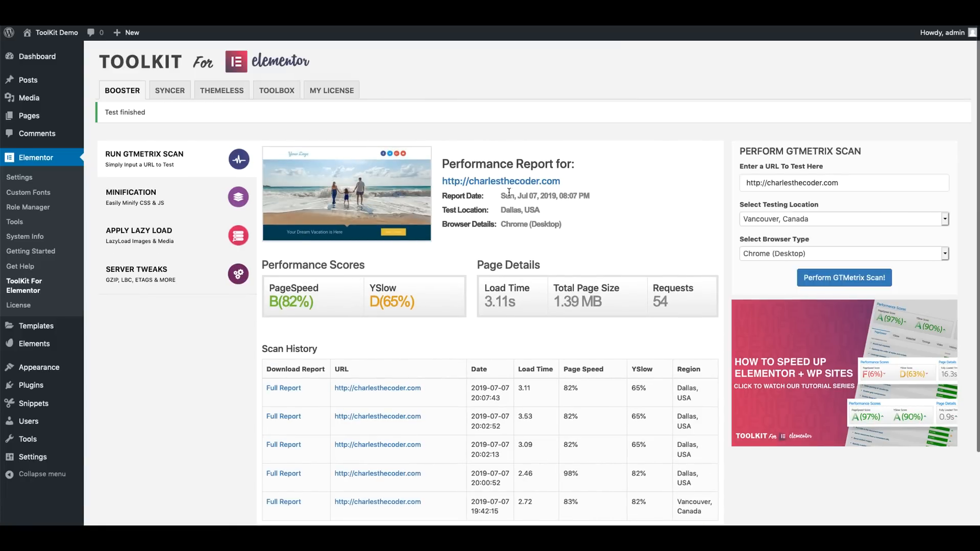
pyautogui.scroll(-3)
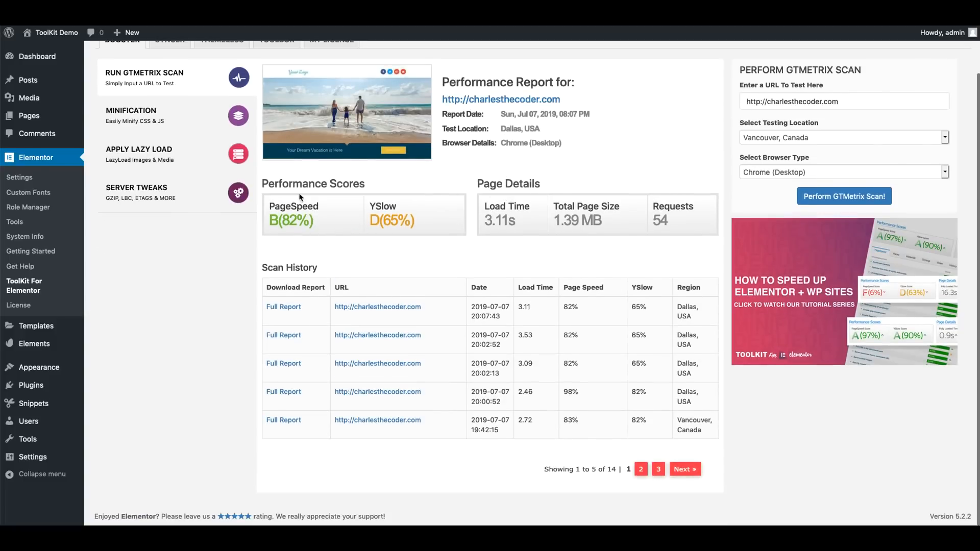
pyautogui.scroll(3)
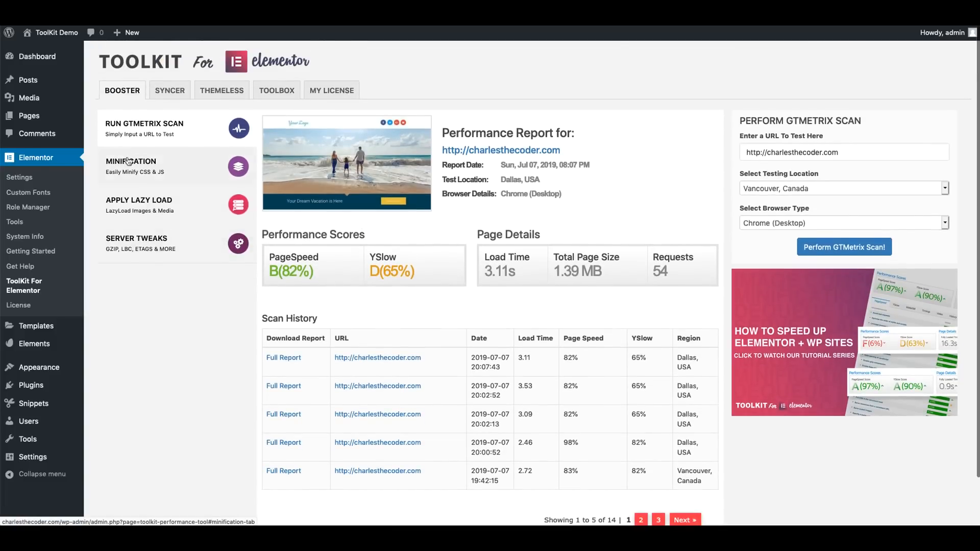
# Tick Combine Javascript in the Minification settings and save and apply the tweaks
pyautogui.click(130, 167)
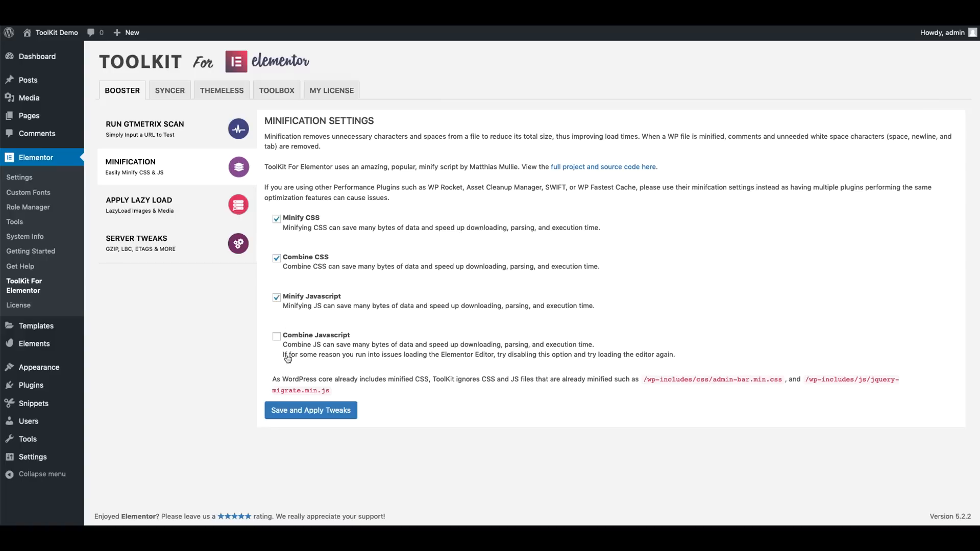
pyautogui.click(276, 335)
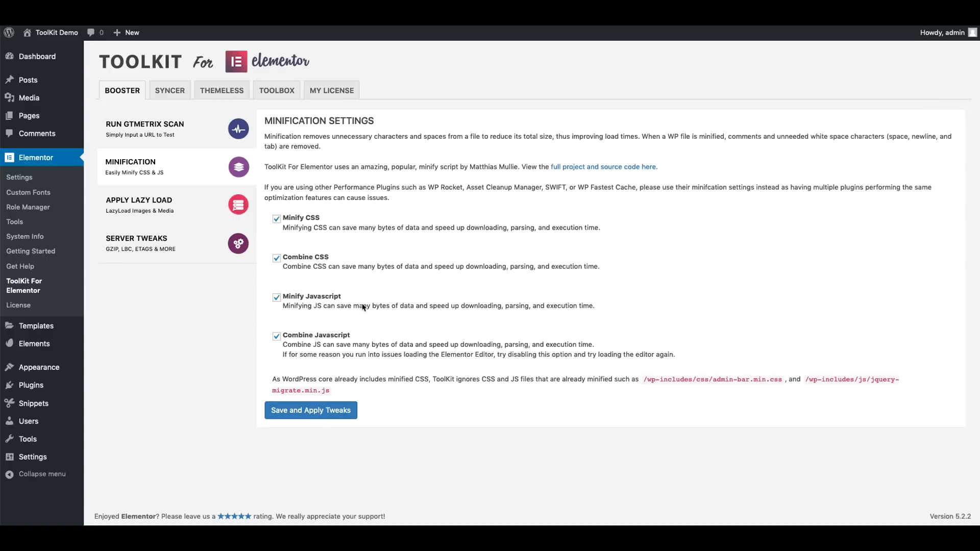
pyautogui.moveTo(165, 194)
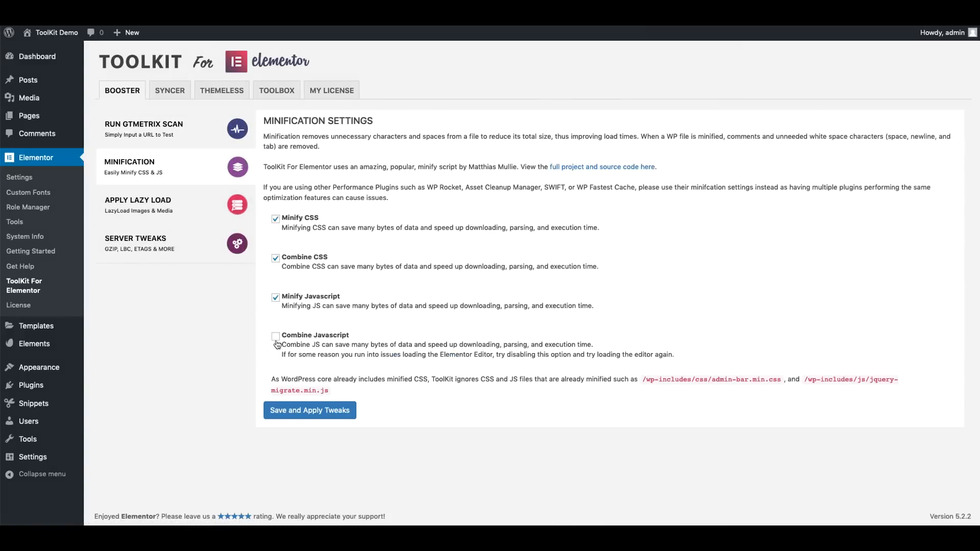
pyautogui.click(309, 410)
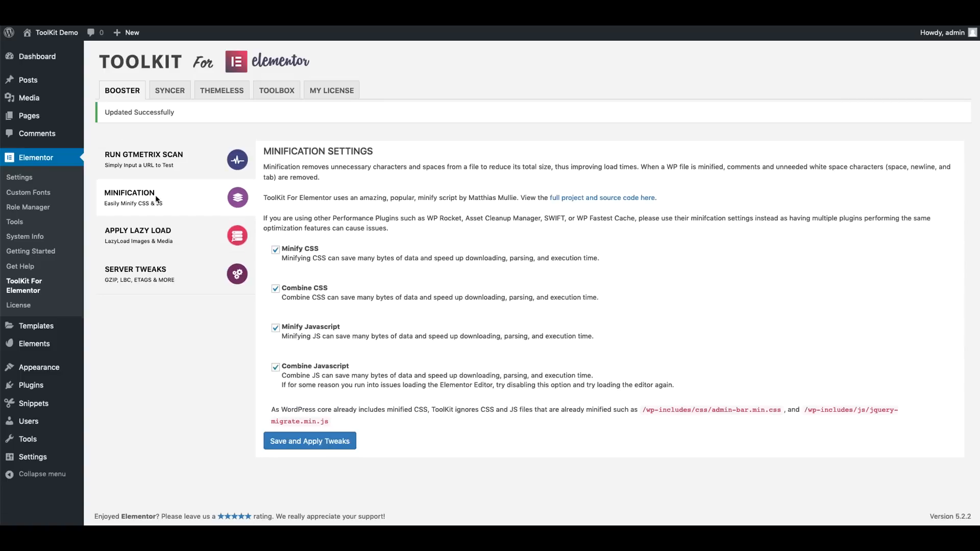
pyautogui.moveTo(173, 230)
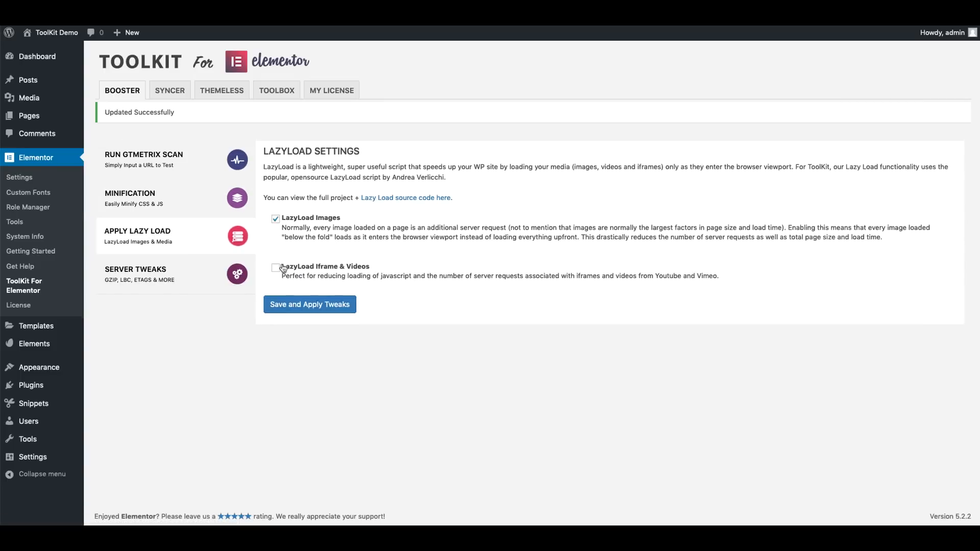
# Enable and save LazyLoad Iframe & Videos, then turn on Combine Google Fonts in Server Tweaks
pyautogui.click(275, 267)
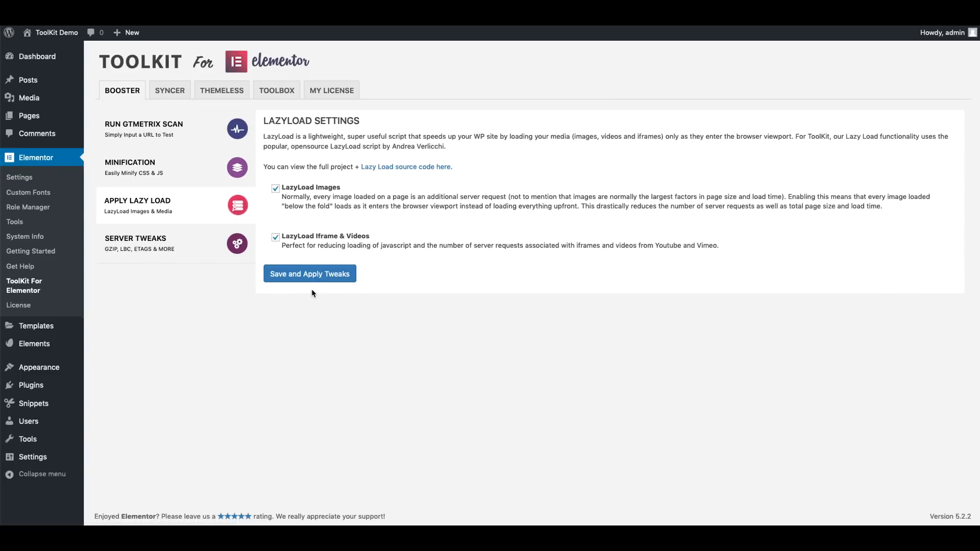
pyautogui.click(309, 273)
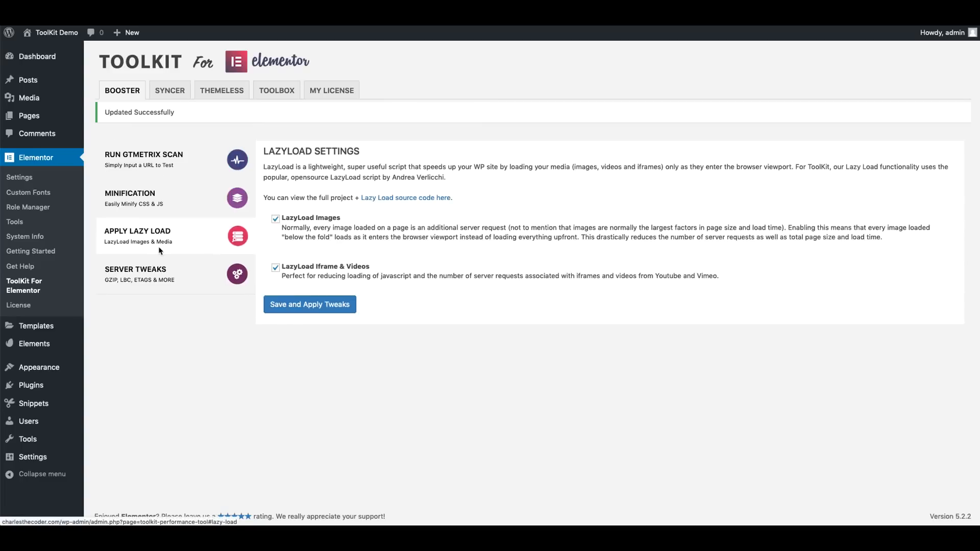
pyautogui.click(135, 275)
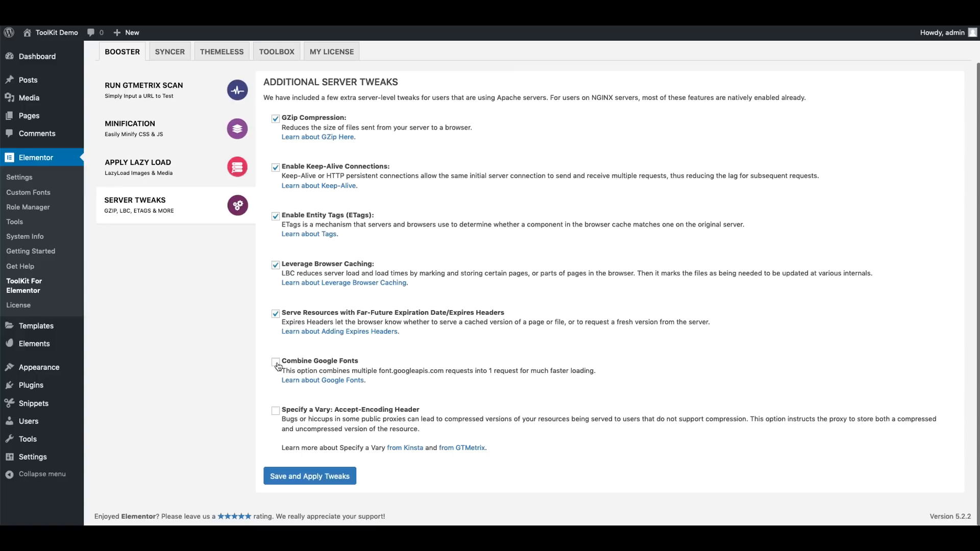
pyautogui.click(309, 476)
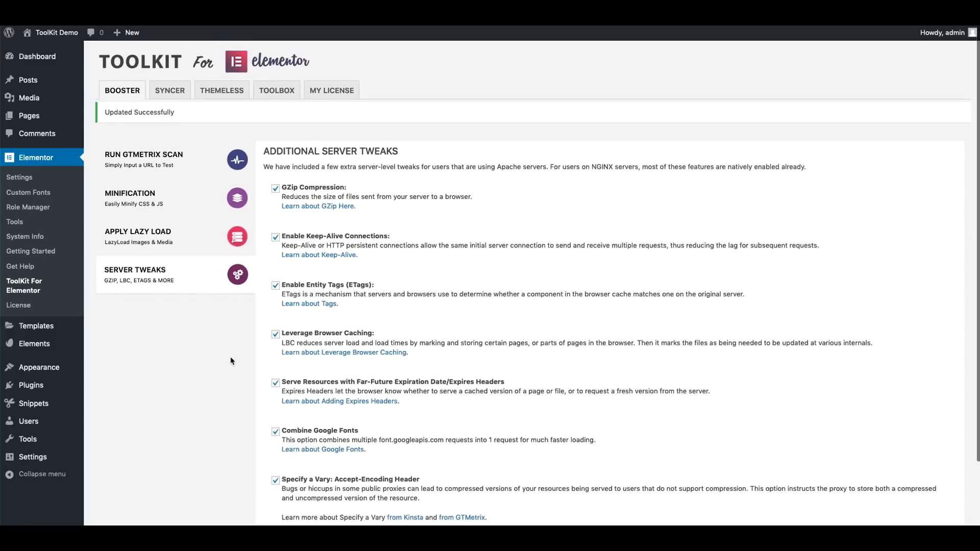
# Launch a post-optimization GTmetrix scan and open the tested site URL while it runs
pyautogui.click(143, 159)
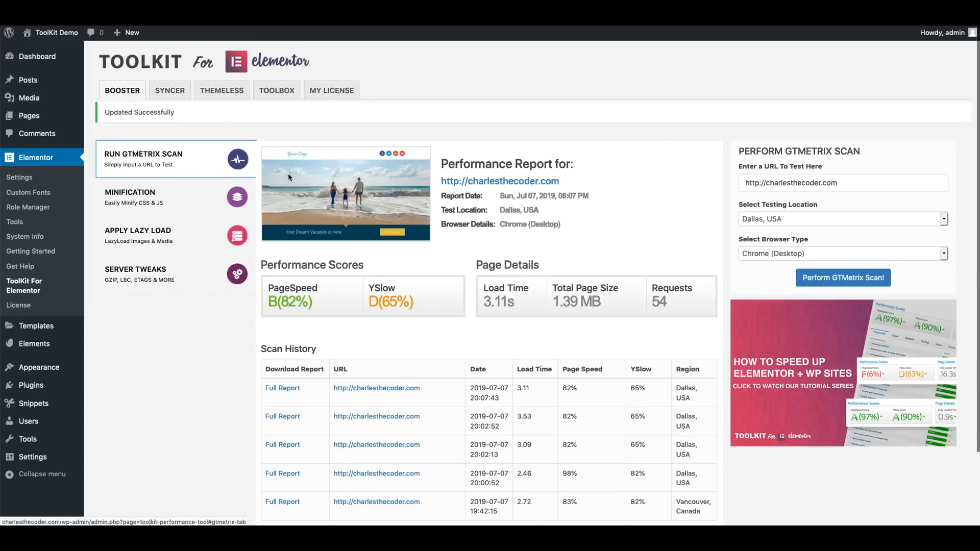
pyautogui.moveTo(637, 195)
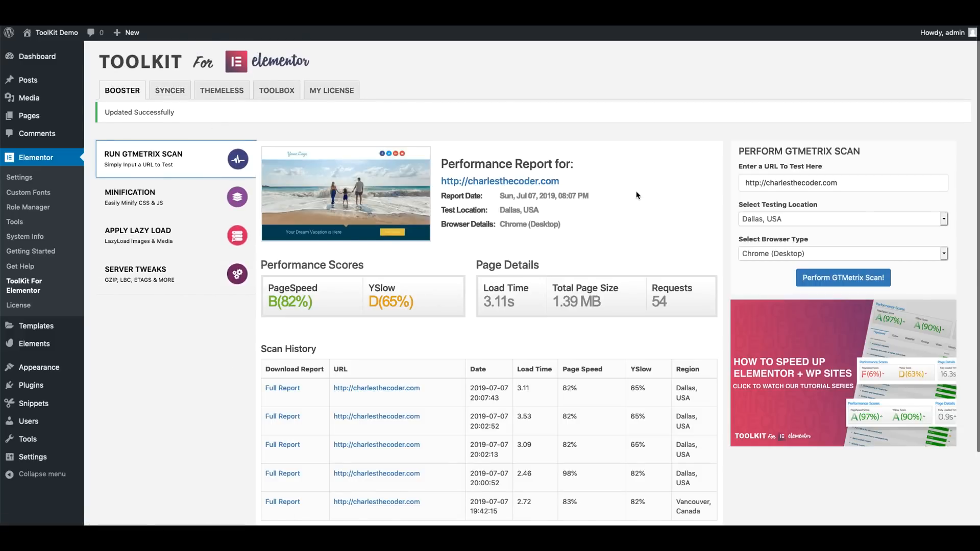
pyautogui.click(842, 278)
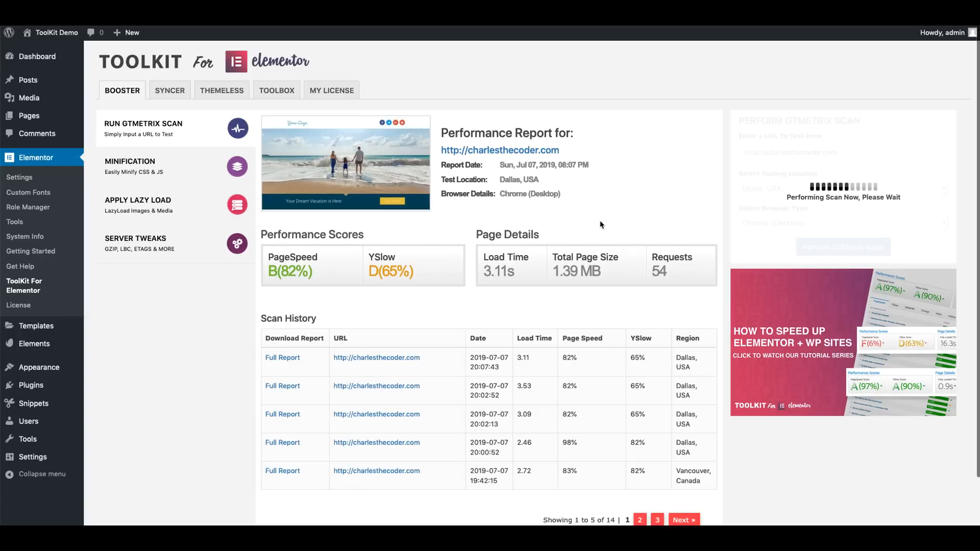
pyautogui.moveTo(516, 162)
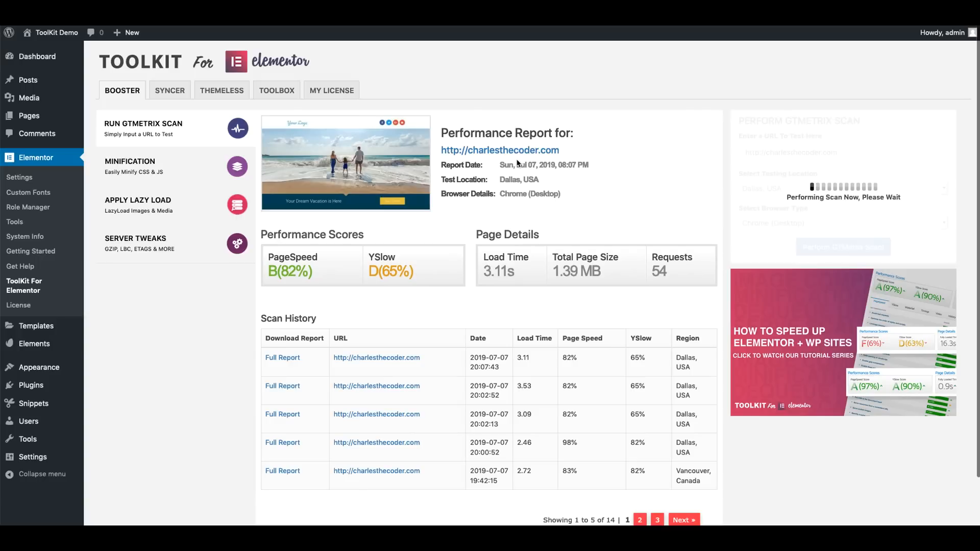
pyautogui.rightClick(499, 150)
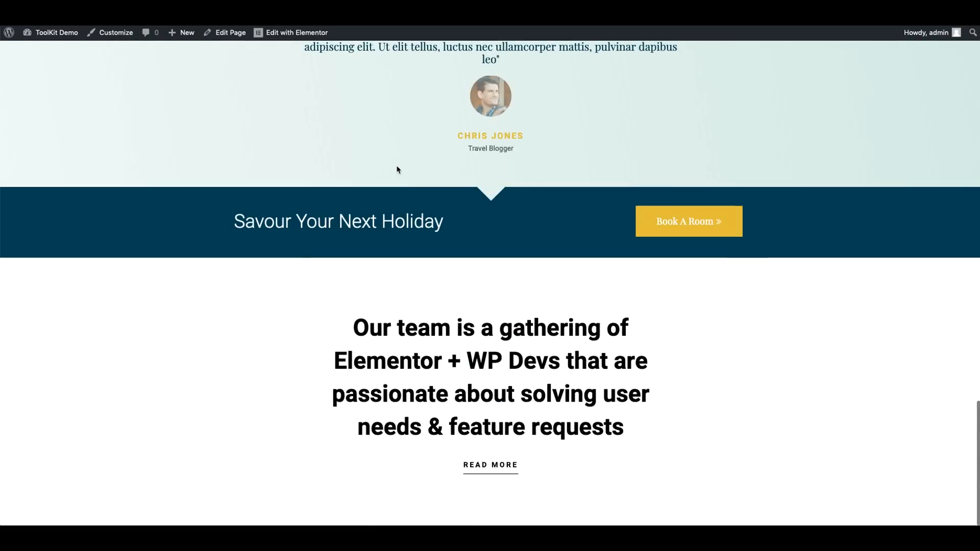
pyautogui.scroll(3)
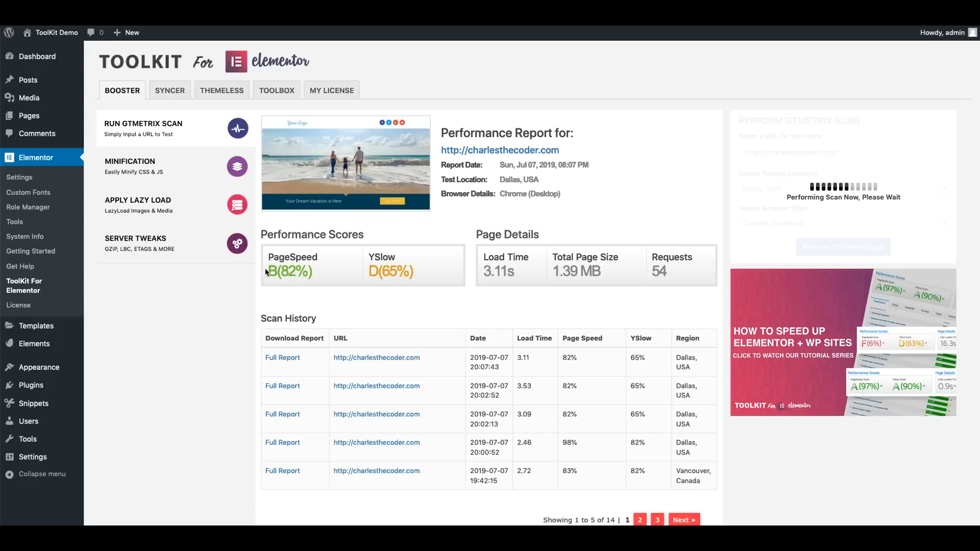
pyautogui.moveTo(323, 271)
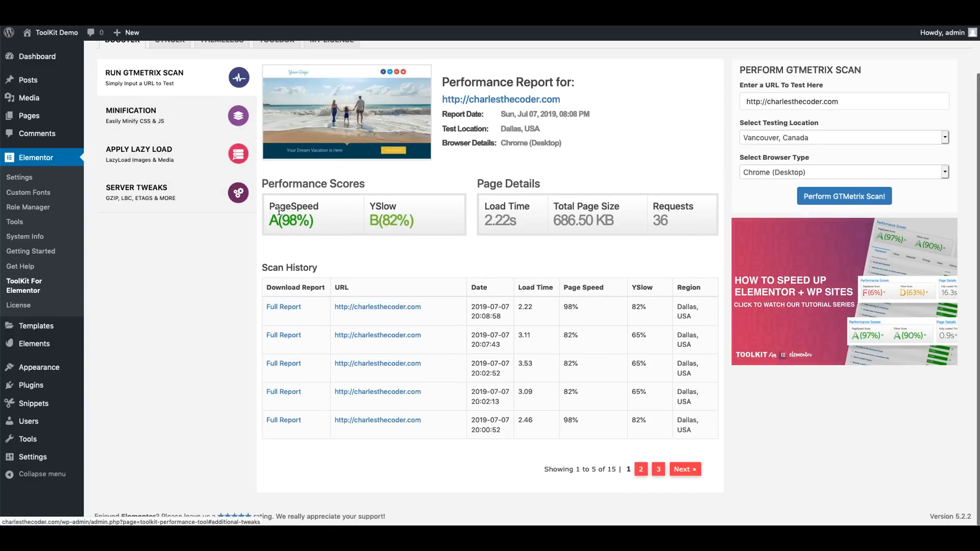
pyautogui.moveTo(572, 220)
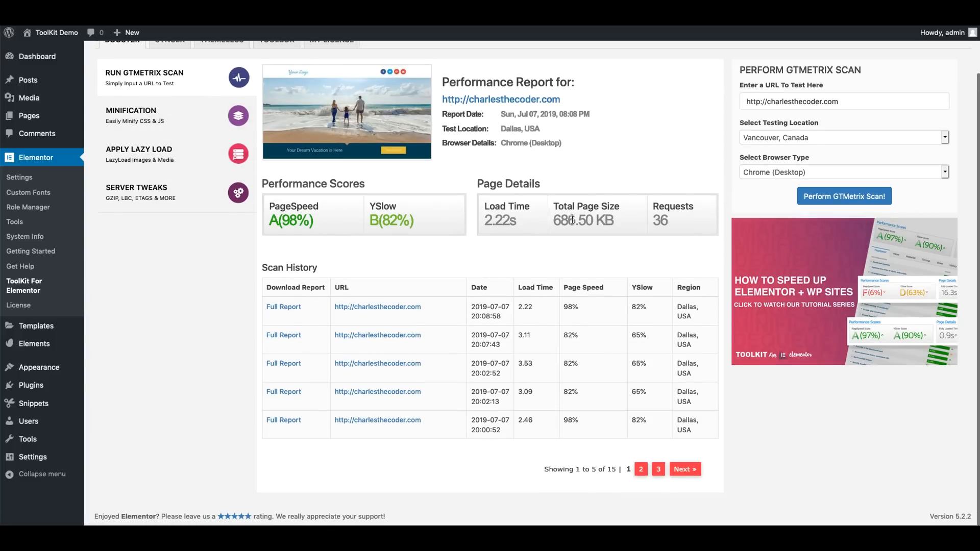
pyautogui.moveTo(518, 219)
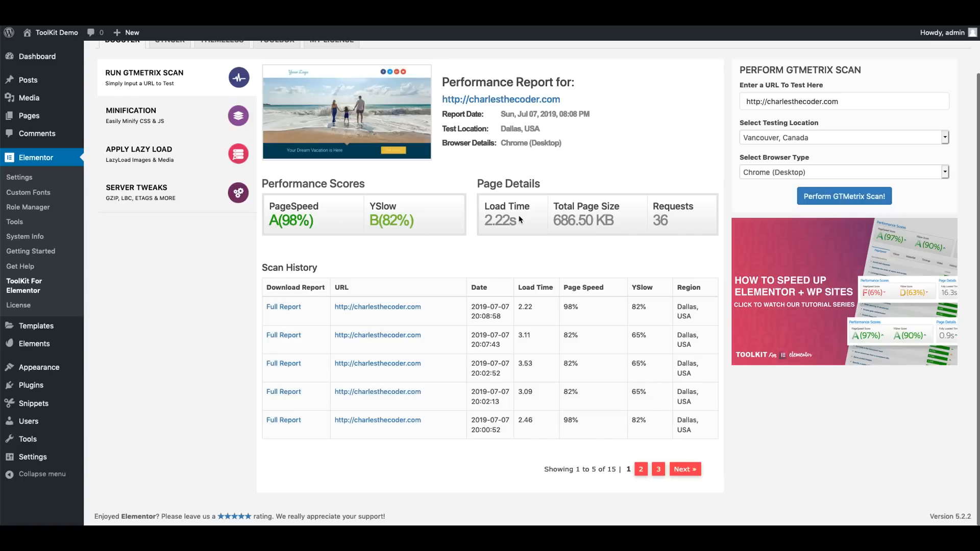
pyautogui.moveTo(658, 215)
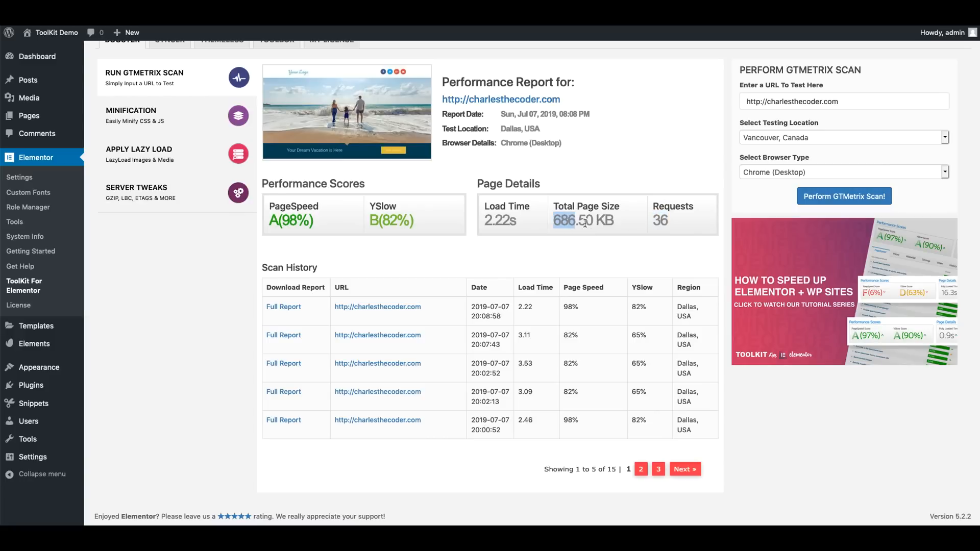
# Review the finished scan: PageSpeed A(98%), YSlow B(82%), 2.22s load, 686.50 KB
pyautogui.scroll(3)
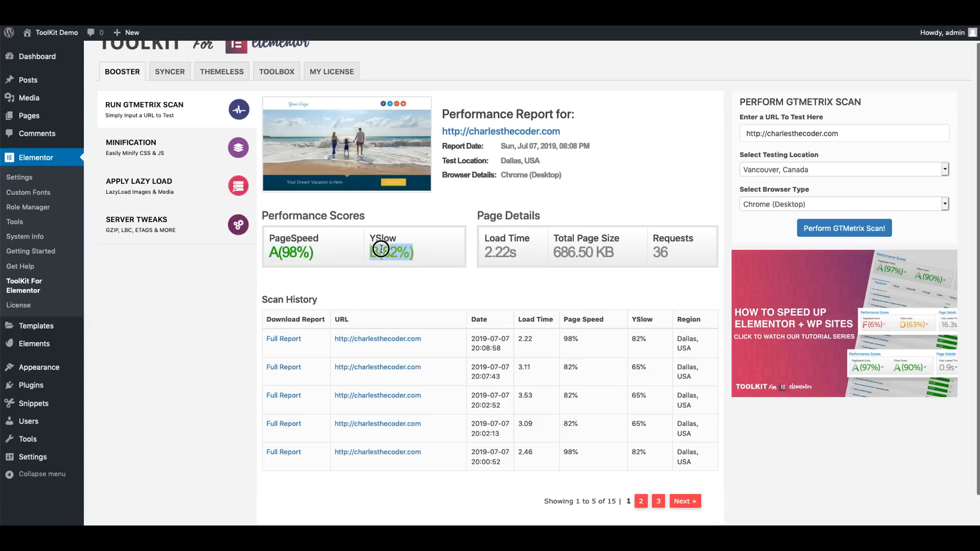
pyautogui.moveTo(367, 255)
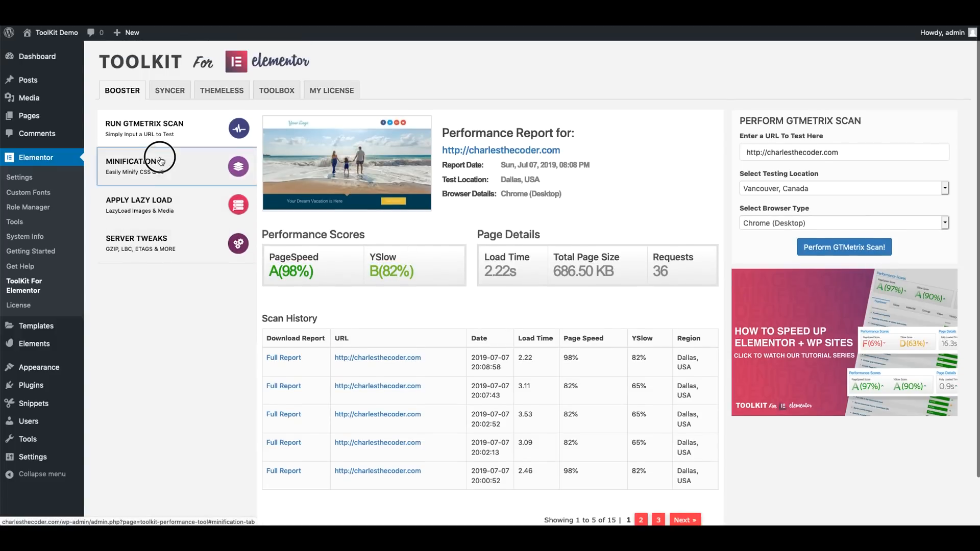
pyautogui.click(139, 205)
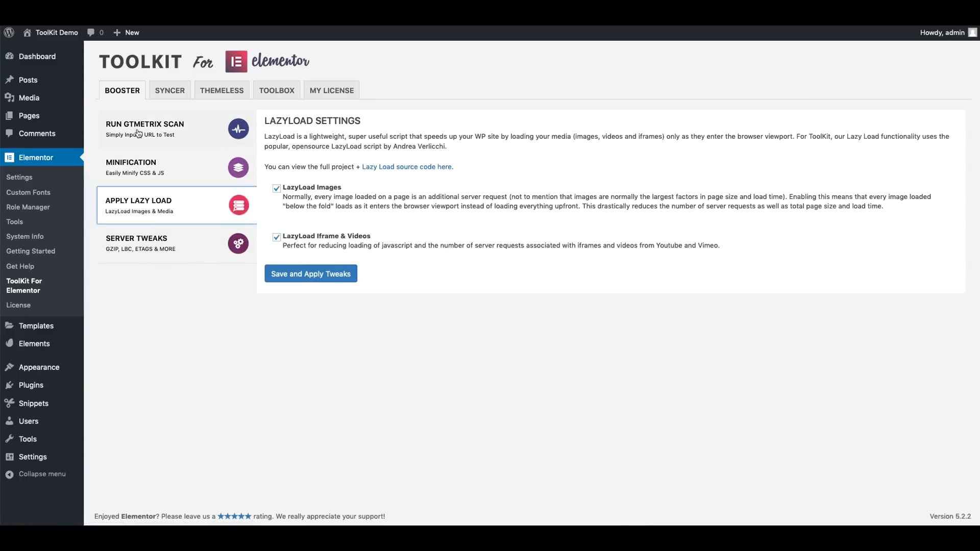
pyautogui.click(145, 129)
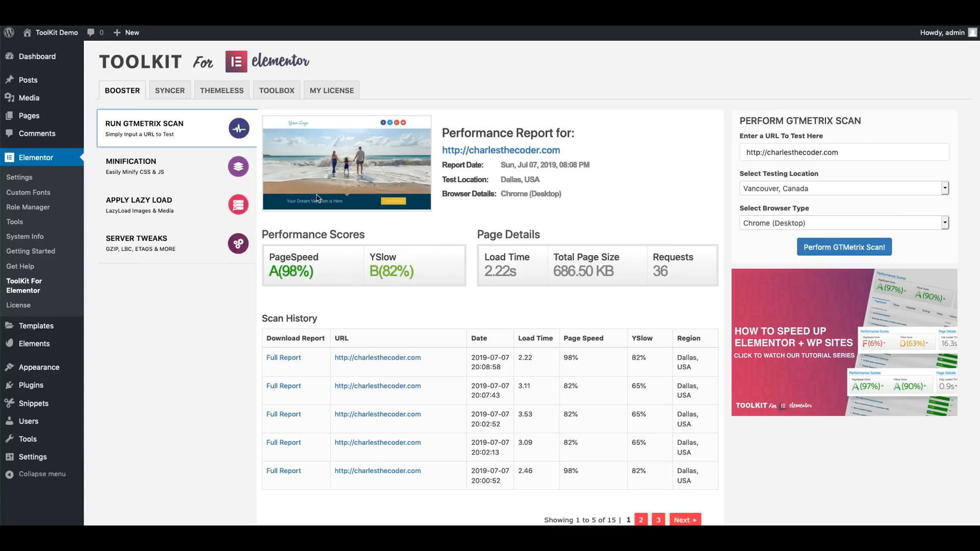
pyautogui.moveTo(162, 238)
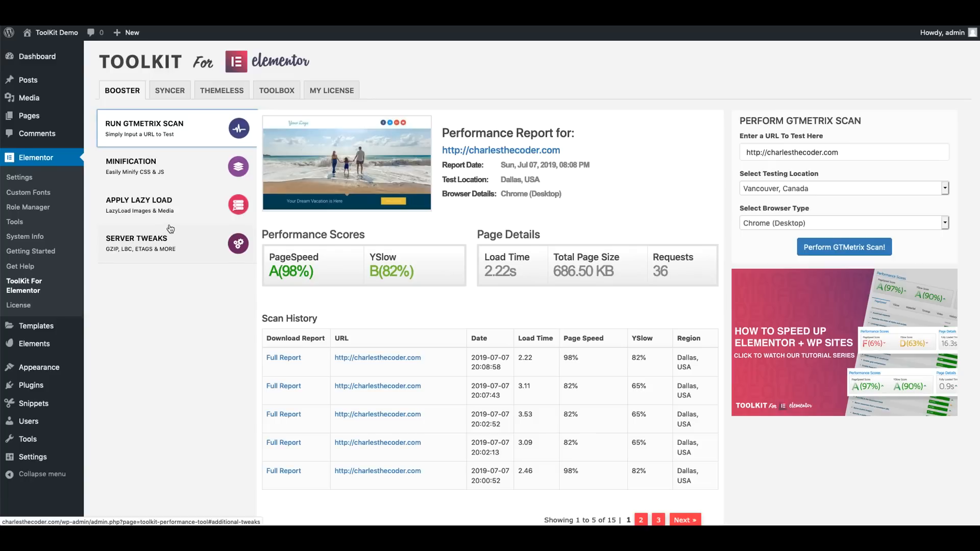
pyautogui.moveTo(806, 325)
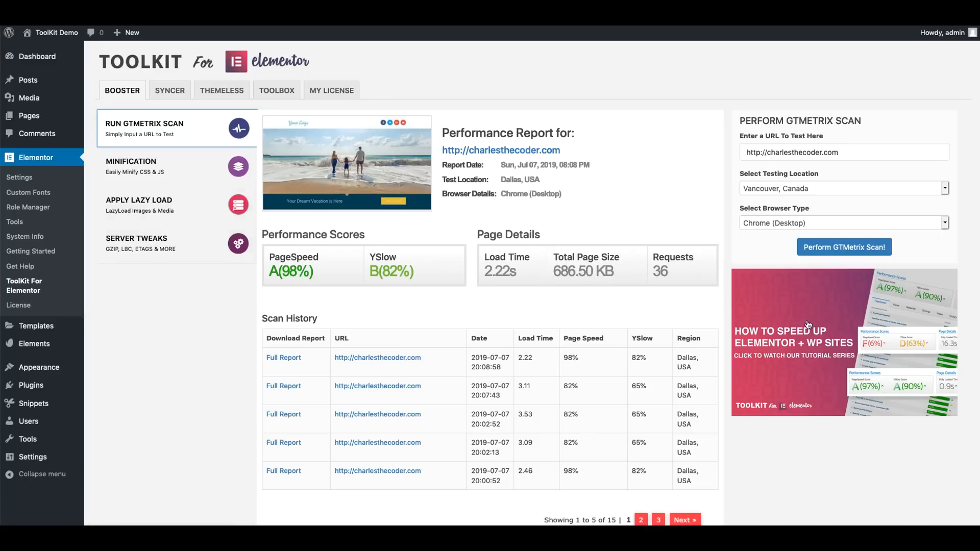
pyautogui.moveTo(778, 290)
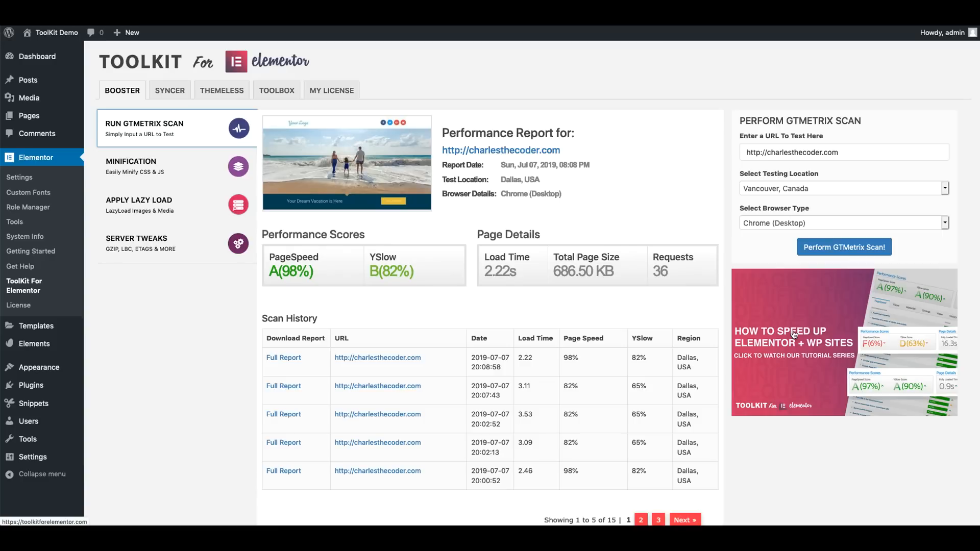
pyautogui.moveTo(770, 319)
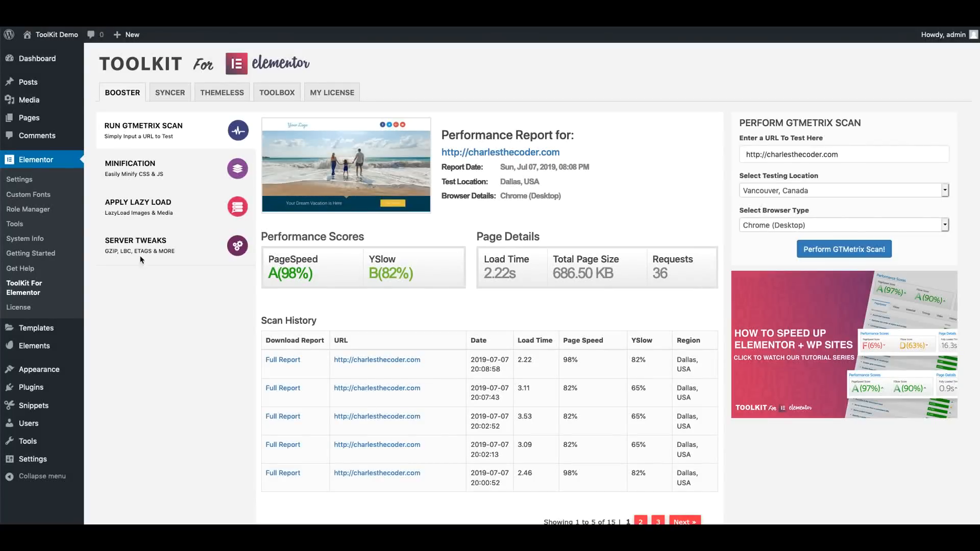
pyautogui.moveTo(41, 386)
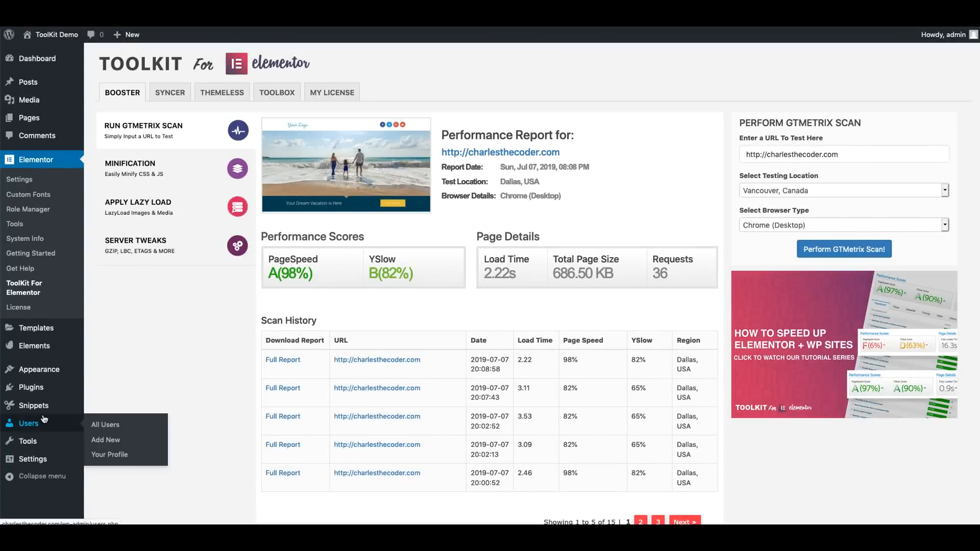
# Enable 'Allow Use of Toolkit' on the demo subscriber's profile and update the user
pyautogui.click(104, 424)
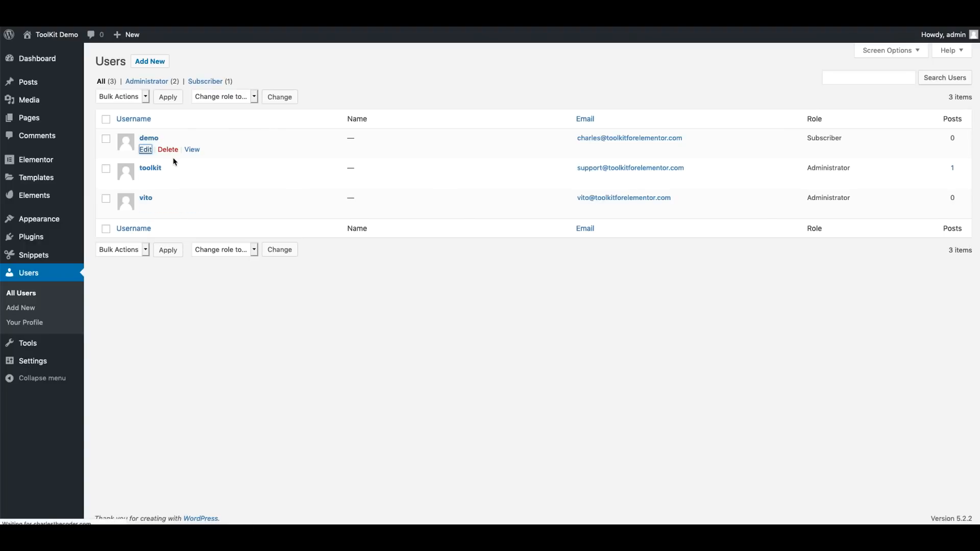
pyautogui.click(145, 150)
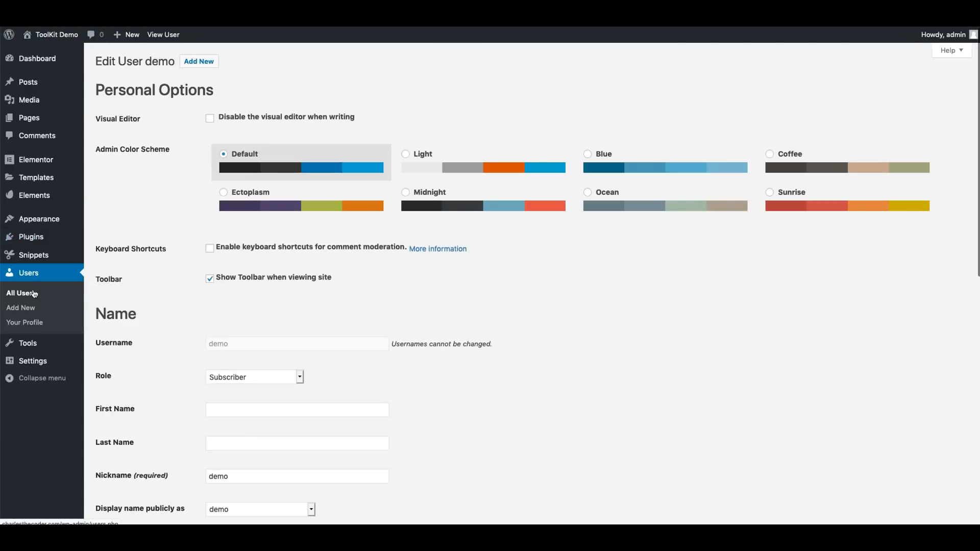
pyautogui.scroll(-3)
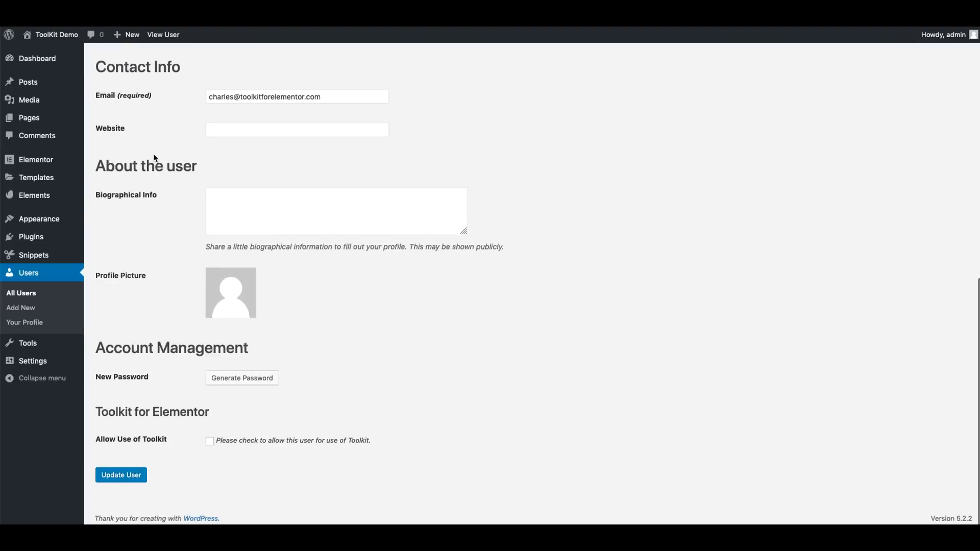
pyautogui.moveTo(118, 348)
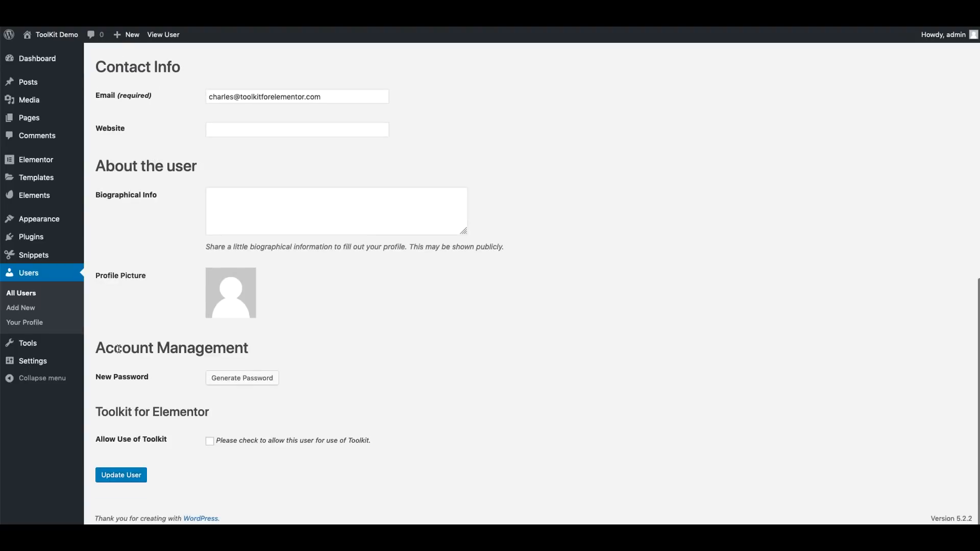
pyautogui.moveTo(98, 409)
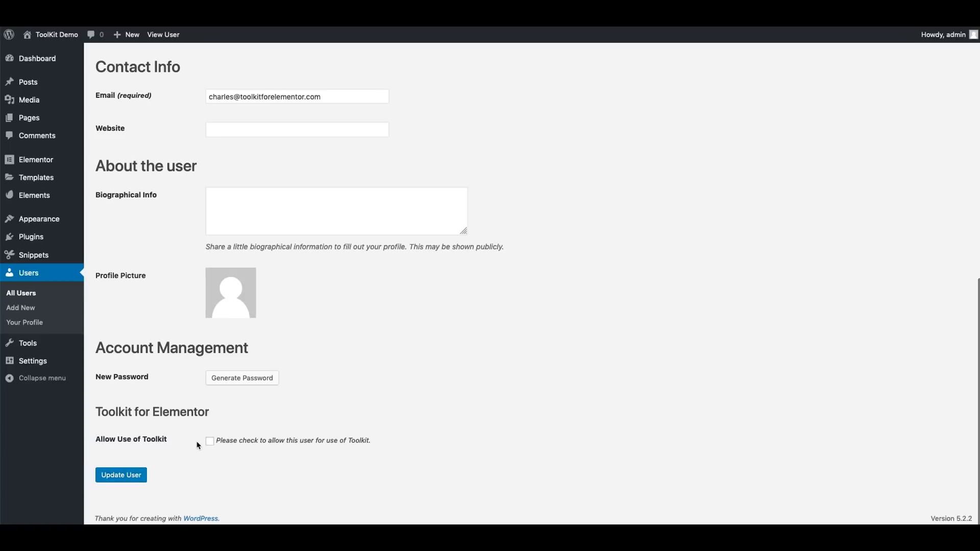
pyautogui.click(210, 440)
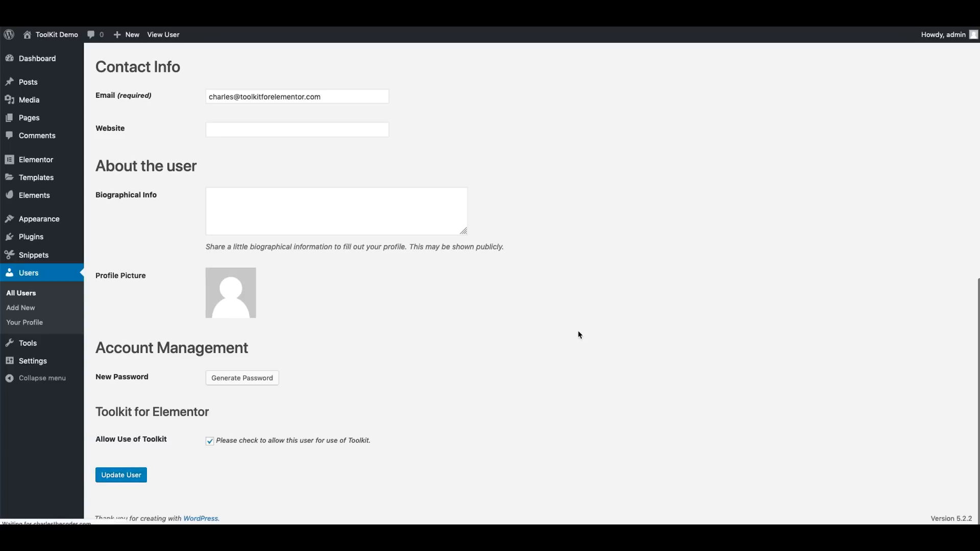
pyautogui.click(121, 475)
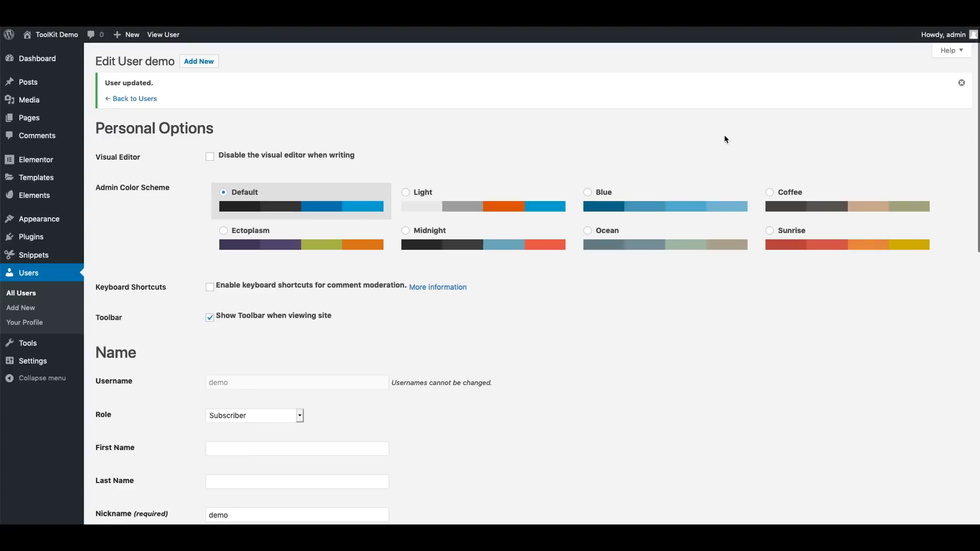
pyautogui.moveTo(33, 254)
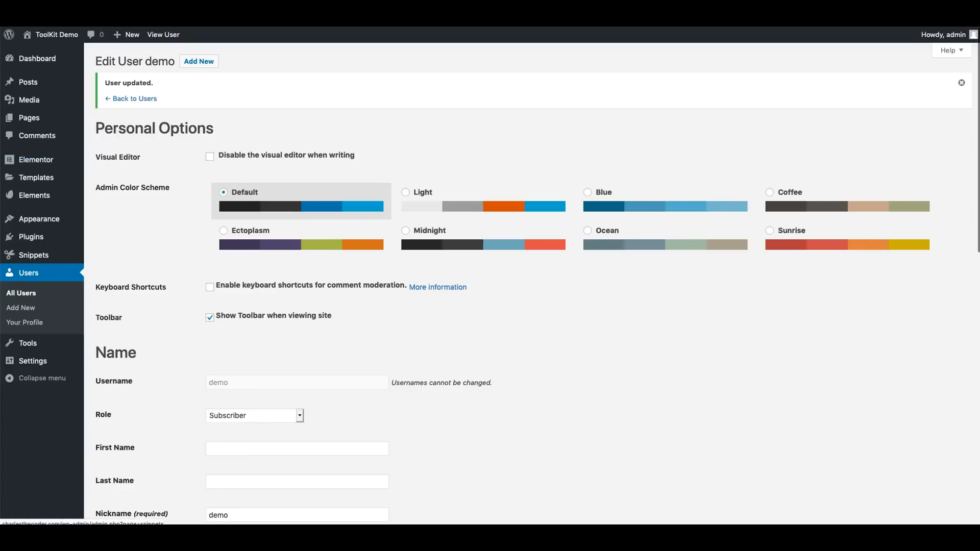
pyautogui.scroll(-3)
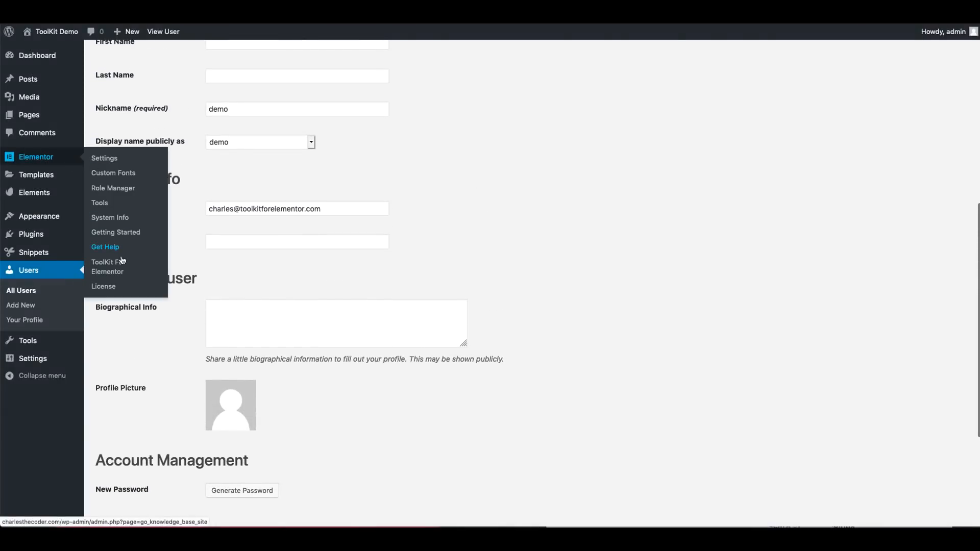
# Revisit Booster's Minification and Server Tweaks pages, then show Syncer's four connectable sites
pyautogui.click(108, 266)
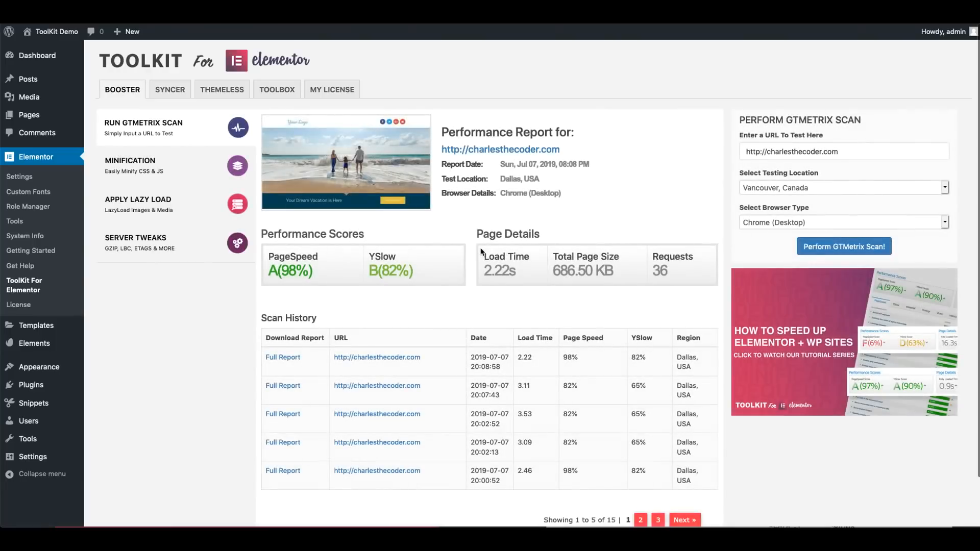
pyautogui.moveTo(162, 167)
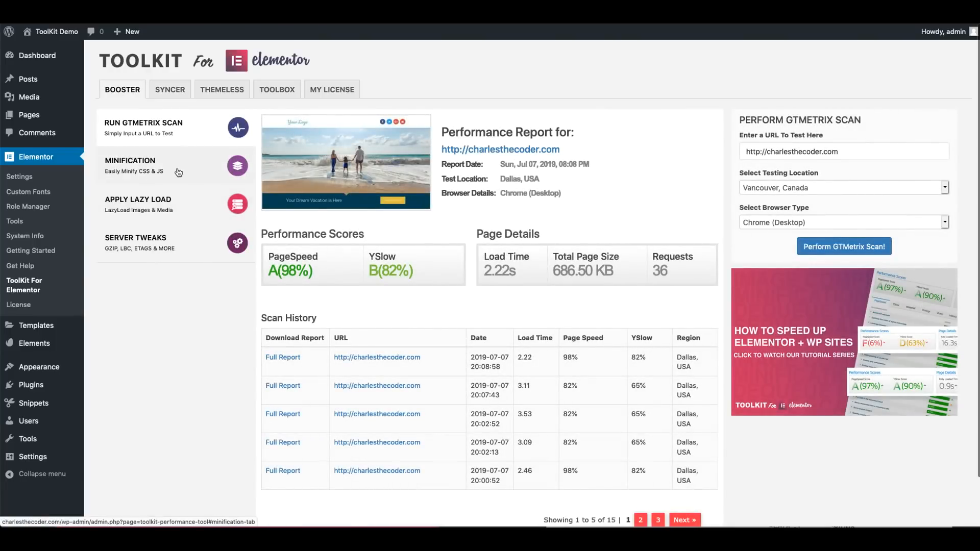
pyautogui.moveTo(521, 183)
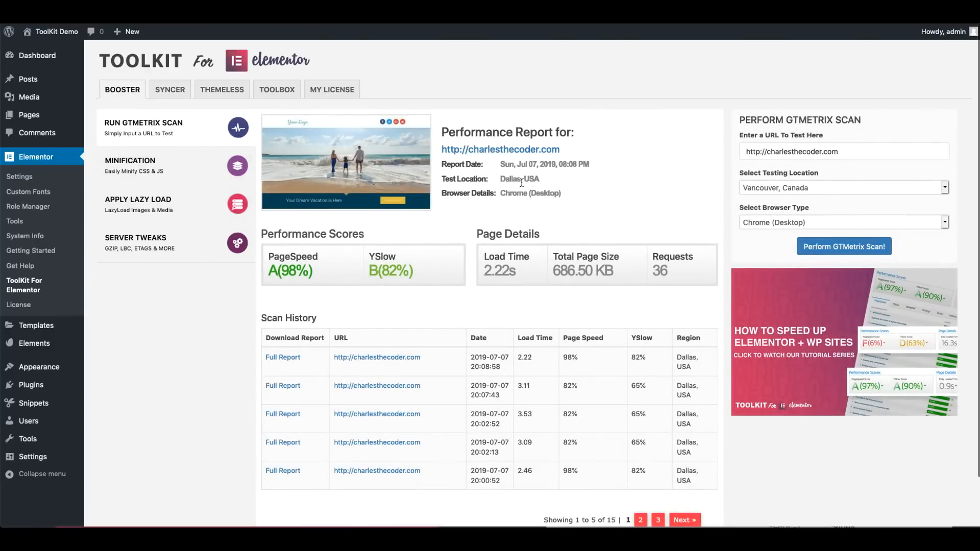
pyautogui.moveTo(154, 181)
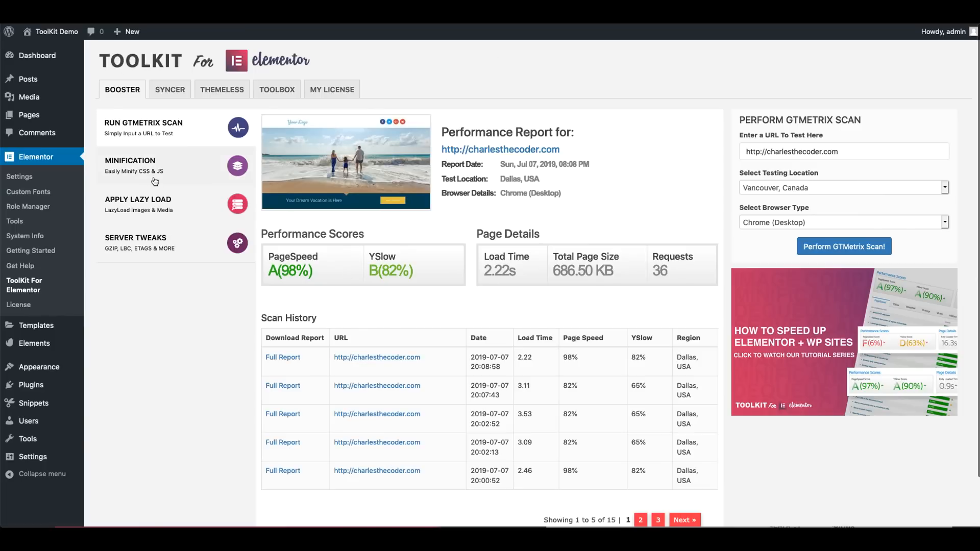
pyautogui.click(130, 166)
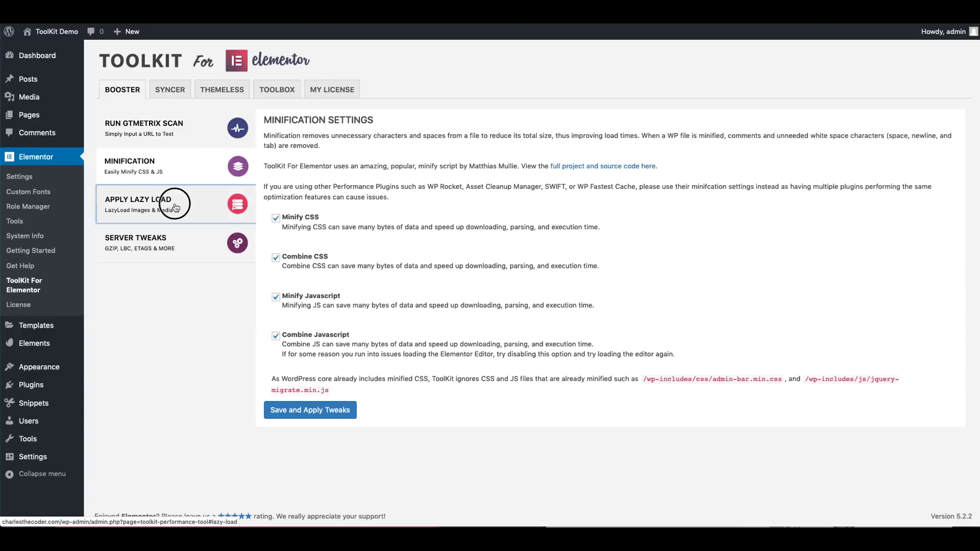
pyautogui.click(135, 243)
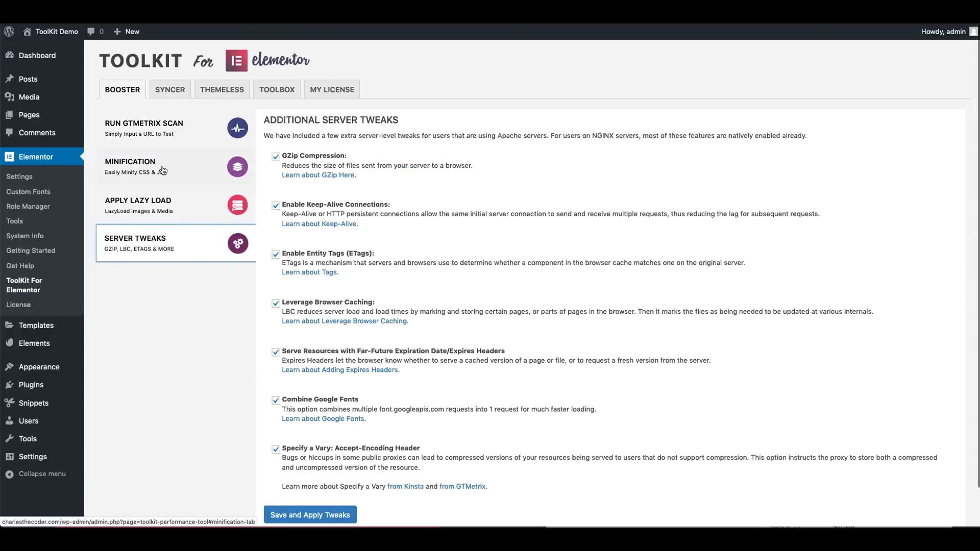
pyautogui.click(169, 90)
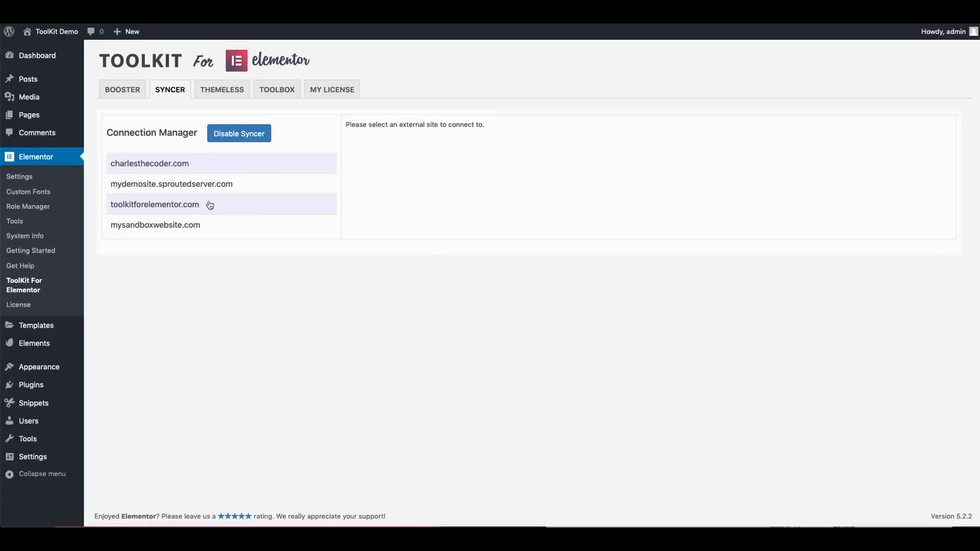
# Browse mydemosite.sproutedserver.com's templates in Syncer, then disable Syncer
pyautogui.click(170, 184)
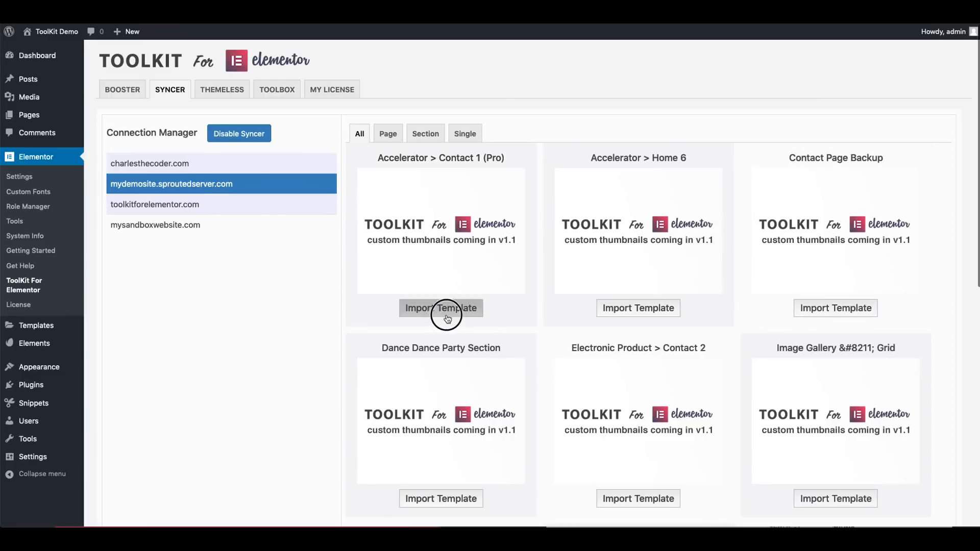
pyautogui.click(441, 307)
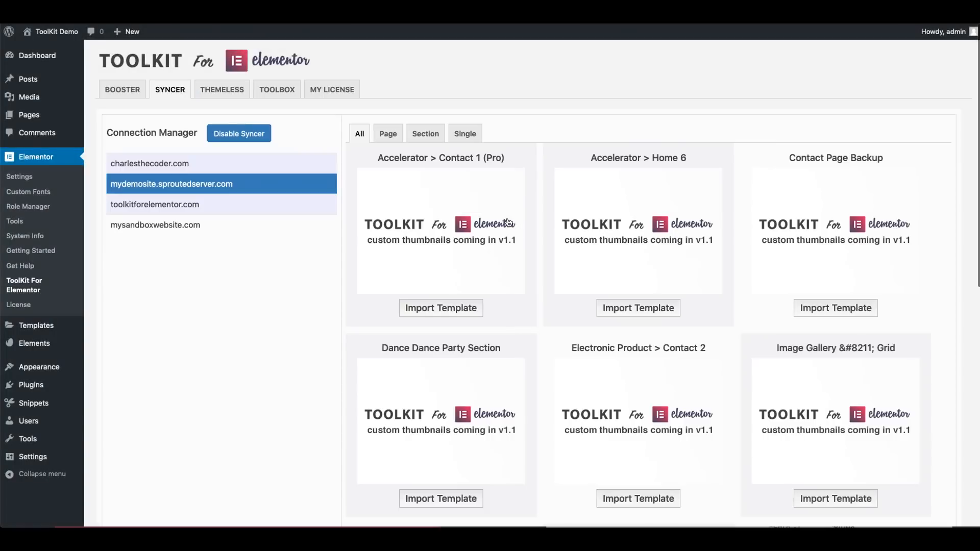
pyautogui.moveTo(221, 89)
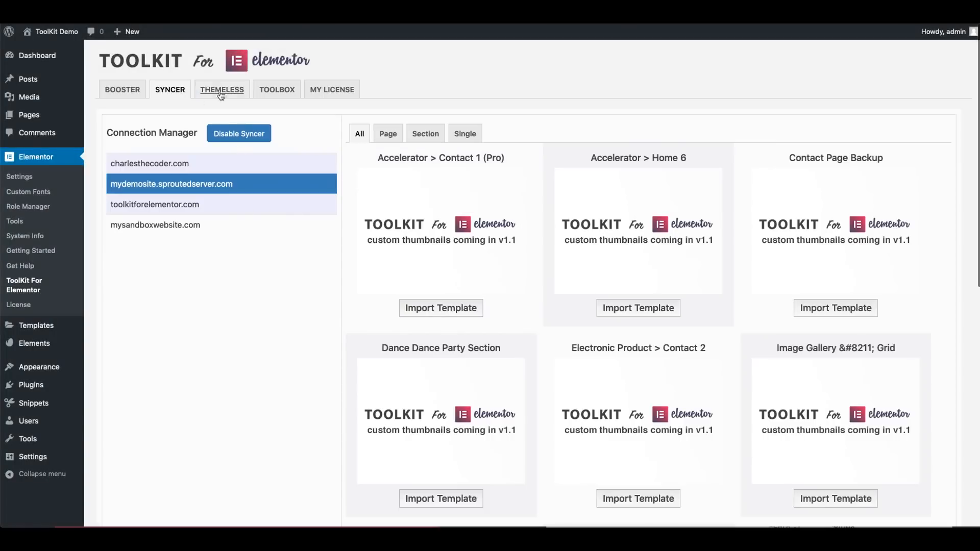
pyautogui.click(238, 133)
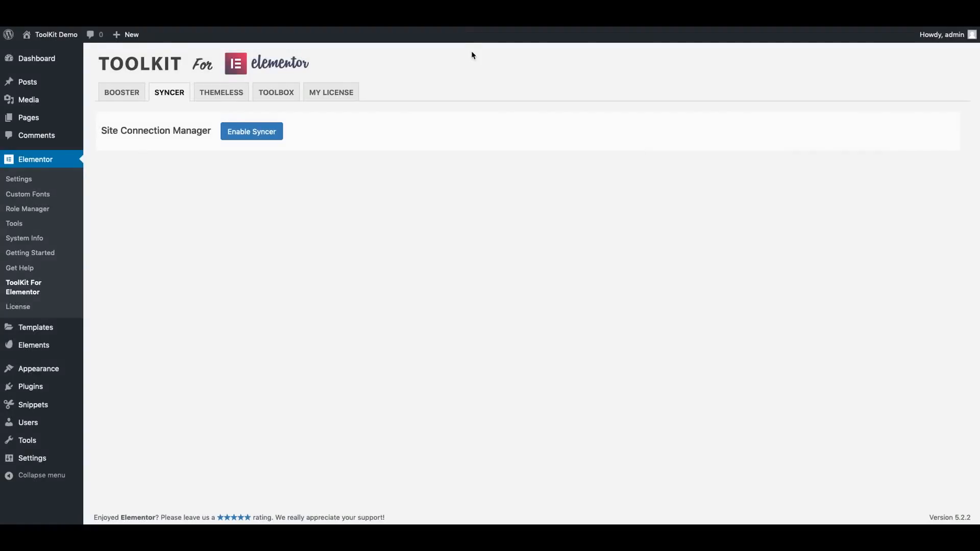
pyautogui.moveTo(353, 56)
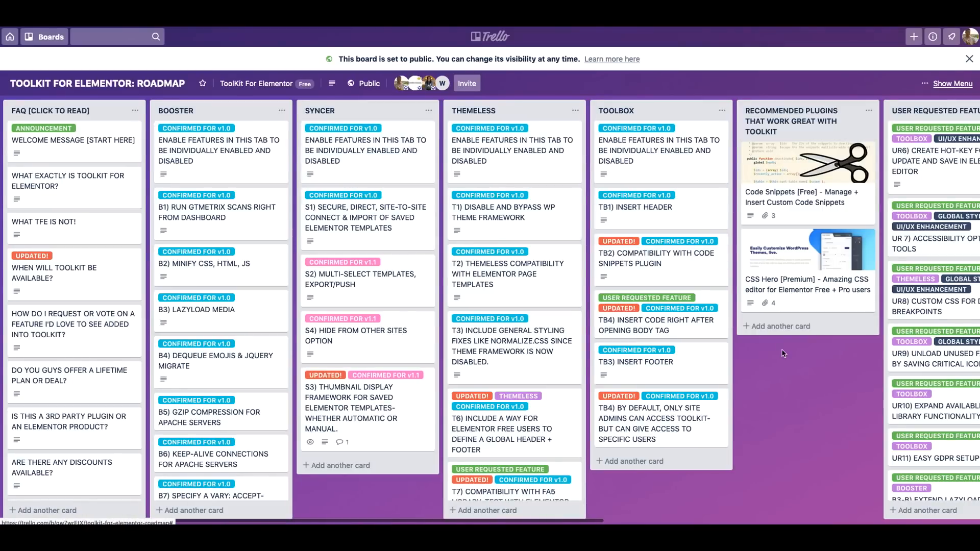
pyautogui.moveTo(832, 399)
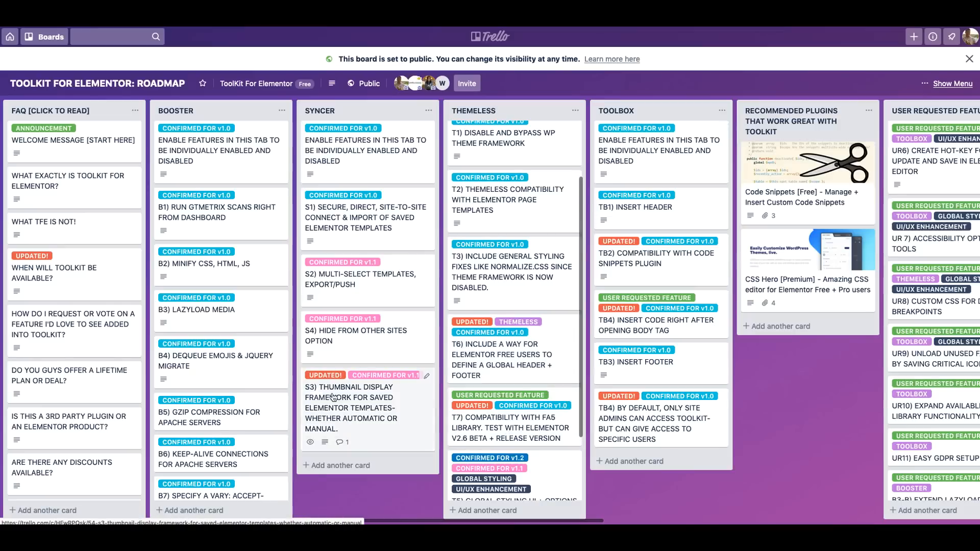
pyautogui.moveTo(447, 381)
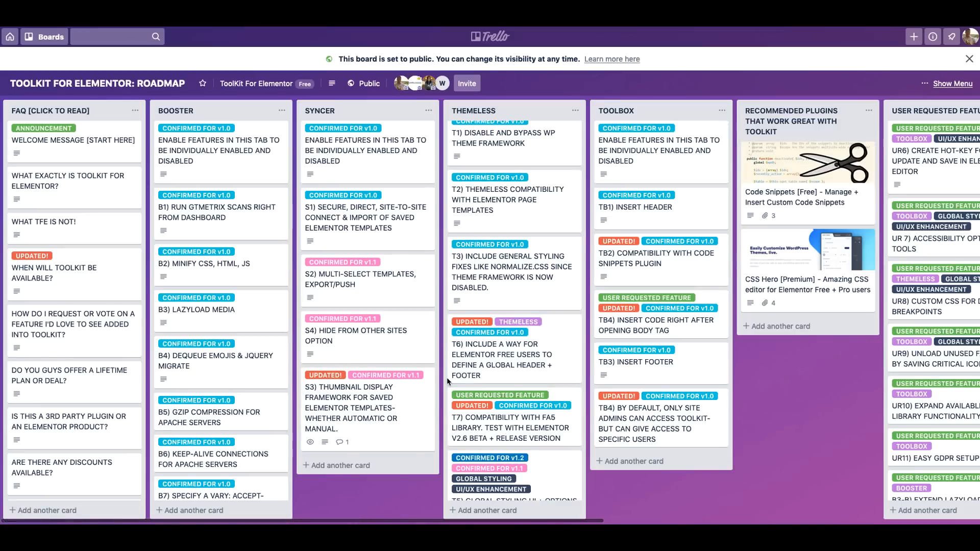